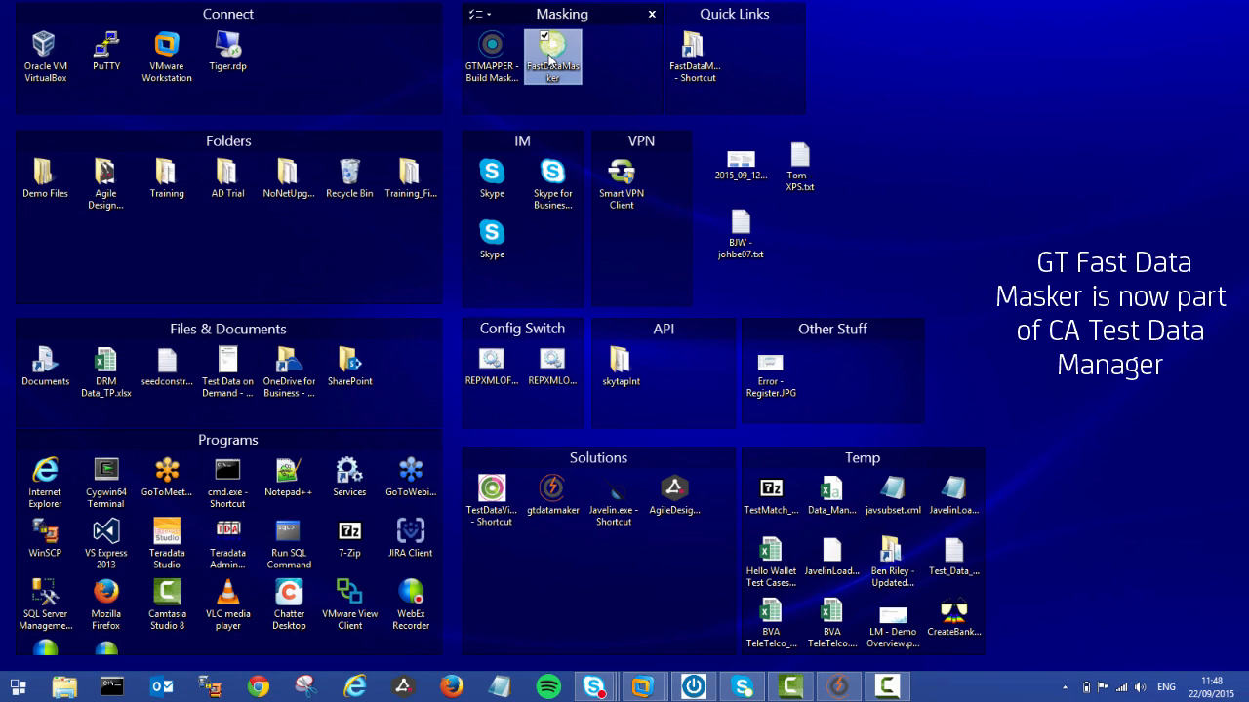
# Launch FastDataMasker and move the Connection Files dialog higher on screen
pyautogui.doubleClick(553, 55)
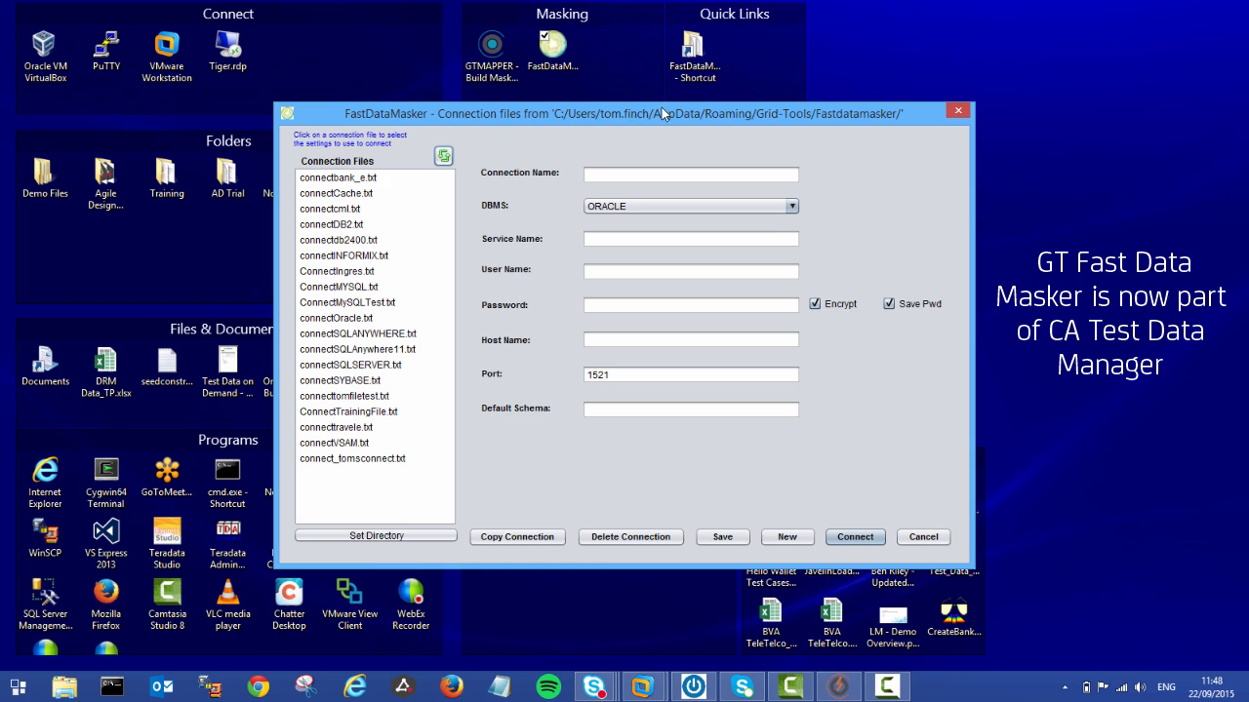
pyautogui.moveTo(654, 114); pyautogui.dragTo(653, 82)
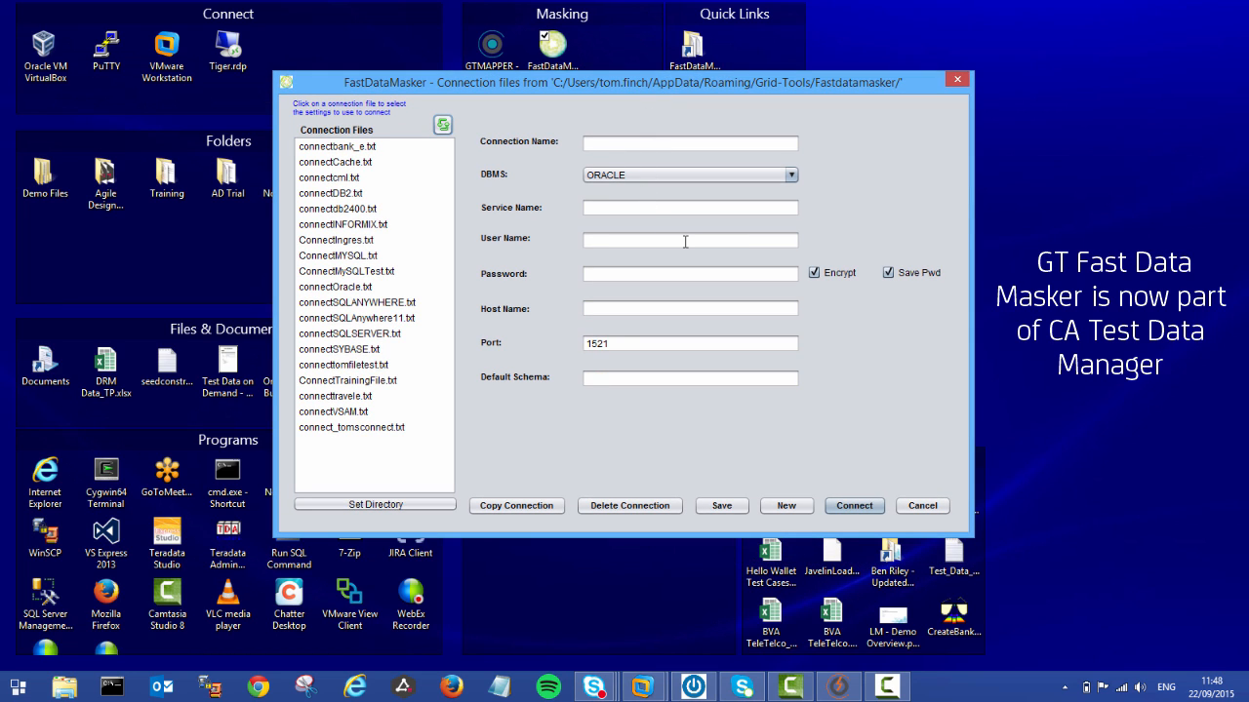
pyautogui.moveTo(647, 265)
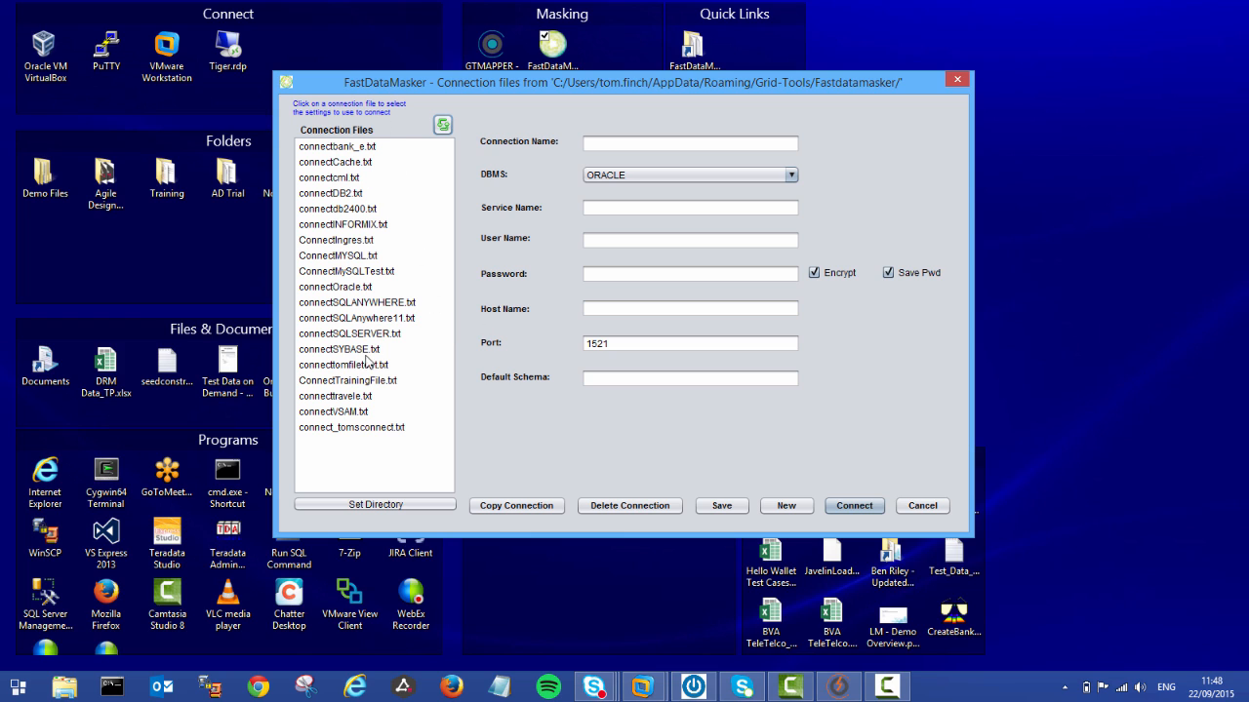
pyautogui.moveTo(392, 381)
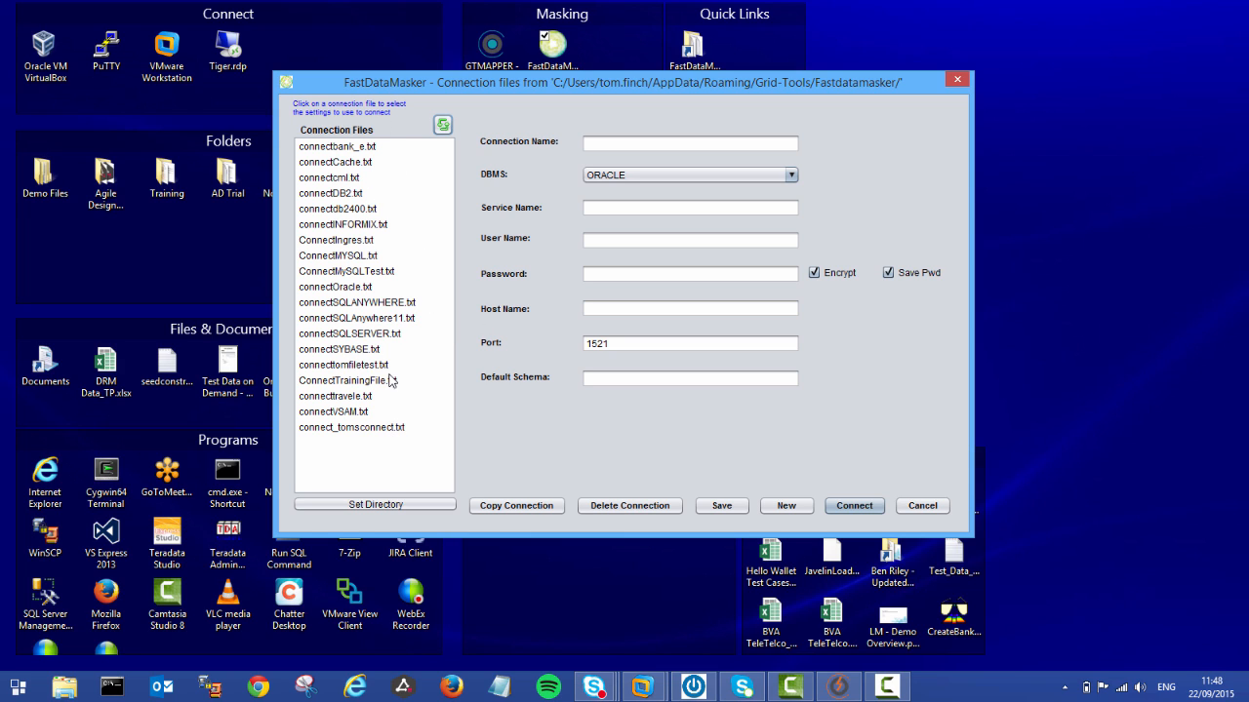
pyautogui.moveTo(531, 241)
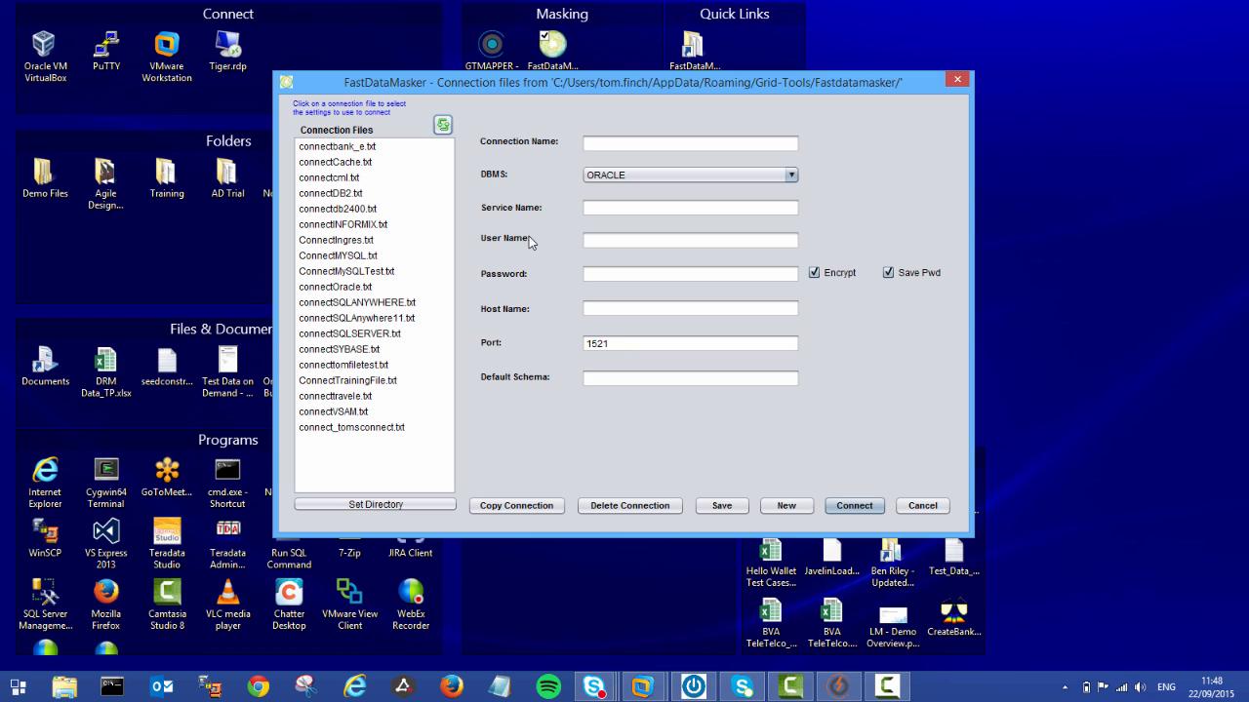
pyautogui.moveTo(387, 198)
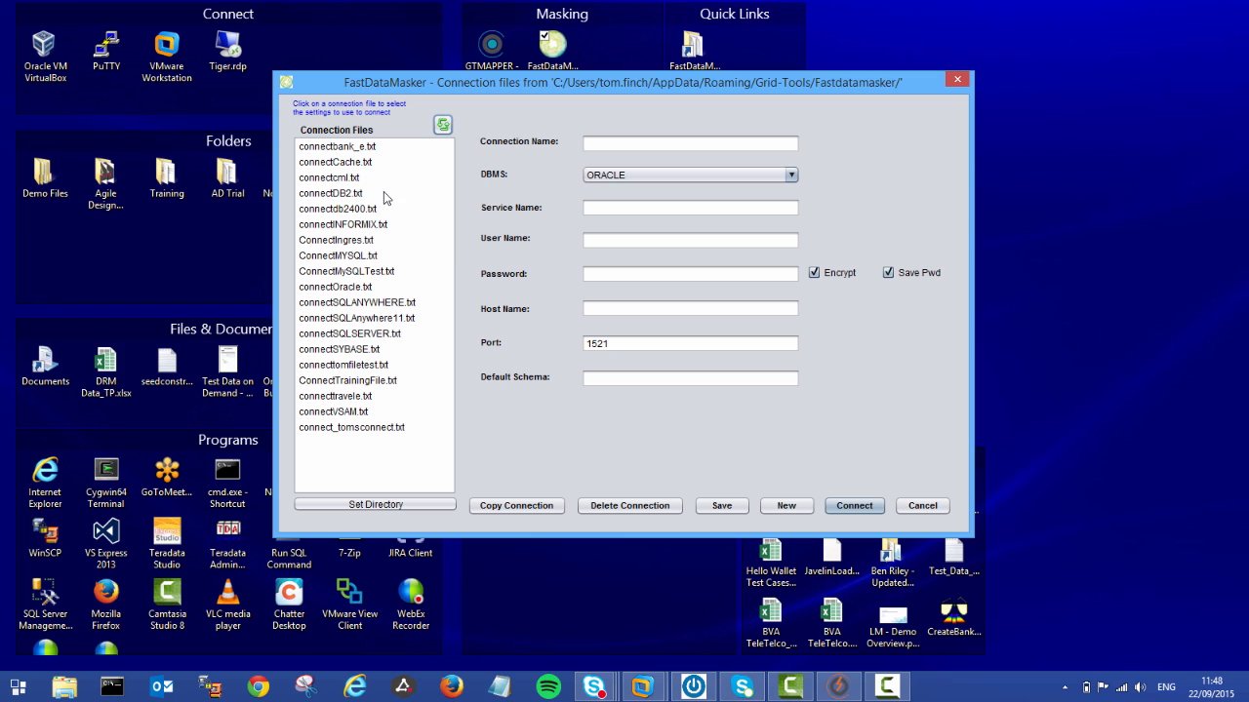
pyautogui.moveTo(359, 146)
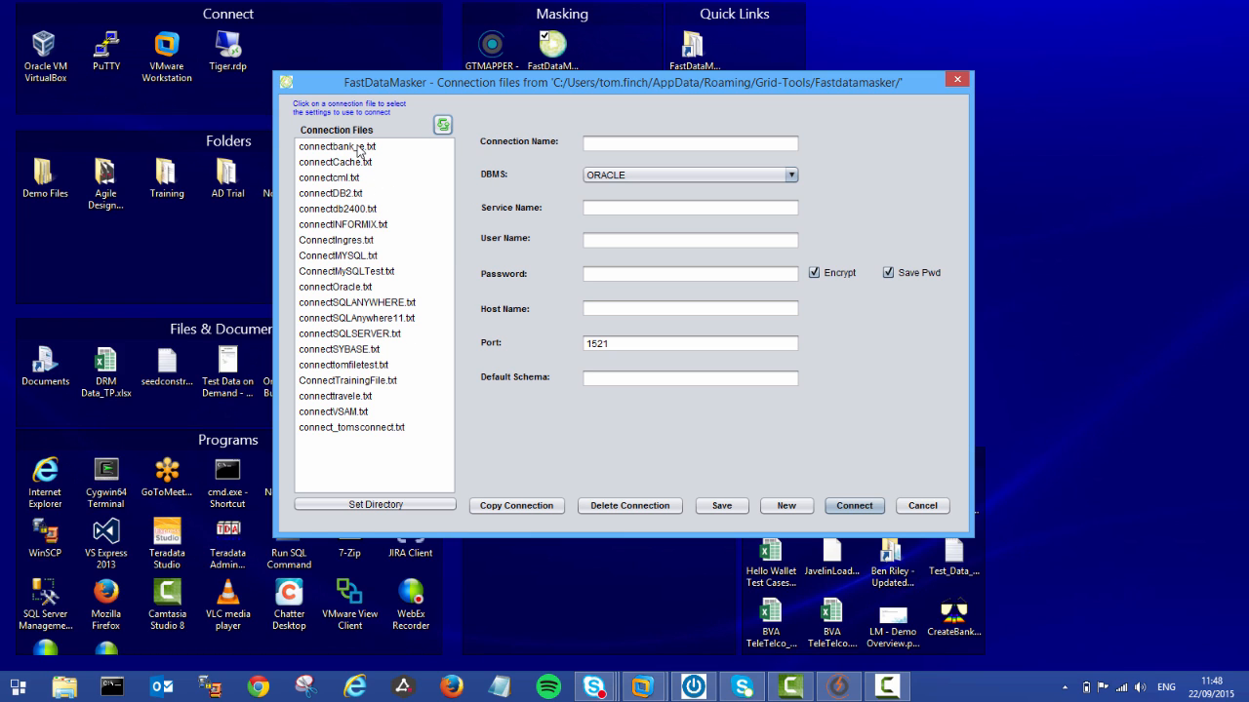
# Load the connectbank_e.txt connection file and connect to the bank database
pyautogui.click(337, 146)
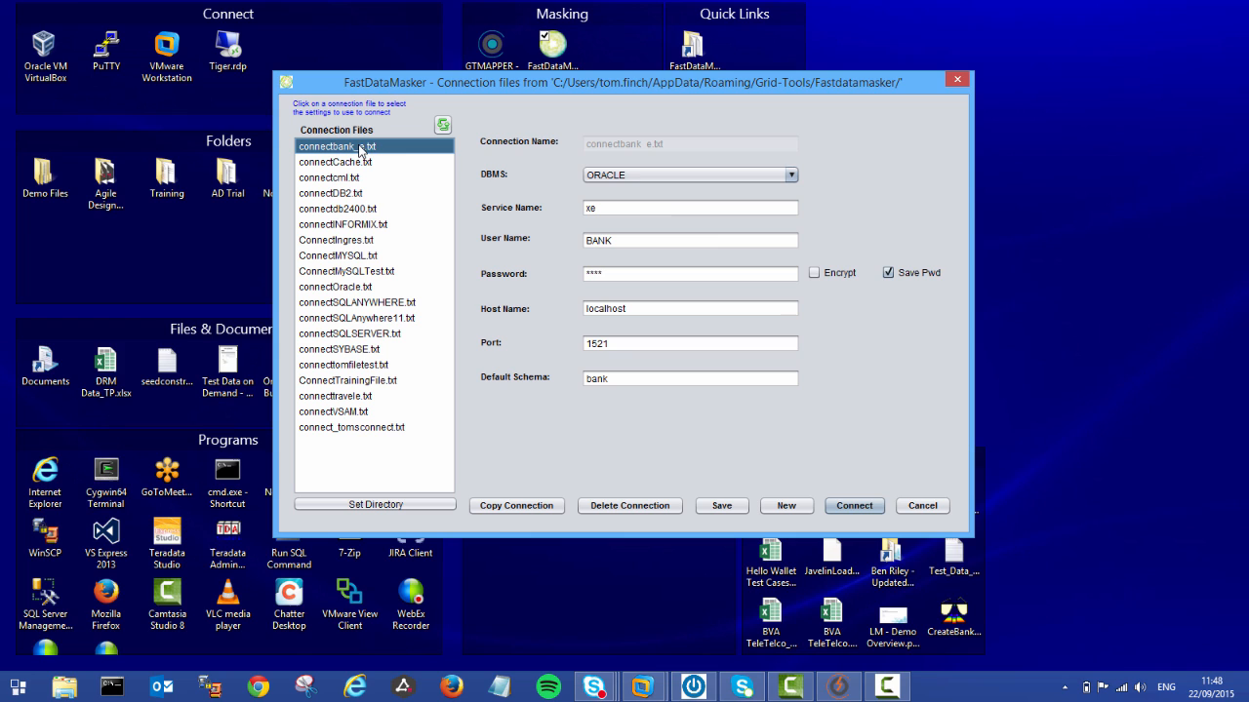
pyautogui.moveTo(739, 401)
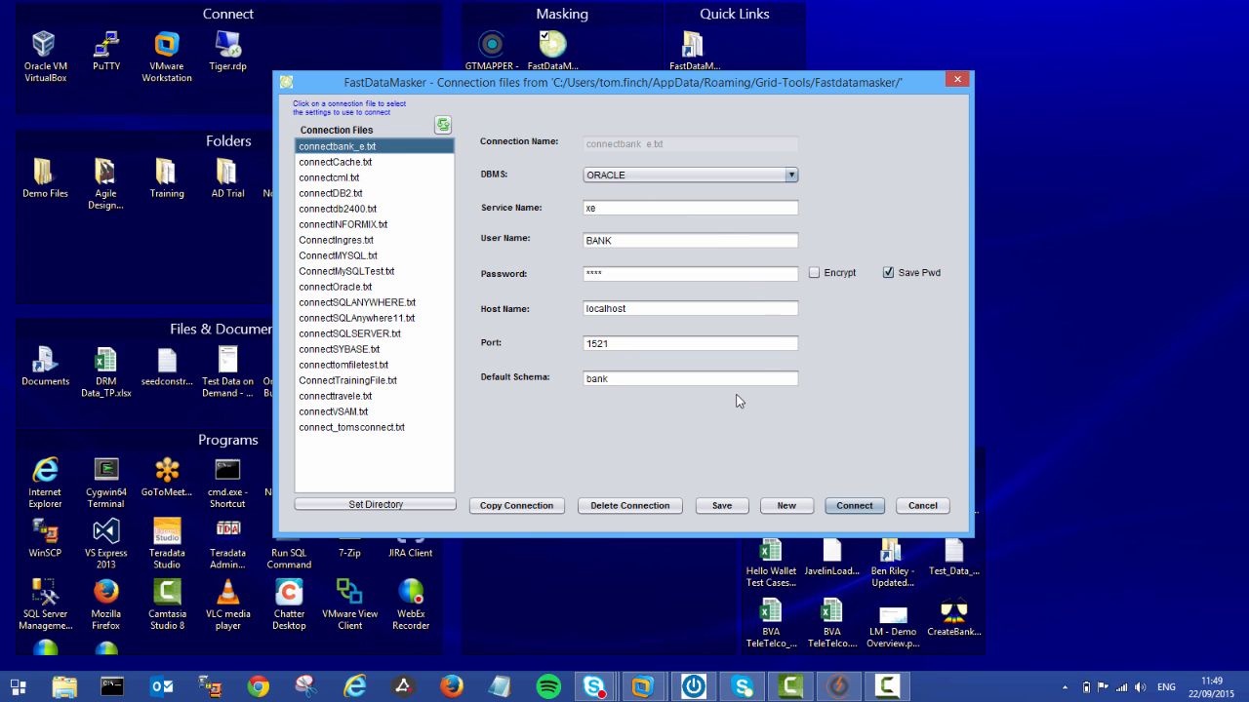
pyautogui.moveTo(854, 505)
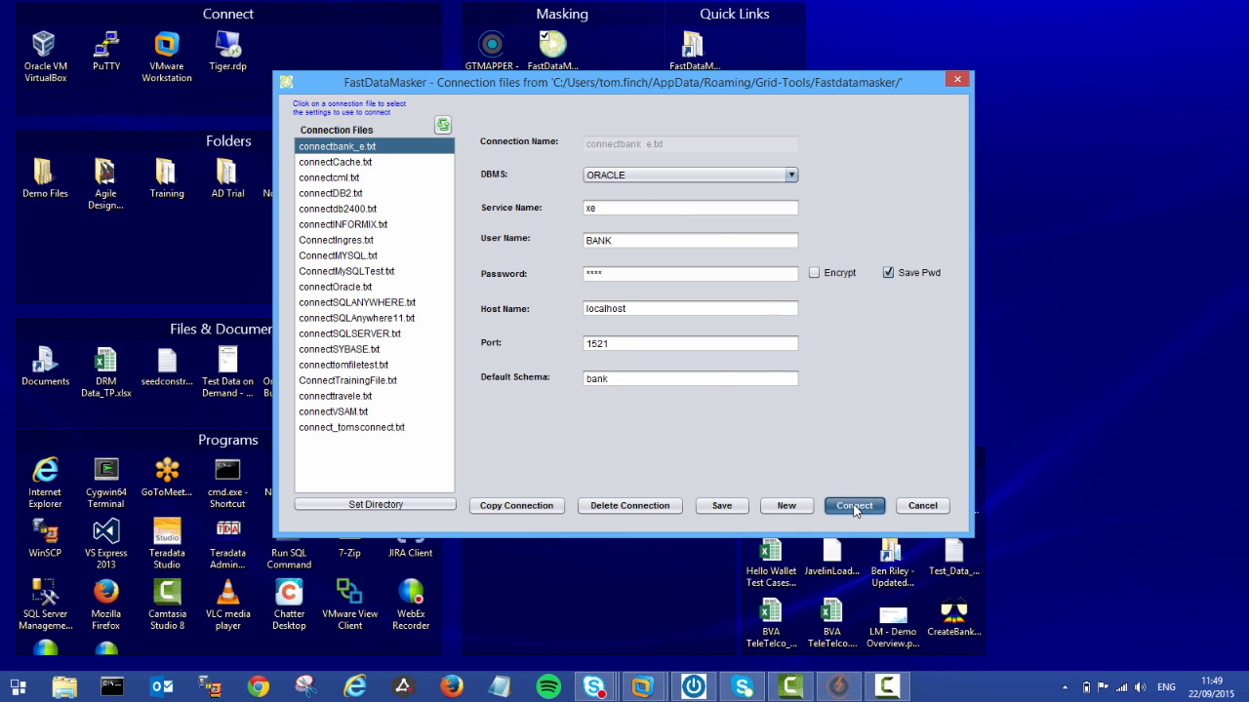
pyautogui.click(852, 506)
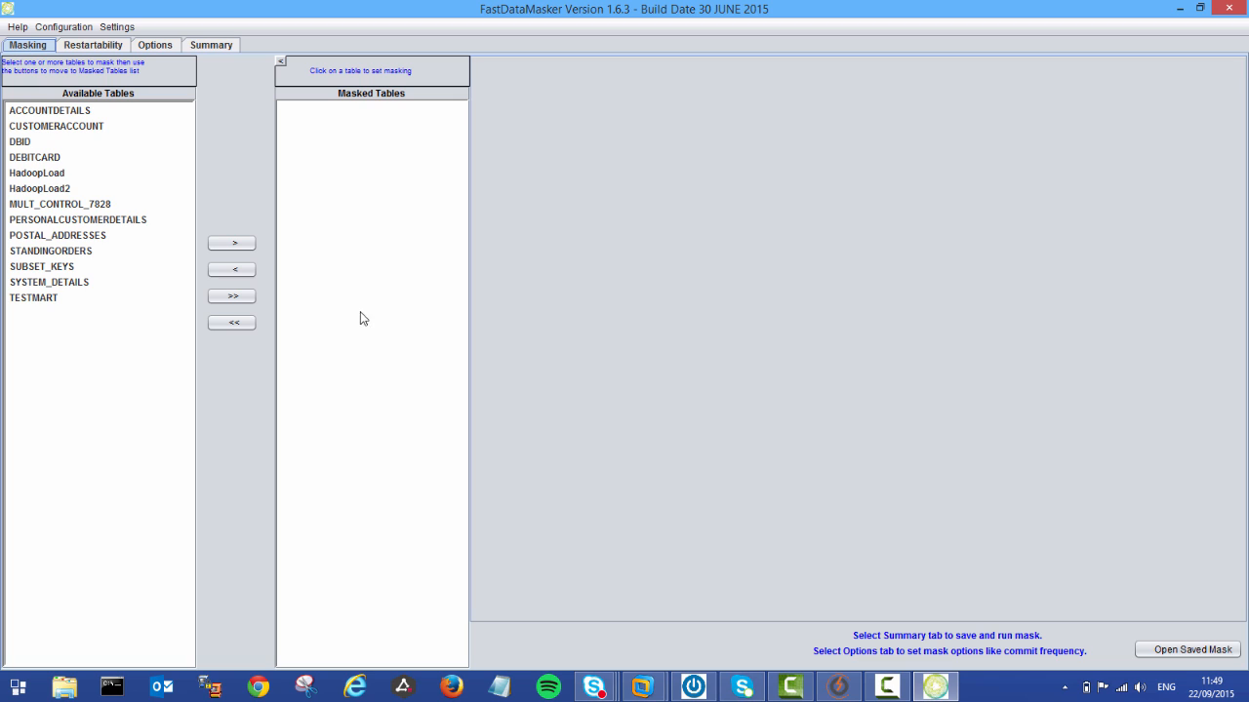
pyautogui.moveTo(114, 192)
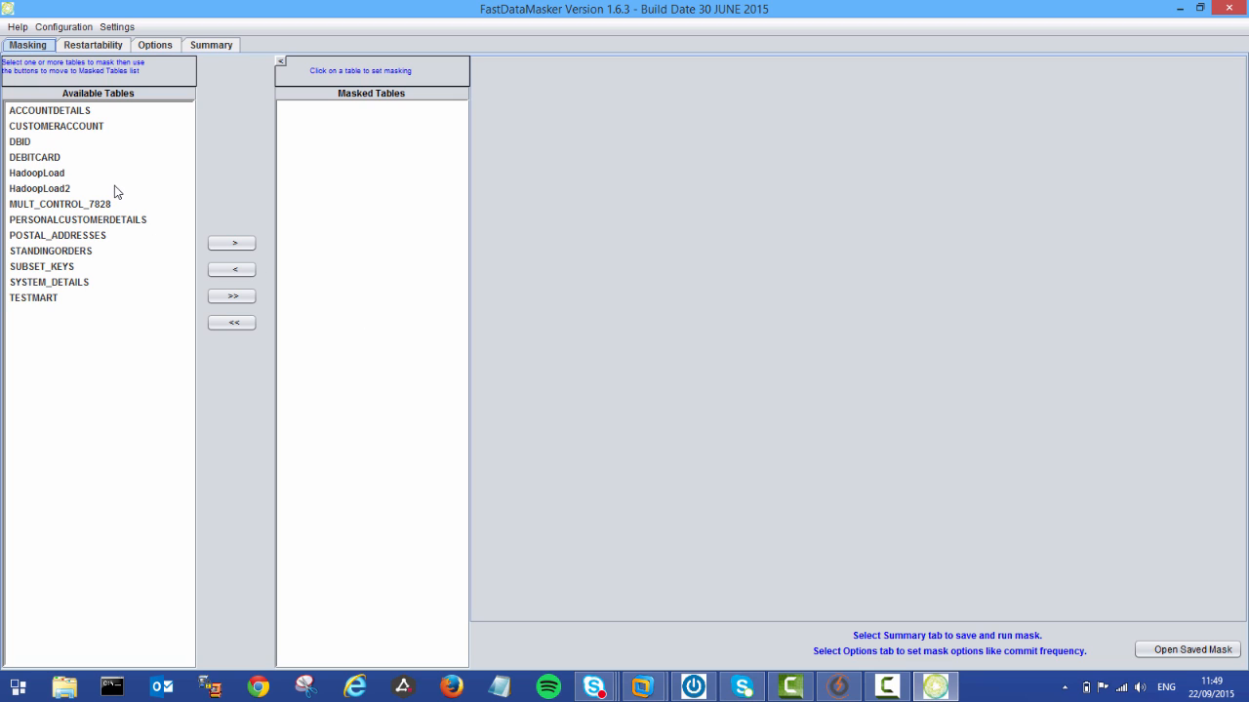
# Add PERSONALCUSTOMERDETAILS to the Masked Tables list and open its mask settings
pyautogui.click(78, 219)
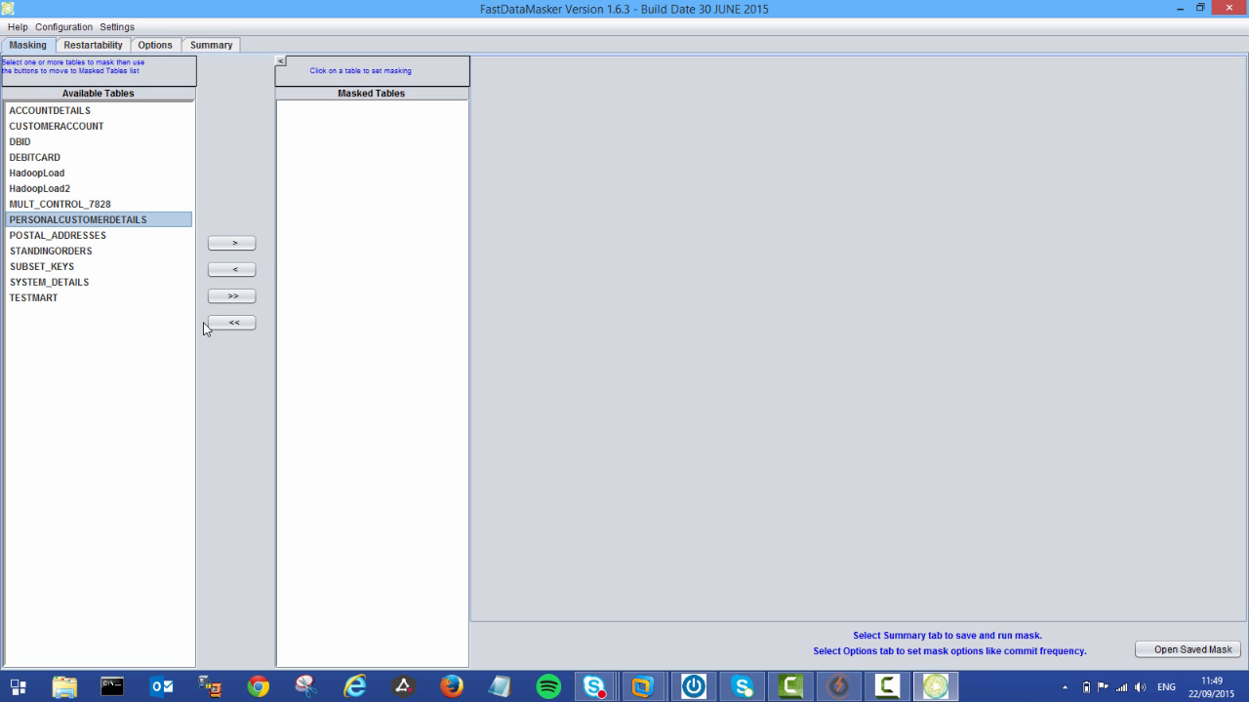
pyautogui.click(231, 243)
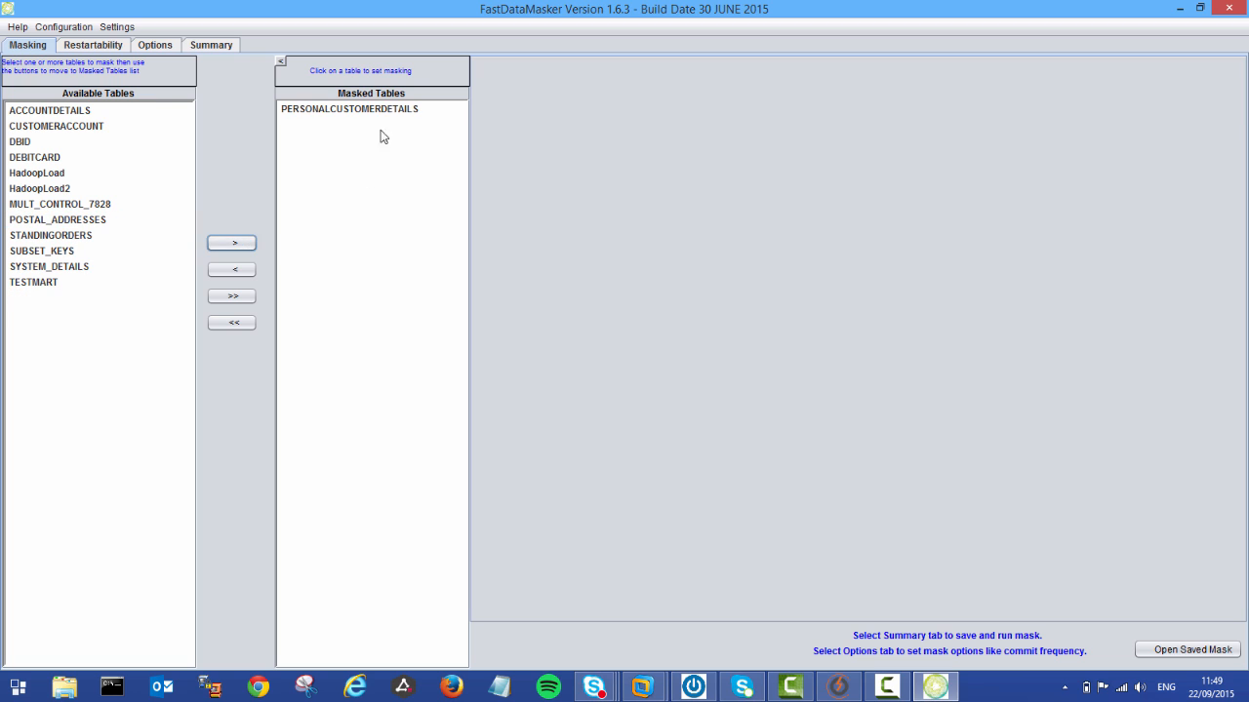
pyautogui.click(350, 108)
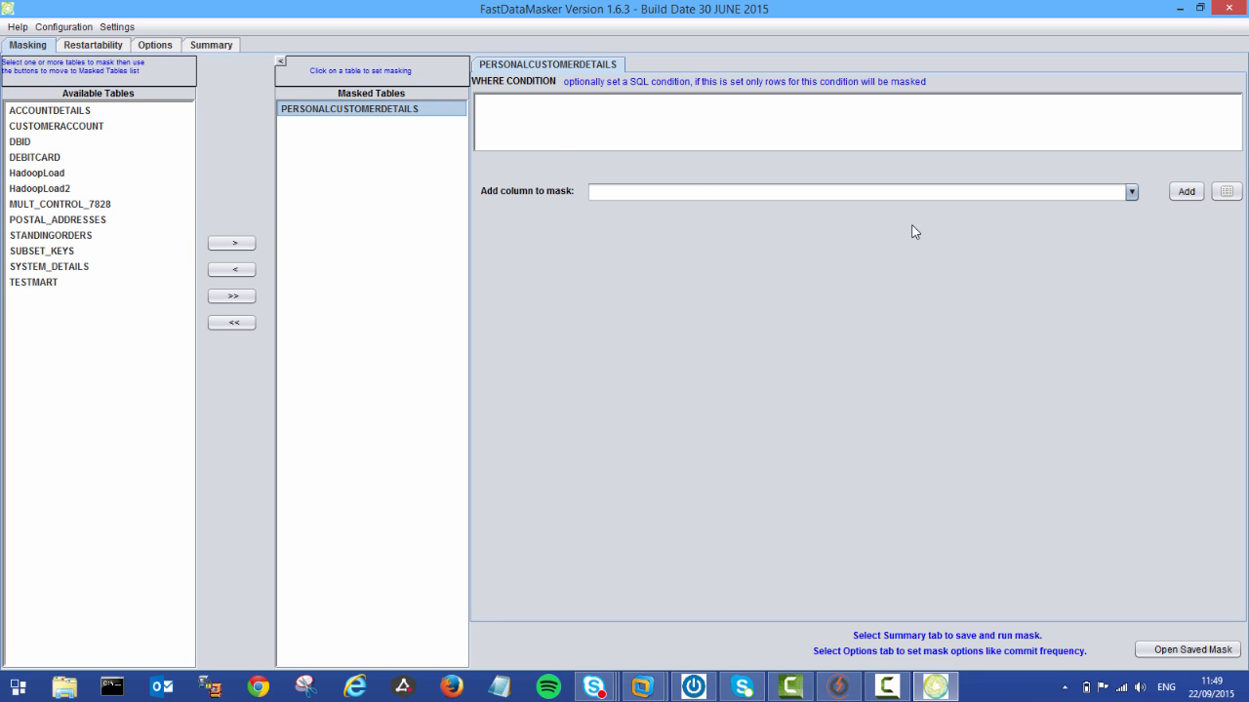
# Give the CUSTOMER_DOB column a DOB mask shifting dates by 5 days
pyautogui.click(1130, 192)
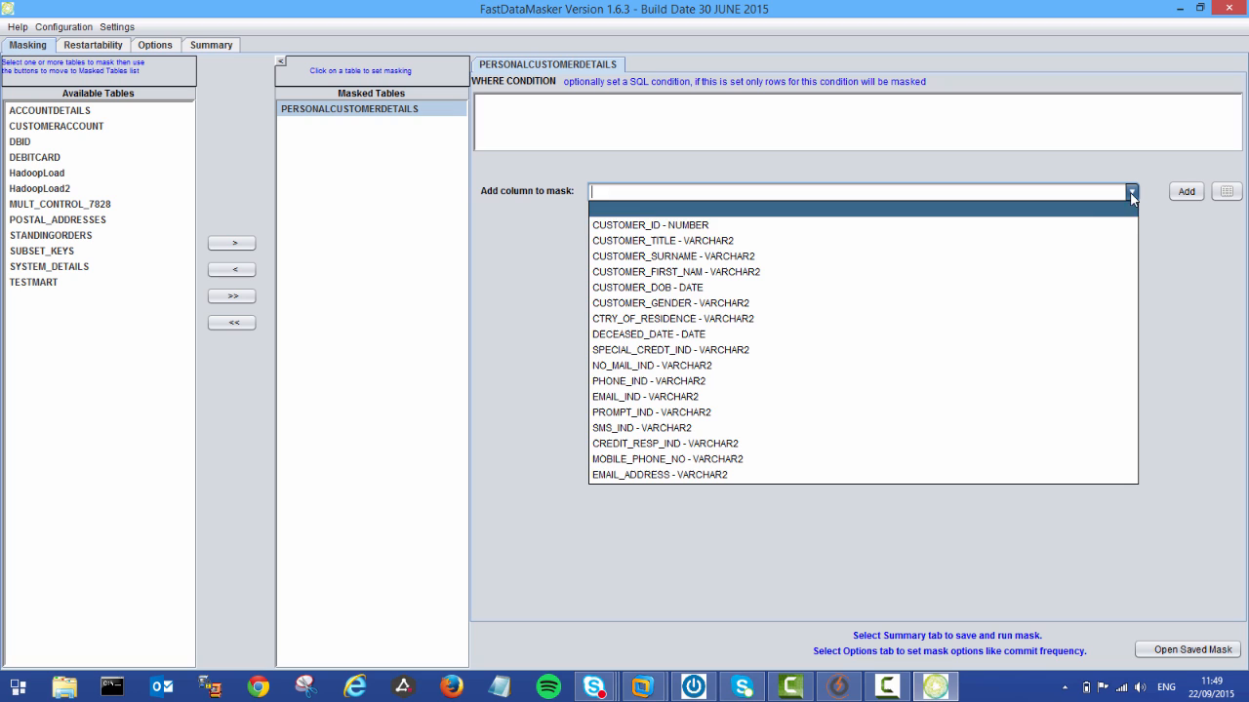
pyautogui.moveTo(888, 319)
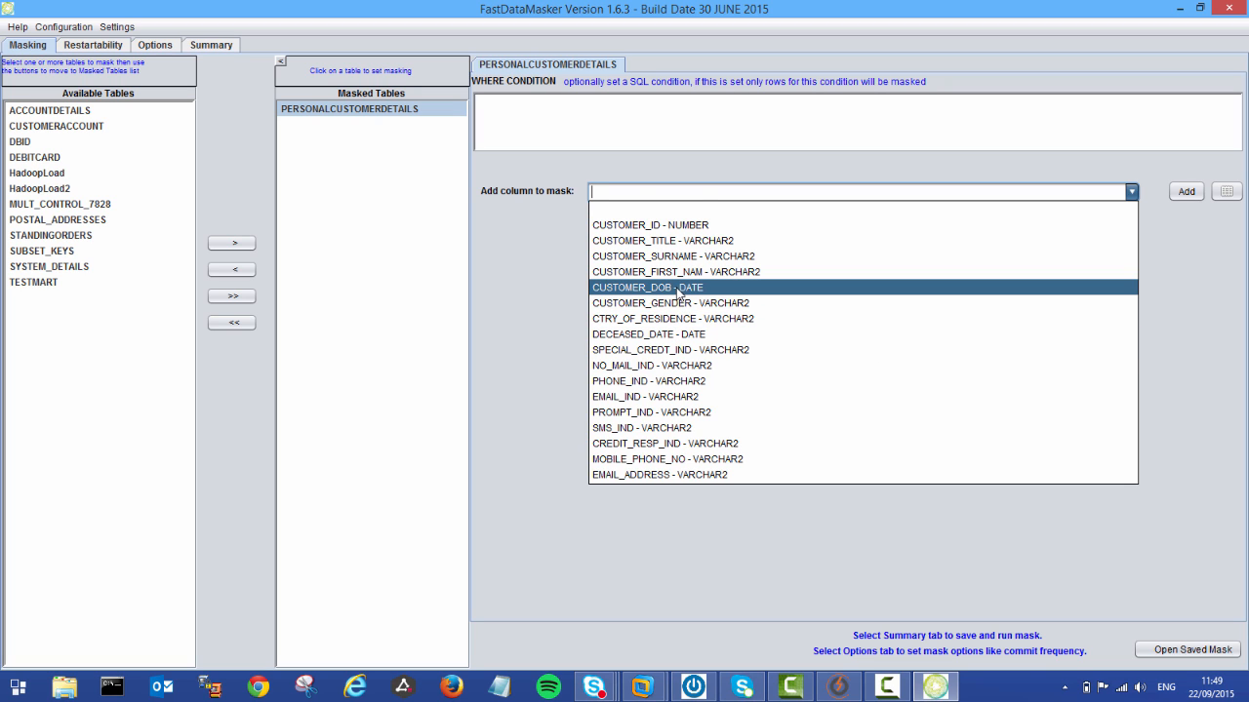
pyautogui.click(647, 287)
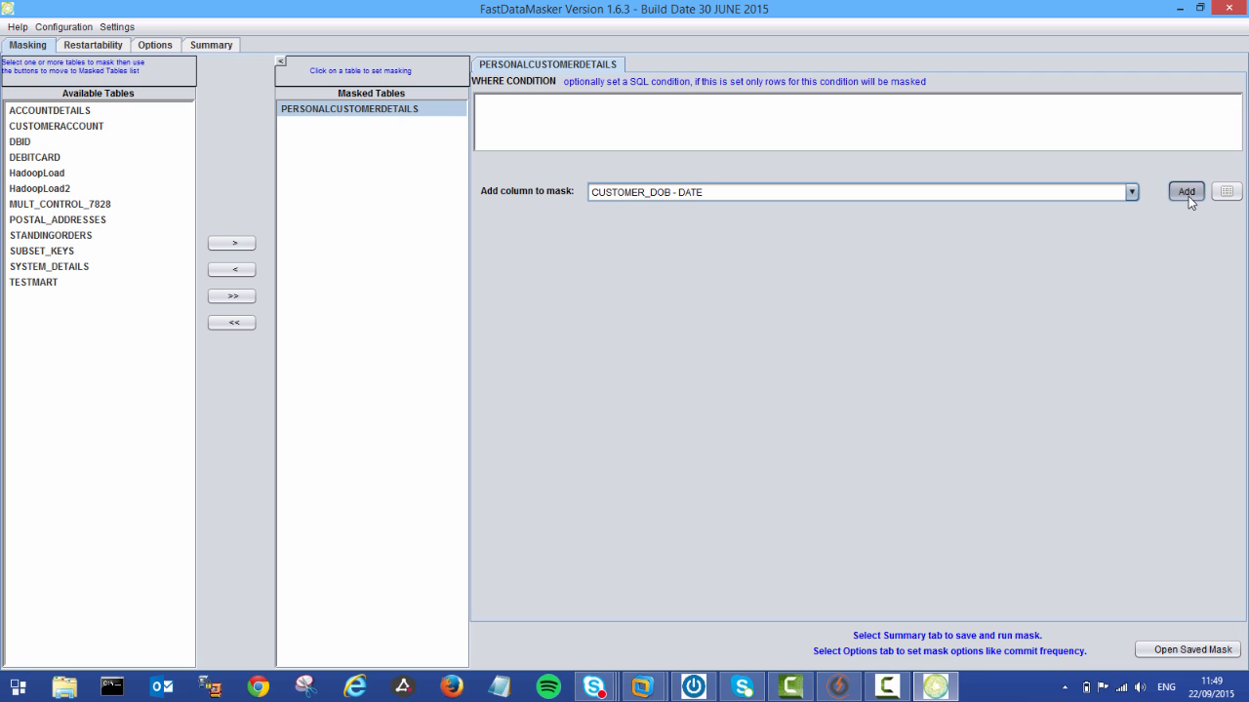
pyautogui.click(1186, 192)
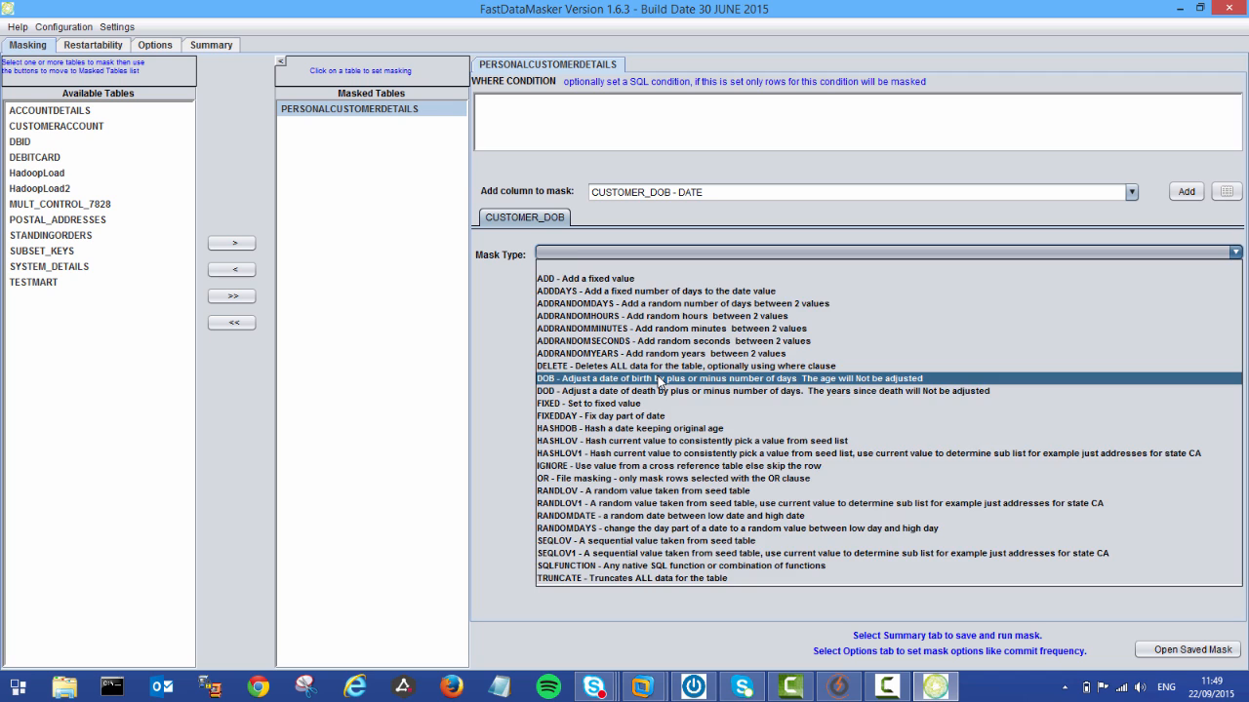
pyautogui.click(697, 379)
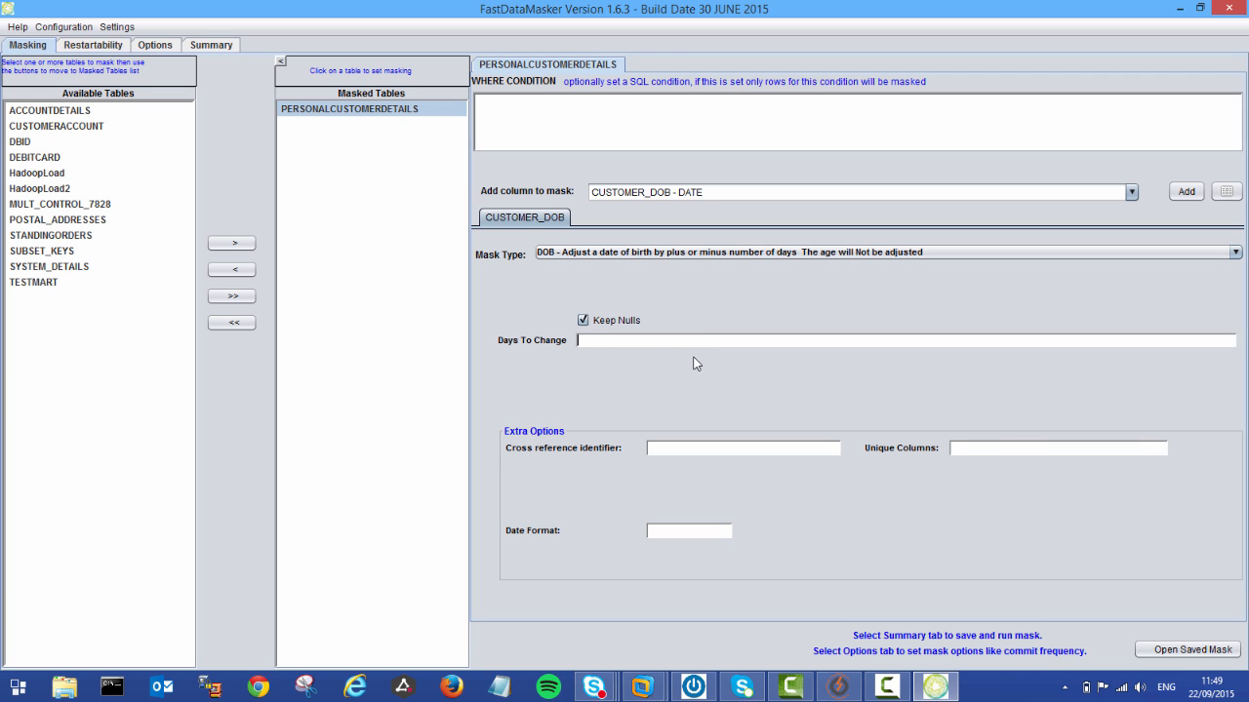
pyautogui.write('5')
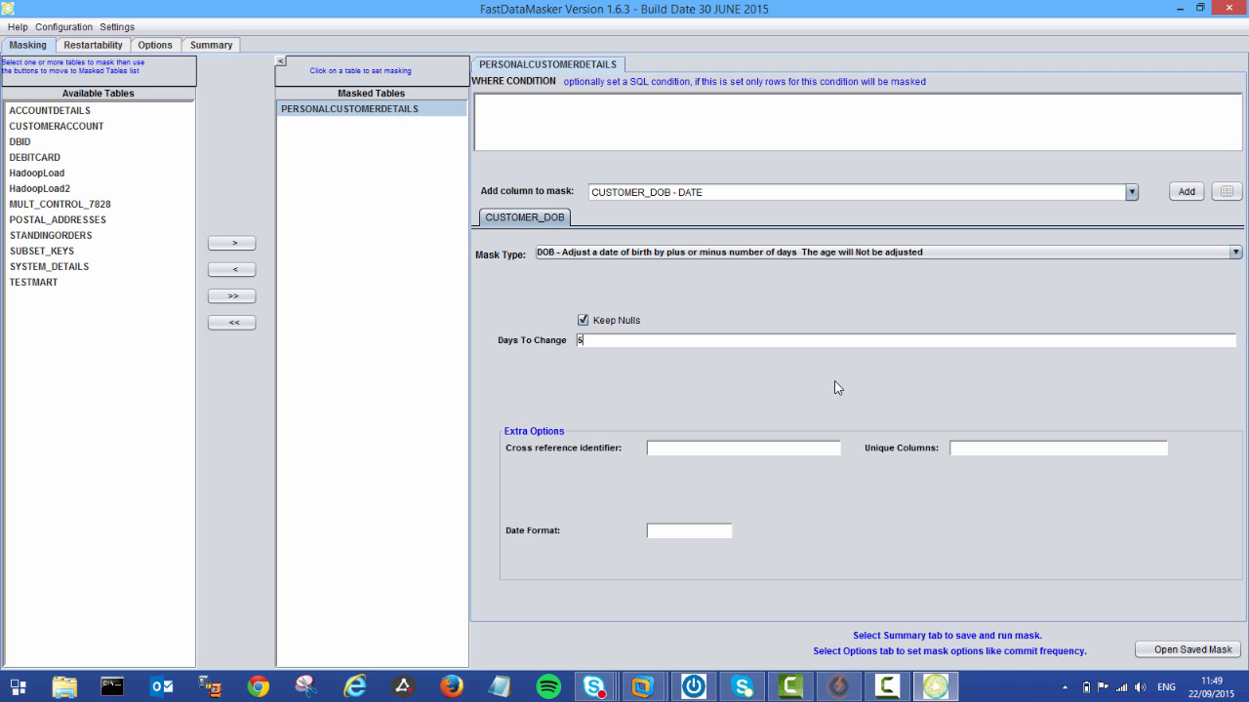
pyautogui.click(1131, 191)
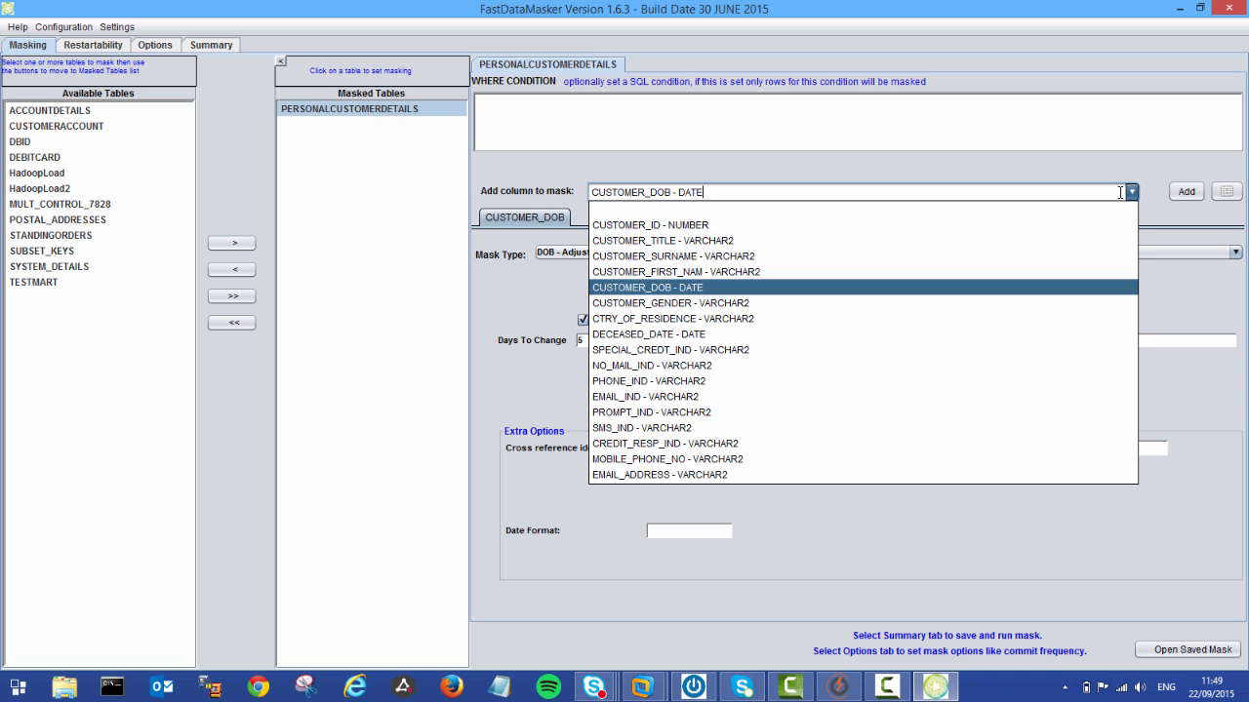
pyautogui.moveTo(718, 428)
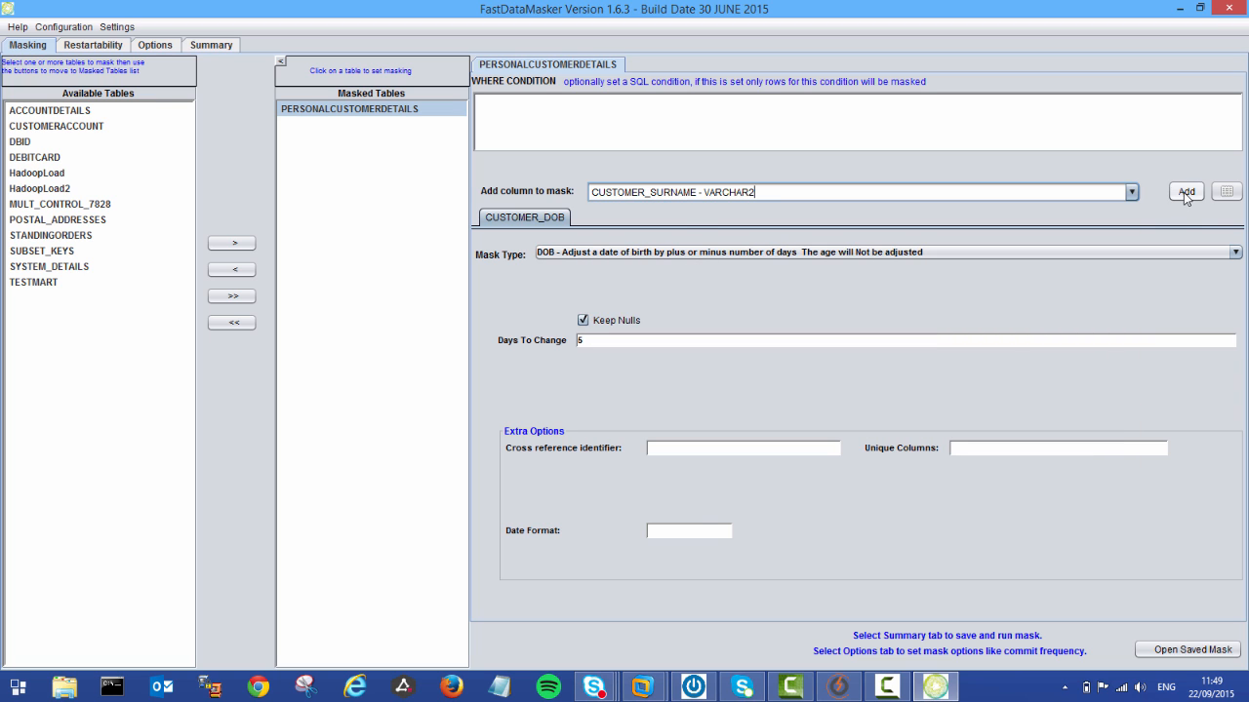
# Mask CUSTOMER_SURNAME with HASHLOV using the Last Names seed file, hashed on CUSTOMER_ID
pyautogui.click(1186, 192)
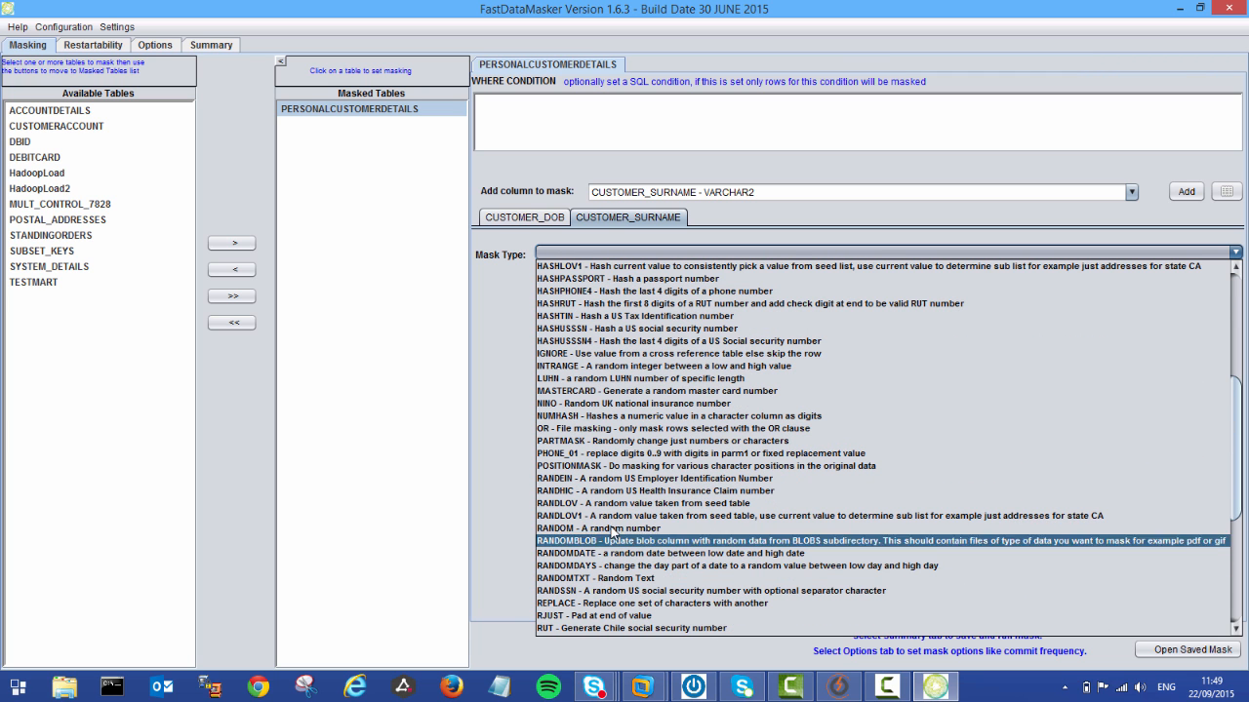
pyautogui.click(643, 503)
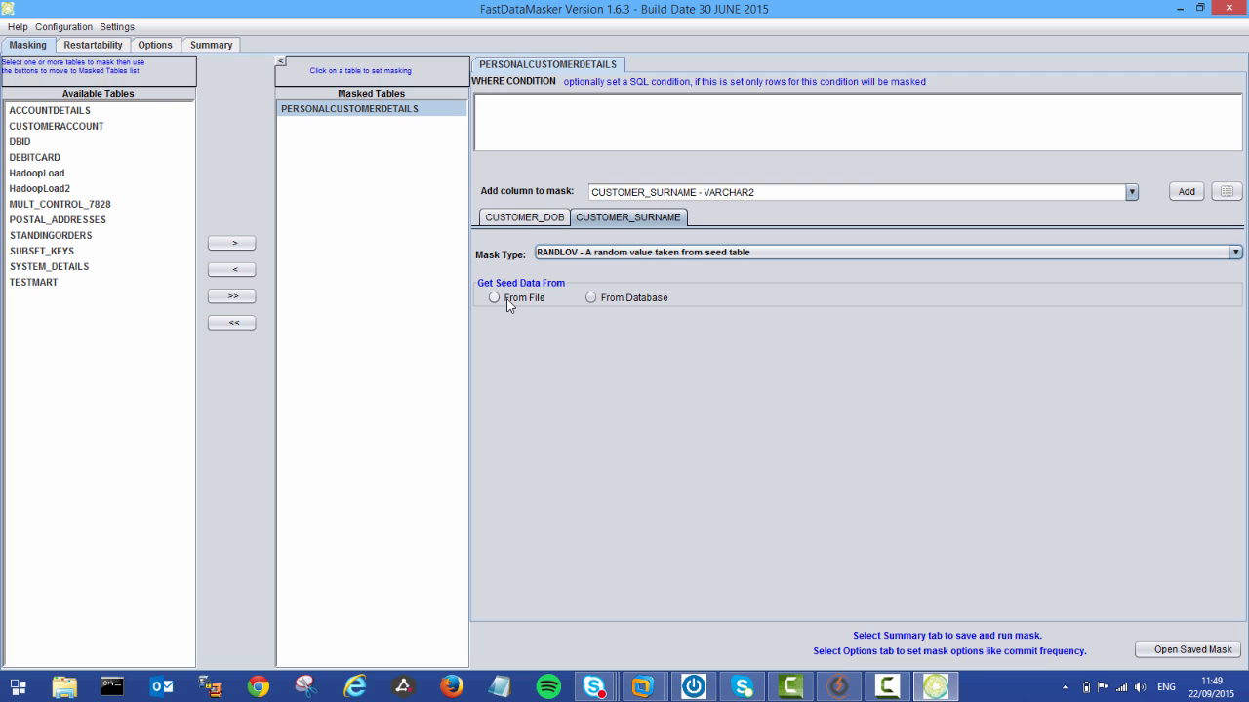
pyautogui.click(494, 298)
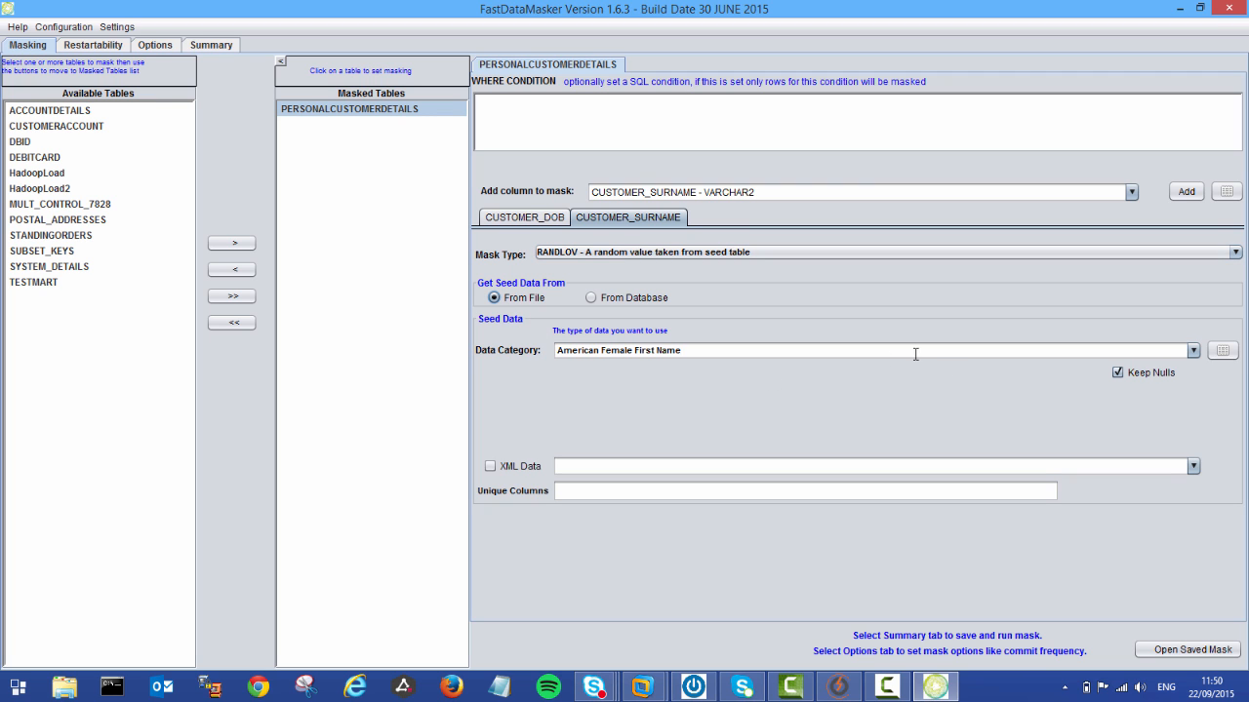
pyautogui.click(590, 298)
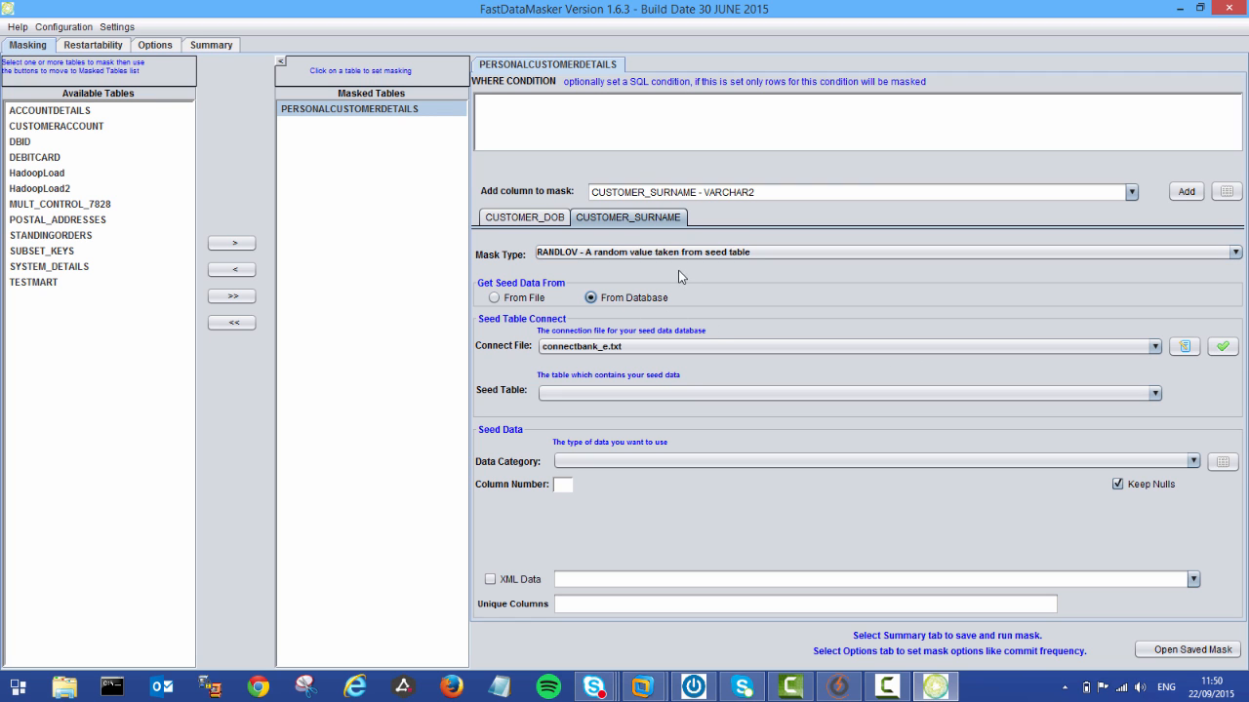
pyautogui.click(1234, 252)
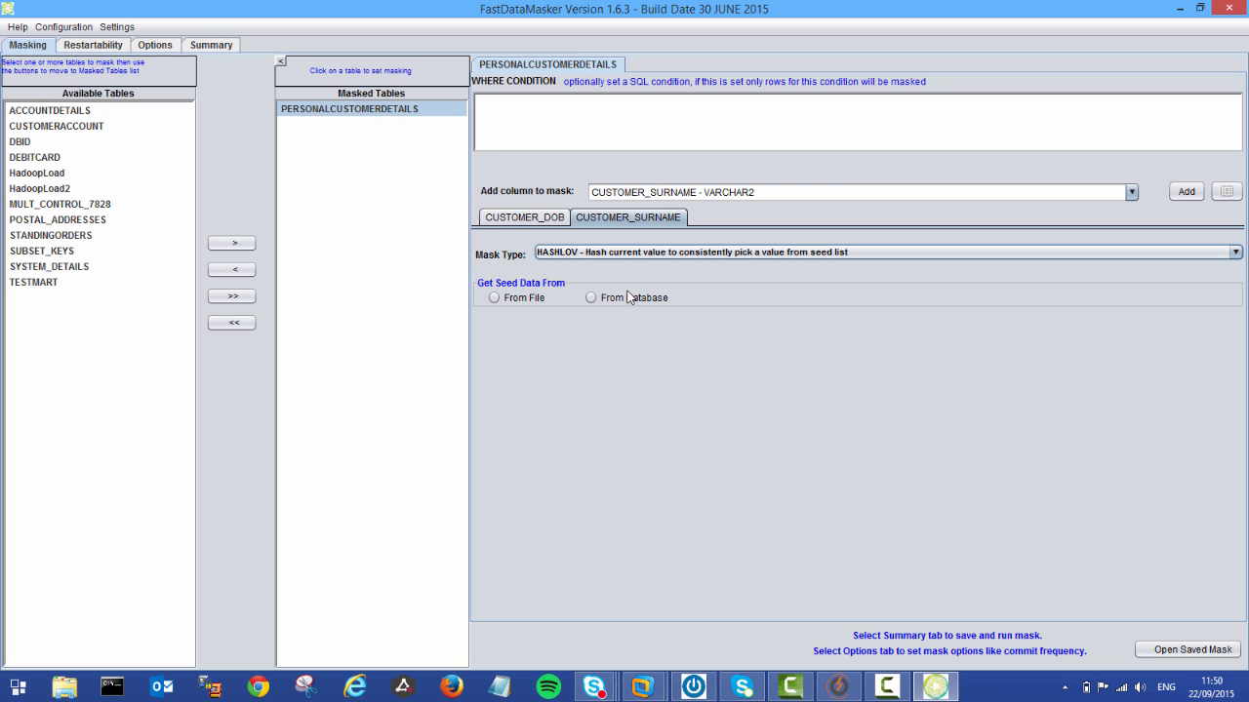
pyautogui.click(493, 297)
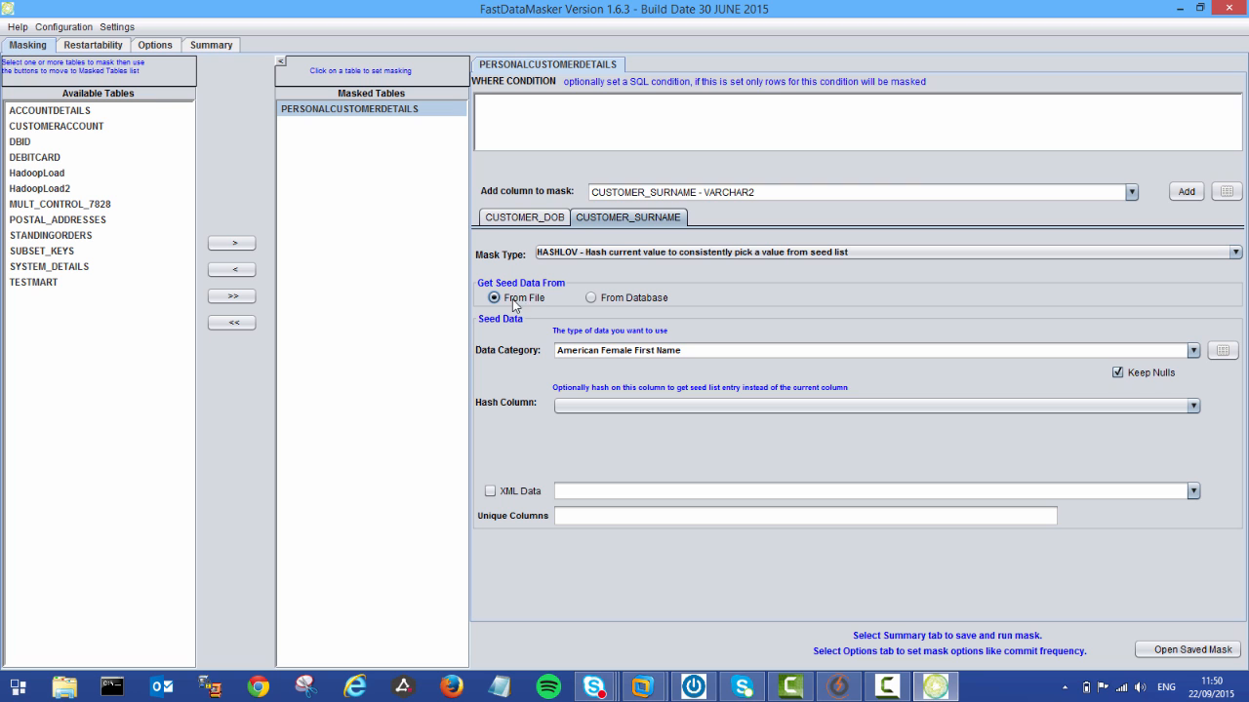
pyautogui.click(1192, 350)
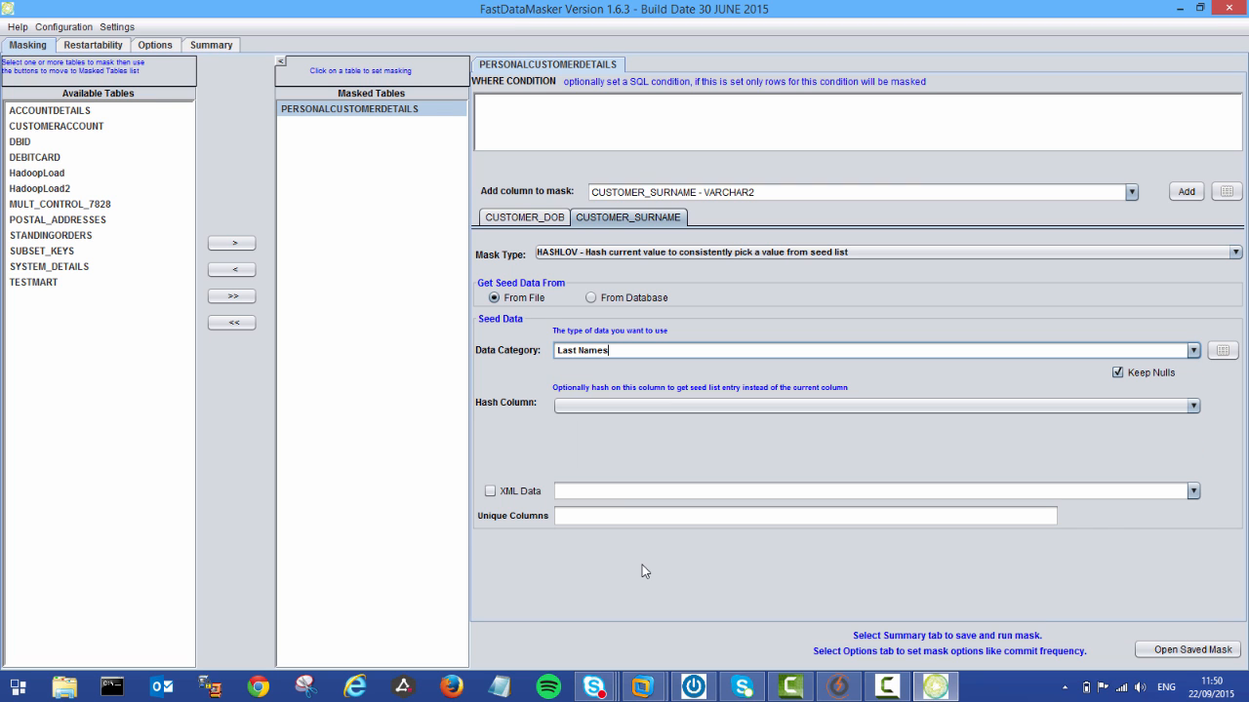
pyautogui.click(1192, 405)
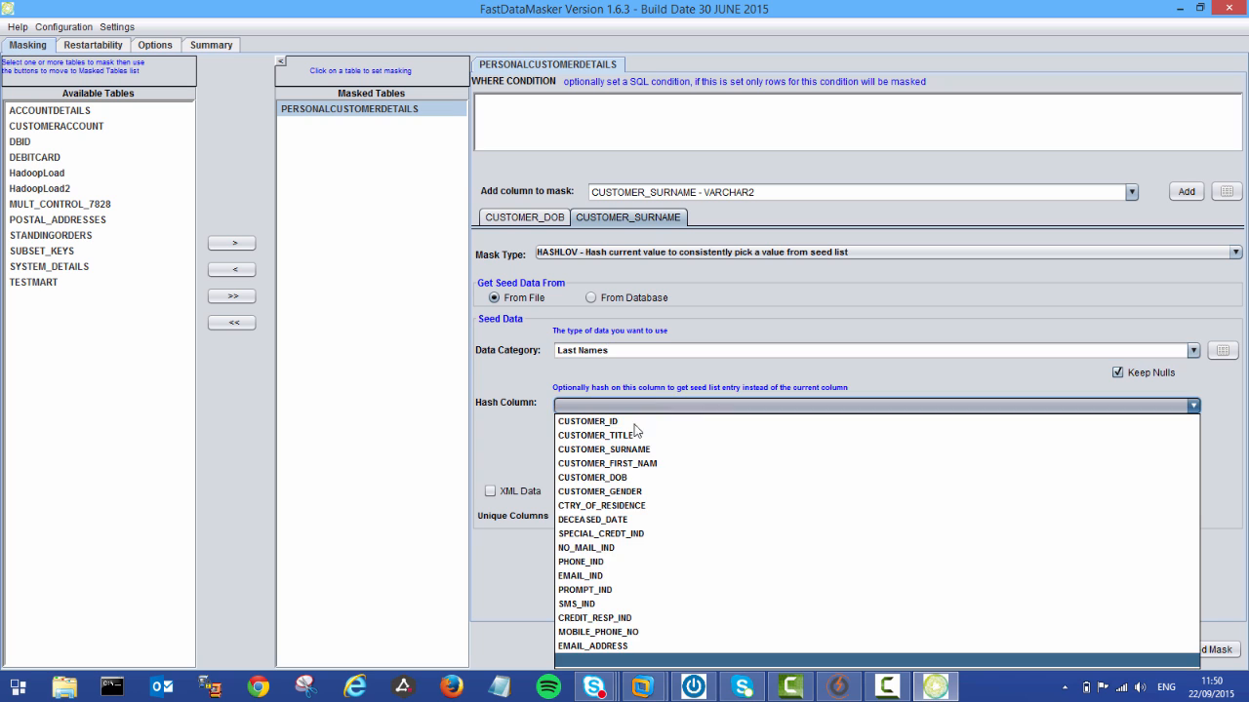
pyautogui.click(587, 421)
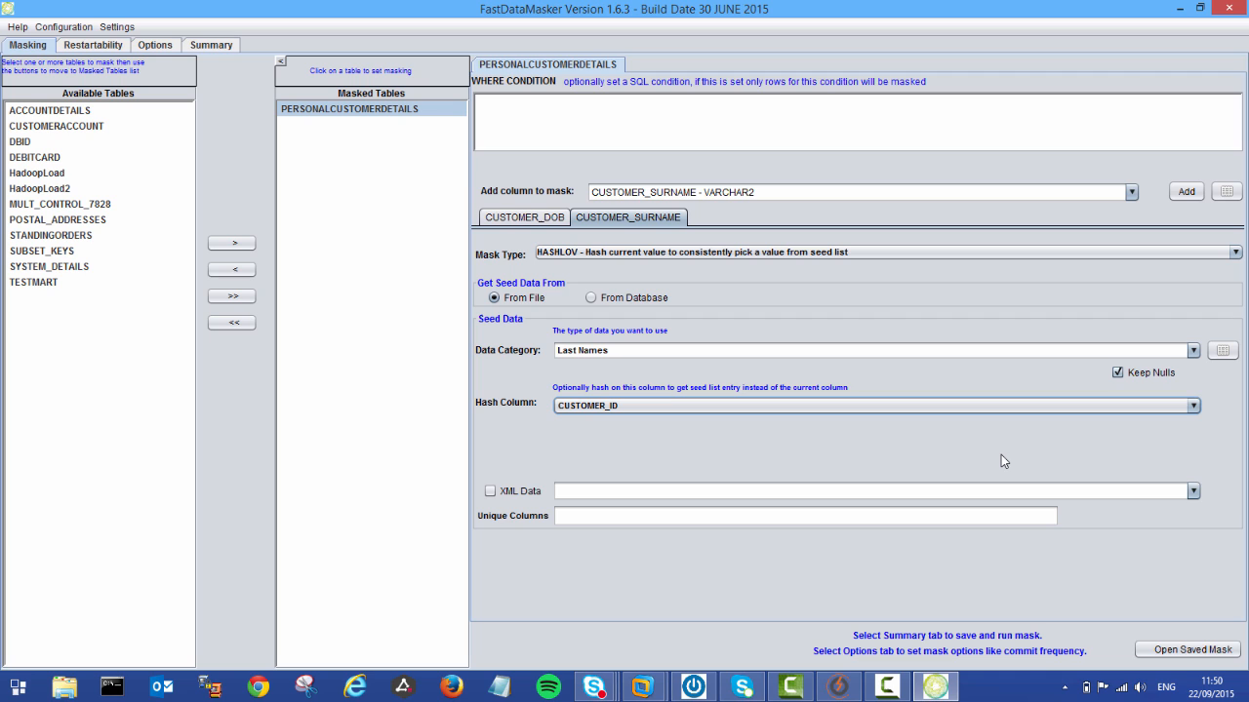
pyautogui.moveTo(464, 284)
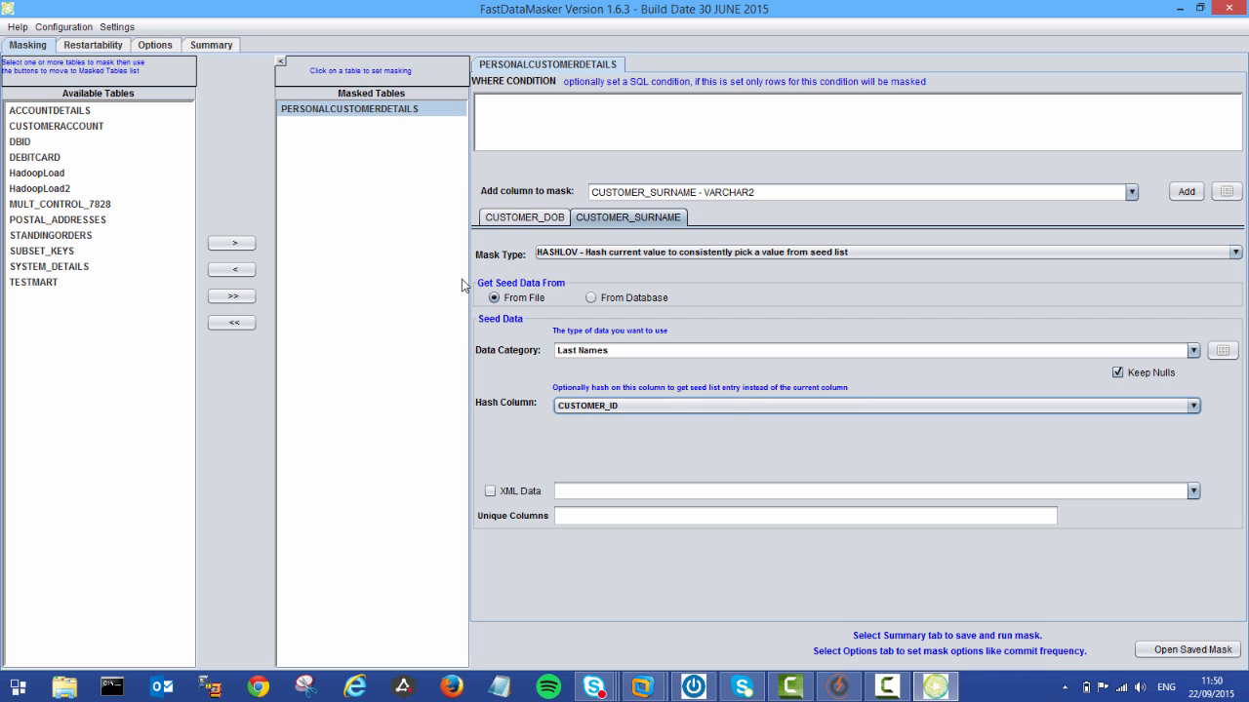
pyautogui.moveTo(542, 338)
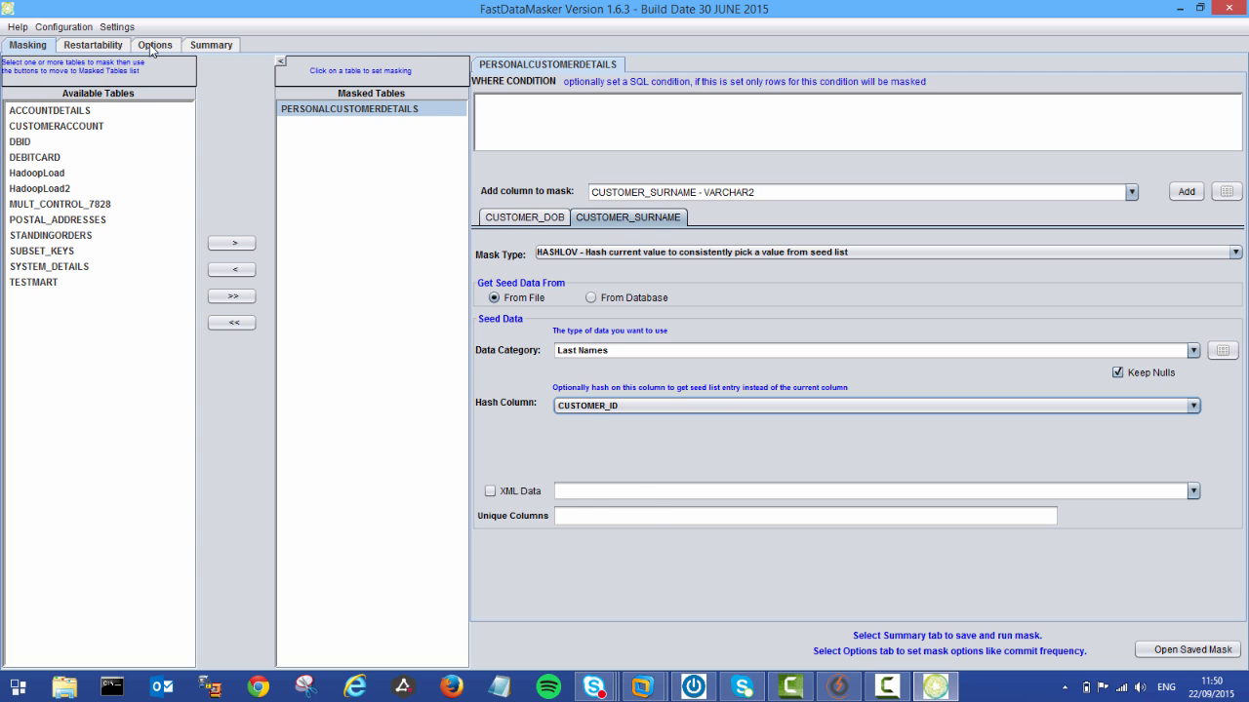
# Set the AUDIT option to ALL with audit file DEMOAUDIT.CSV
pyautogui.click(154, 45)
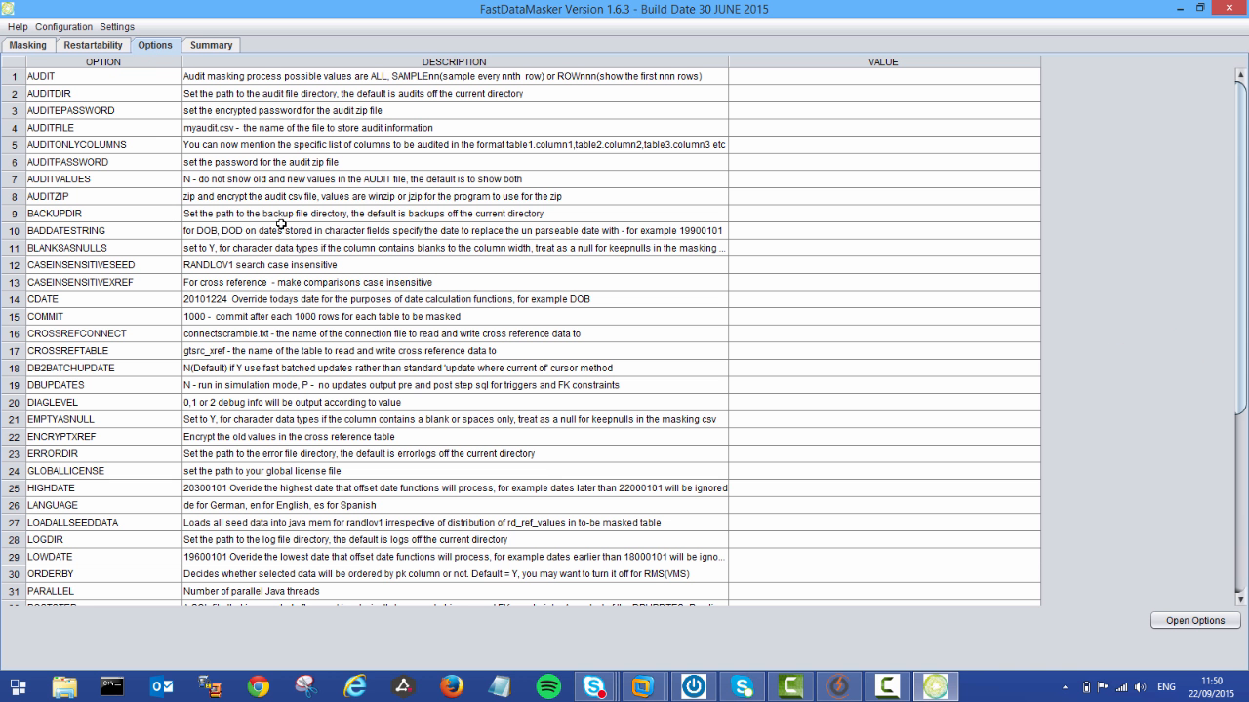
pyautogui.moveTo(822, 204)
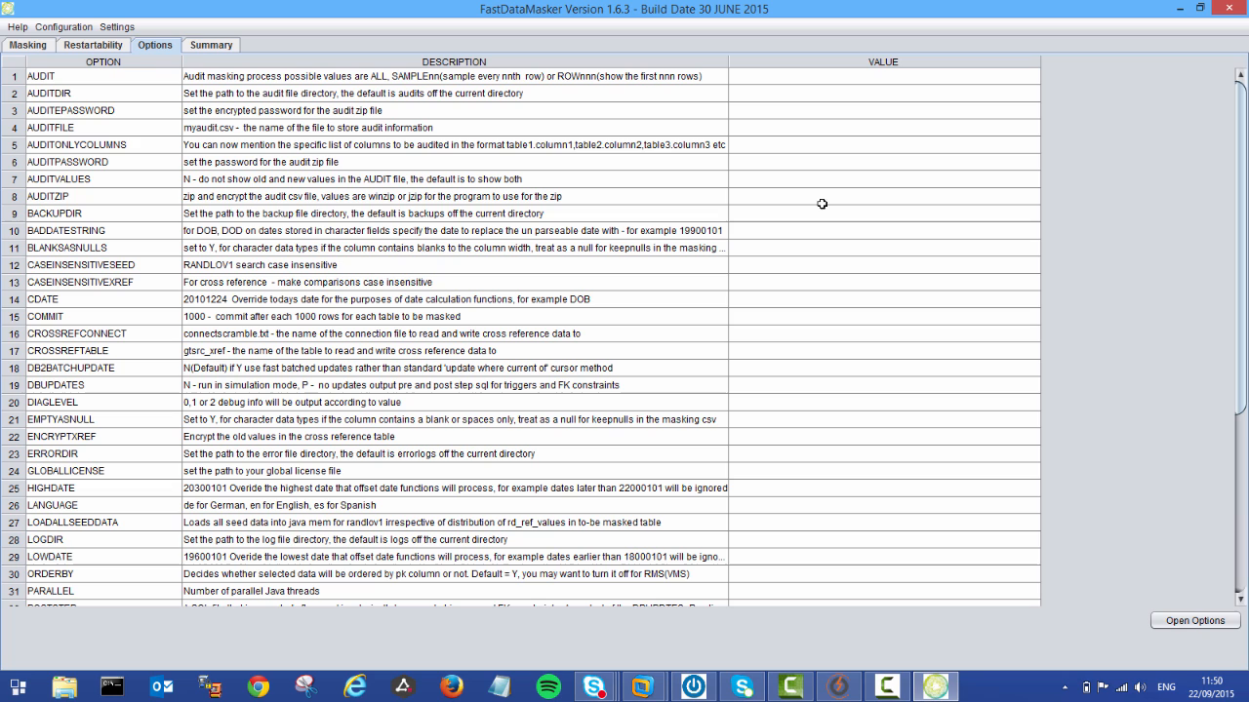
pyautogui.moveTo(1132, 306)
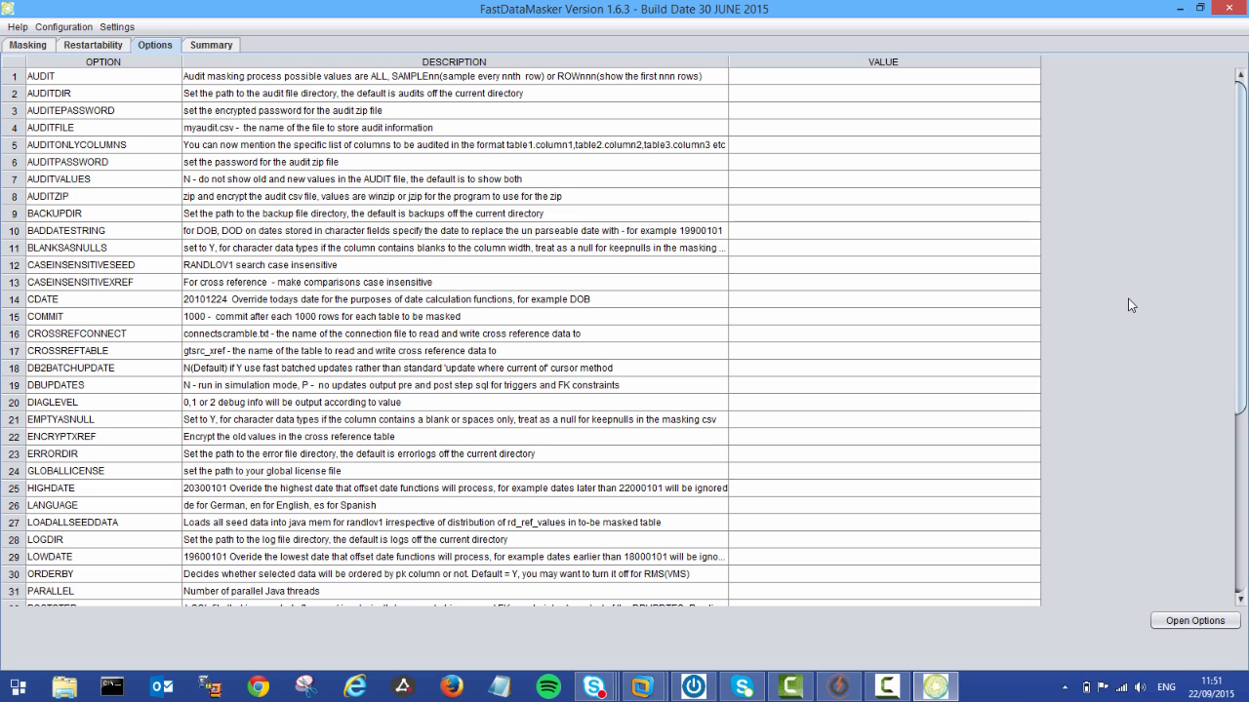
pyautogui.moveTo(839, 79)
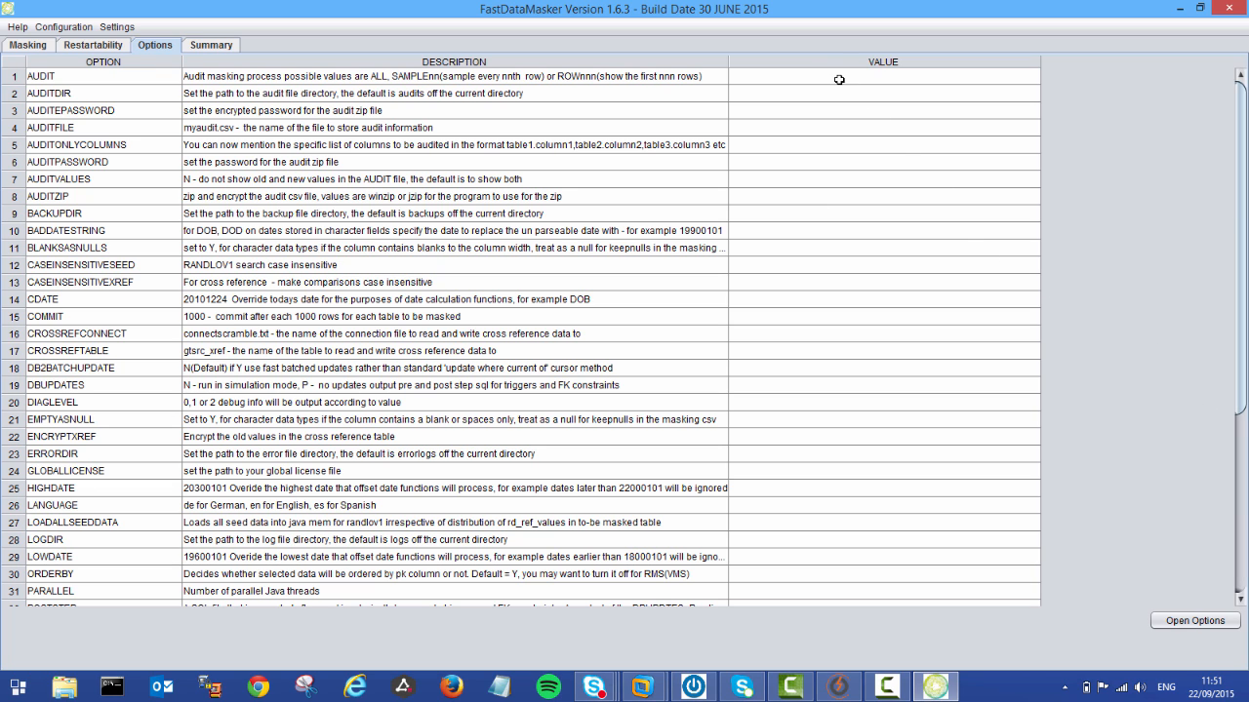
pyautogui.click(881, 76)
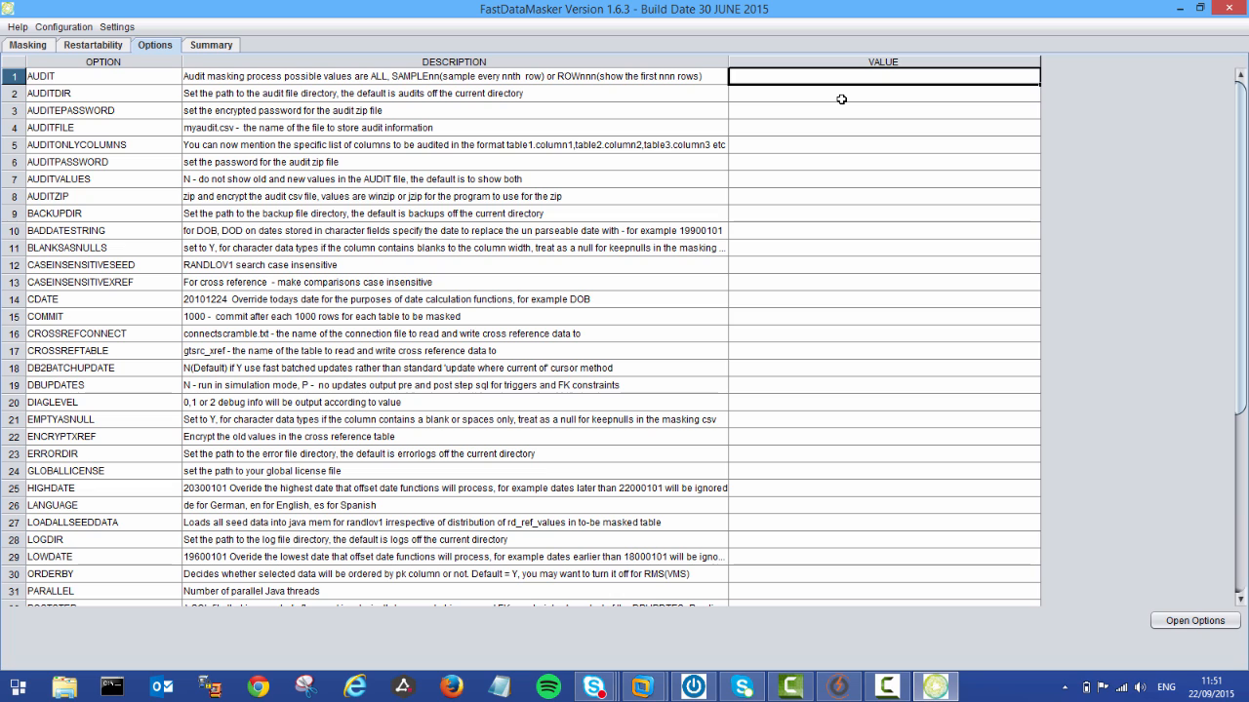
pyautogui.write('ALL')
pyautogui.click(884, 127)
pyautogui.write('DEMO')
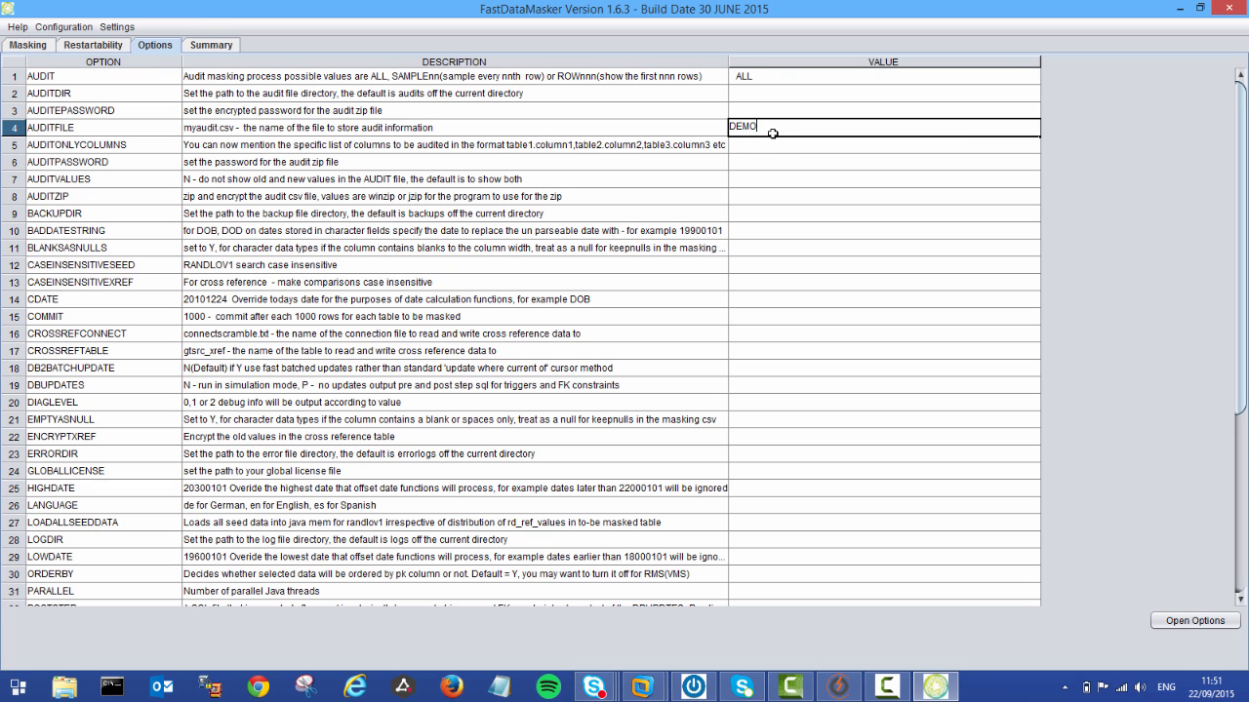
pyautogui.write('AUDIT.CS')
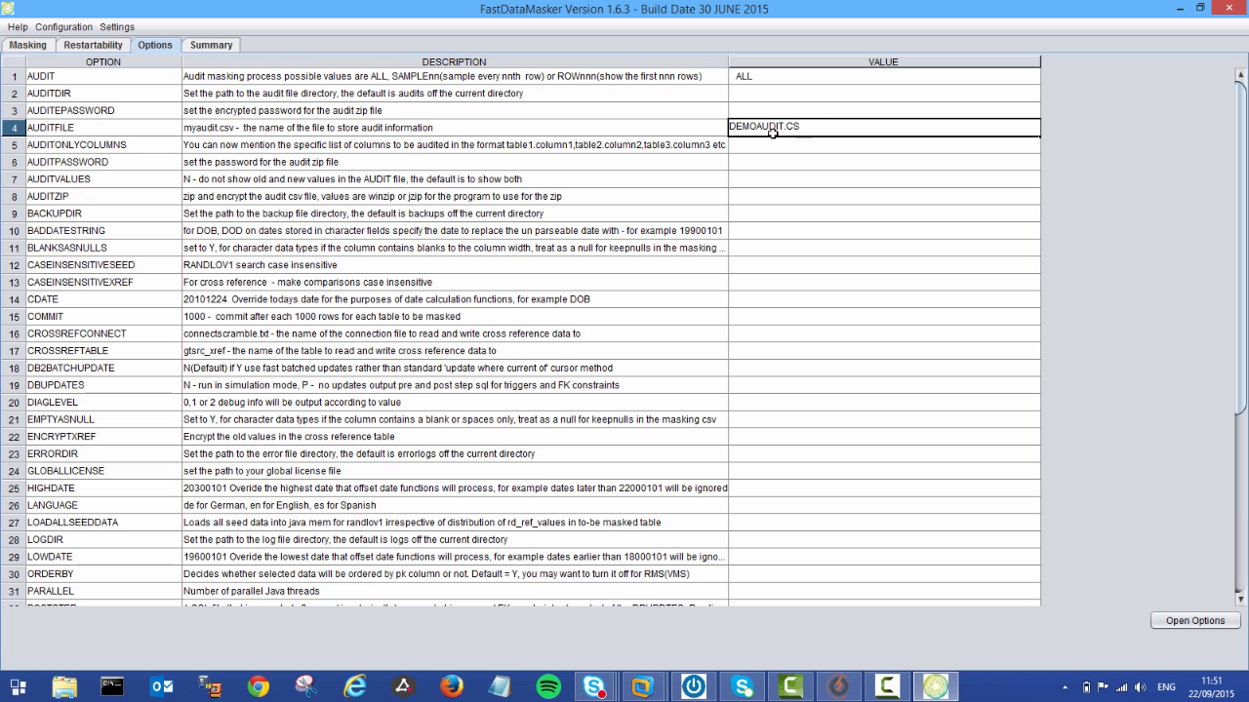
pyautogui.write('V')
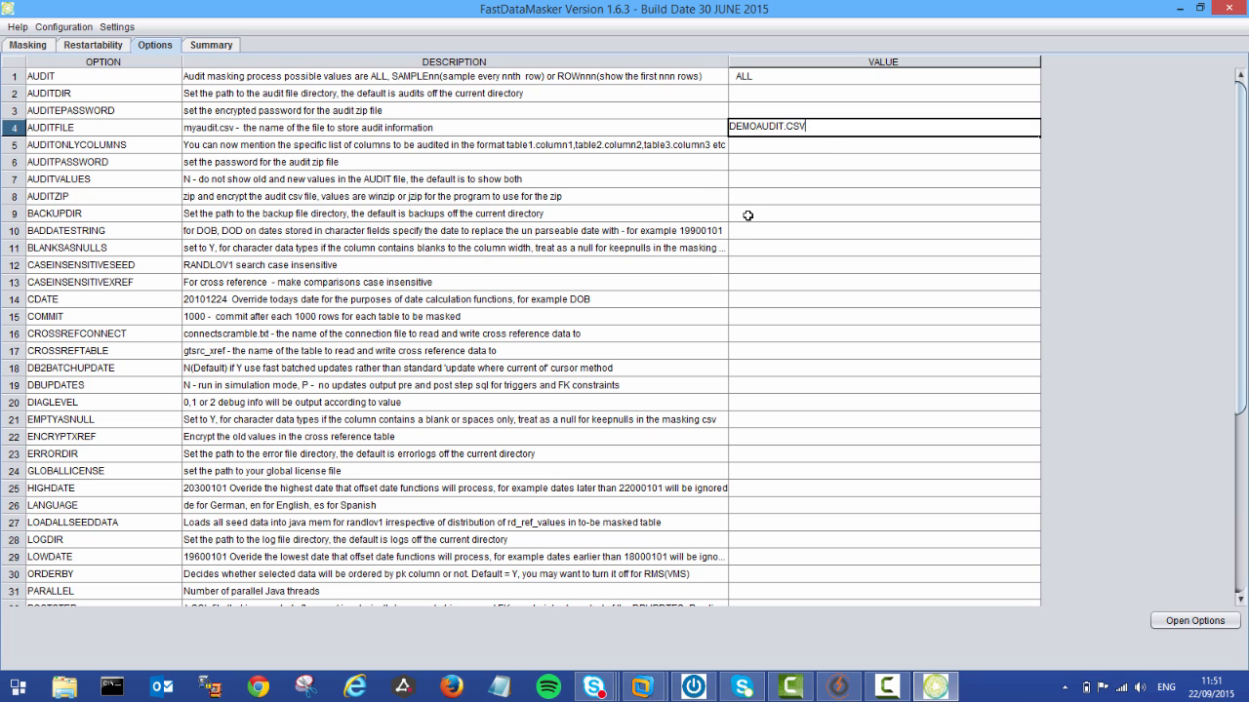
pyautogui.moveTo(772, 281)
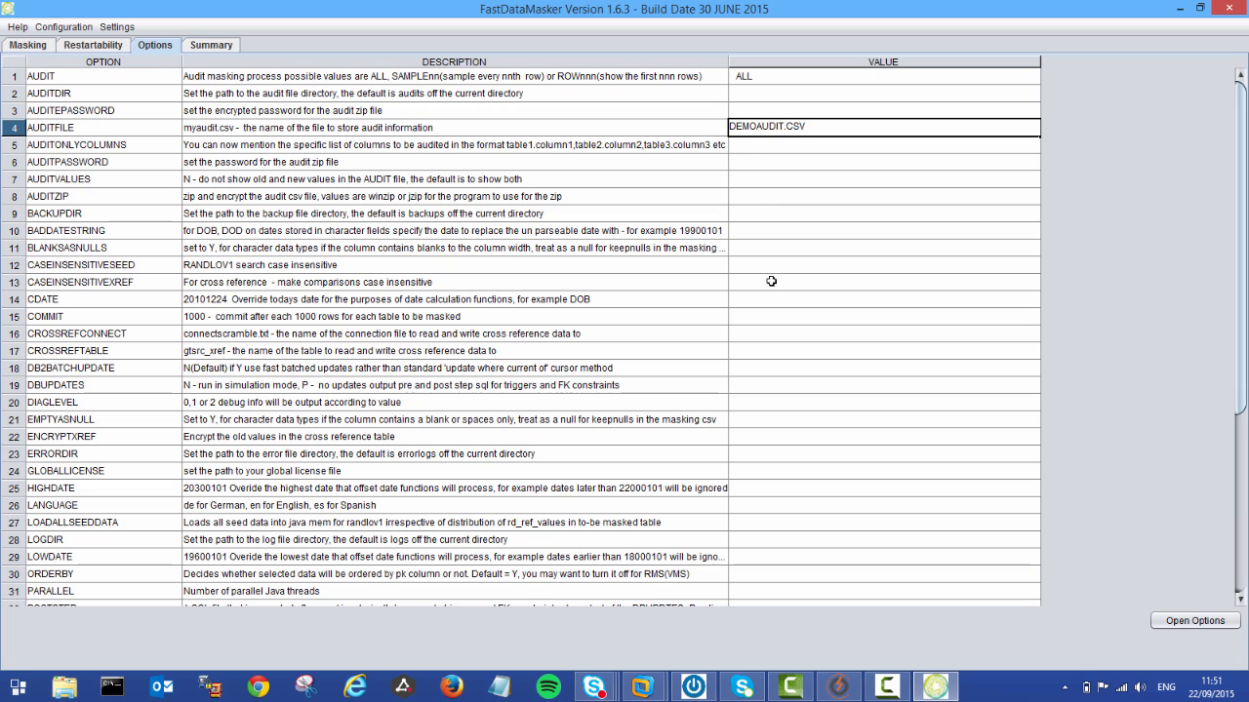
pyautogui.moveTo(284, 198)
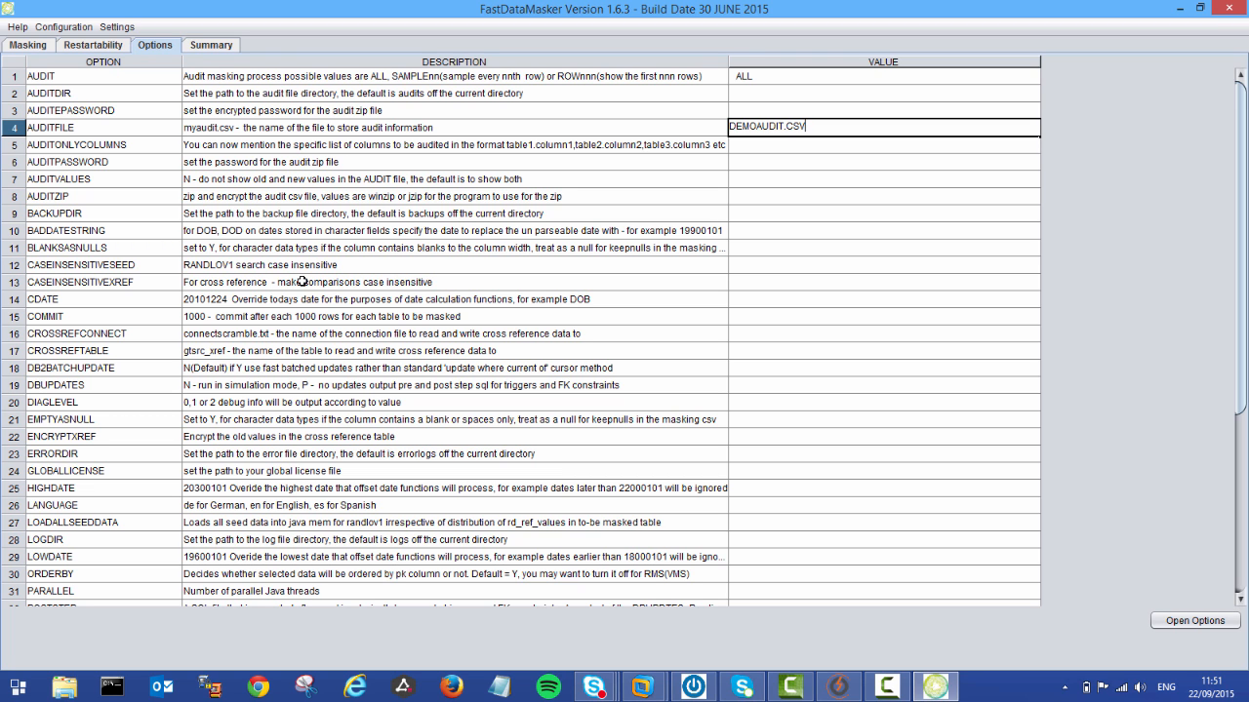
pyautogui.moveTo(385, 242)
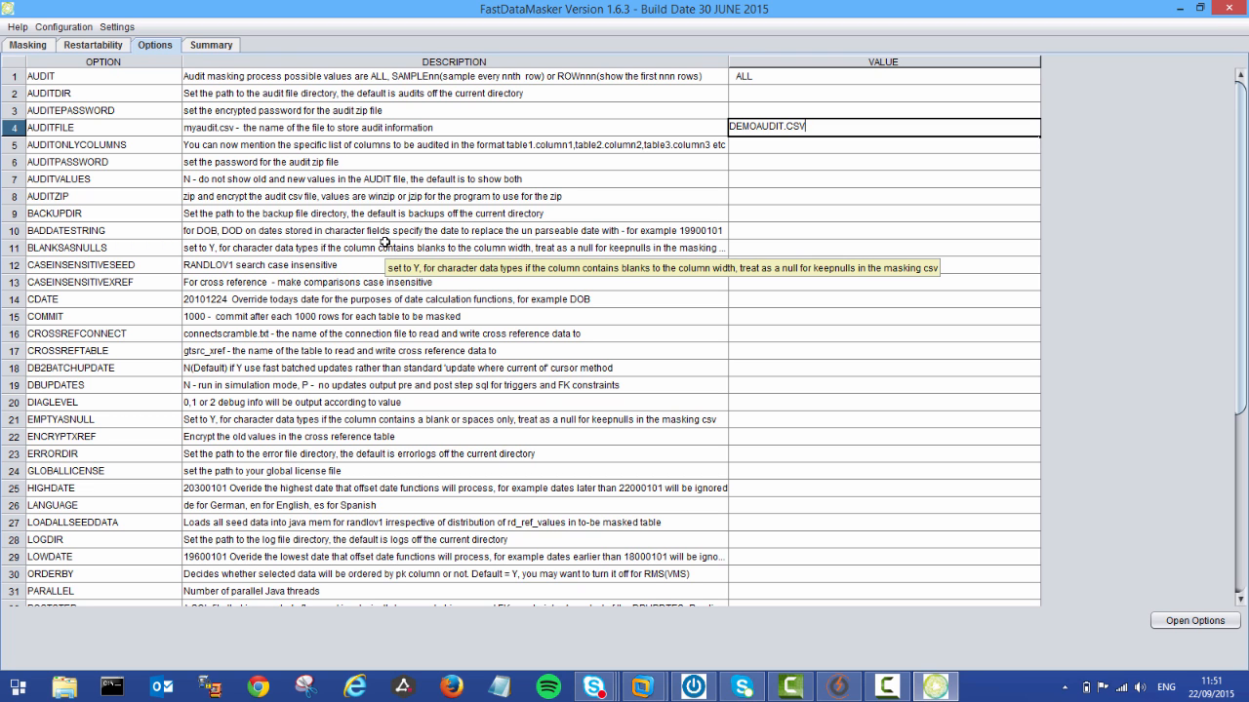
# Set the PARALLEL option to 2 threads
pyautogui.scroll(-3)
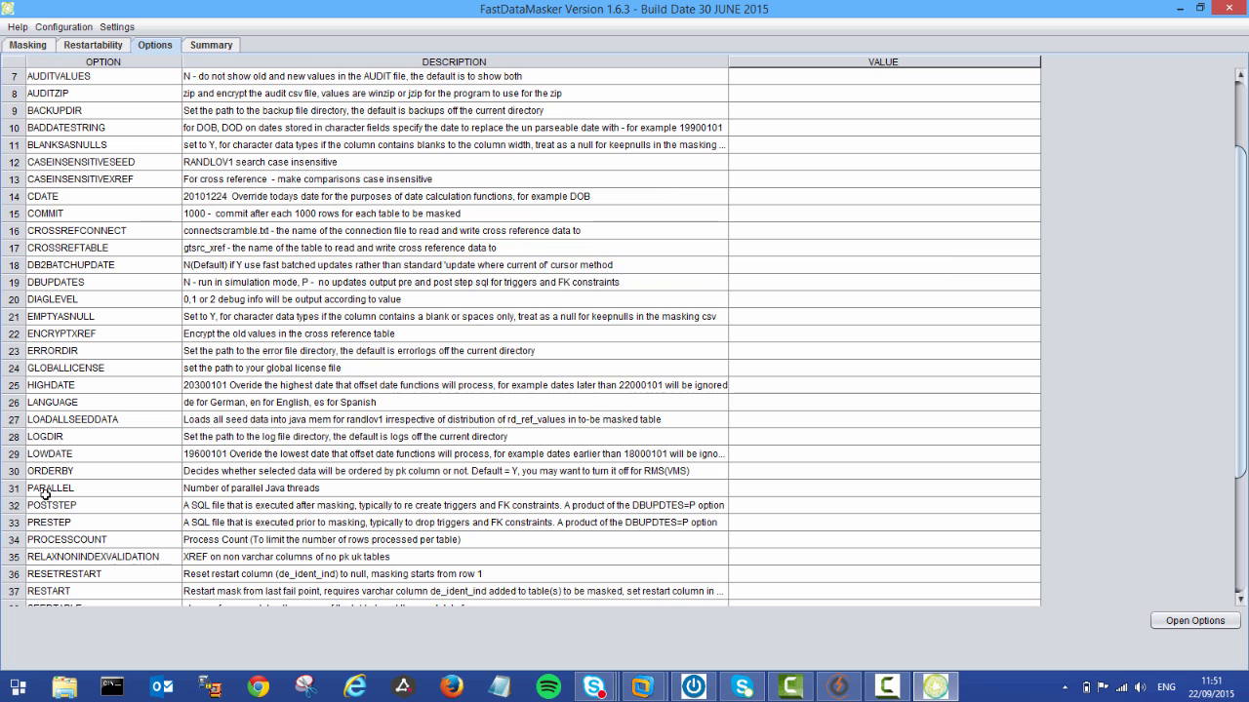
pyautogui.click(883, 488)
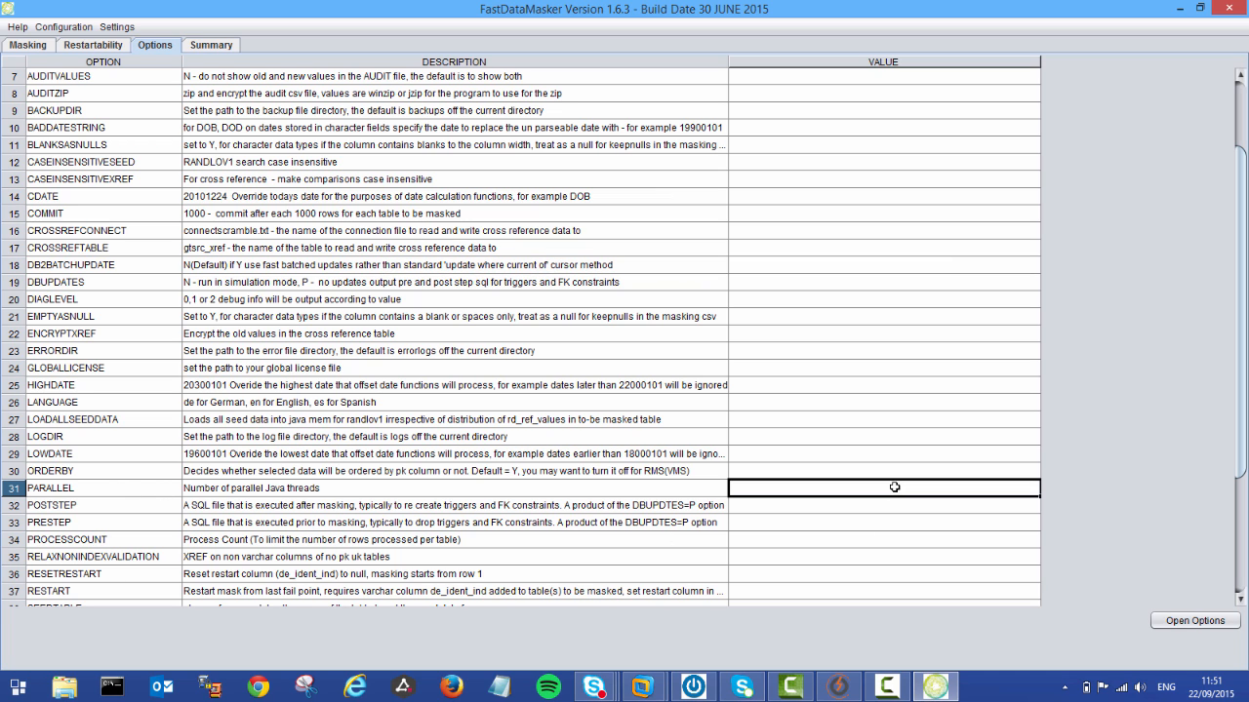
pyautogui.write('2')
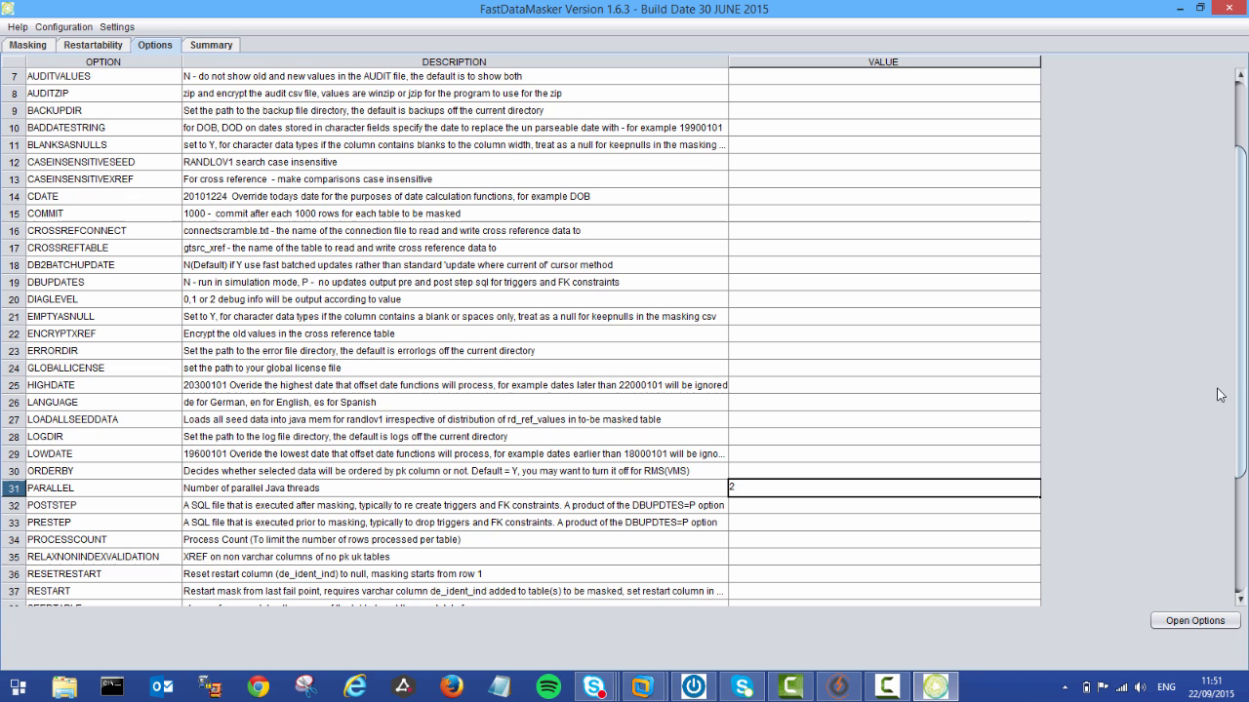
pyautogui.scroll(3)
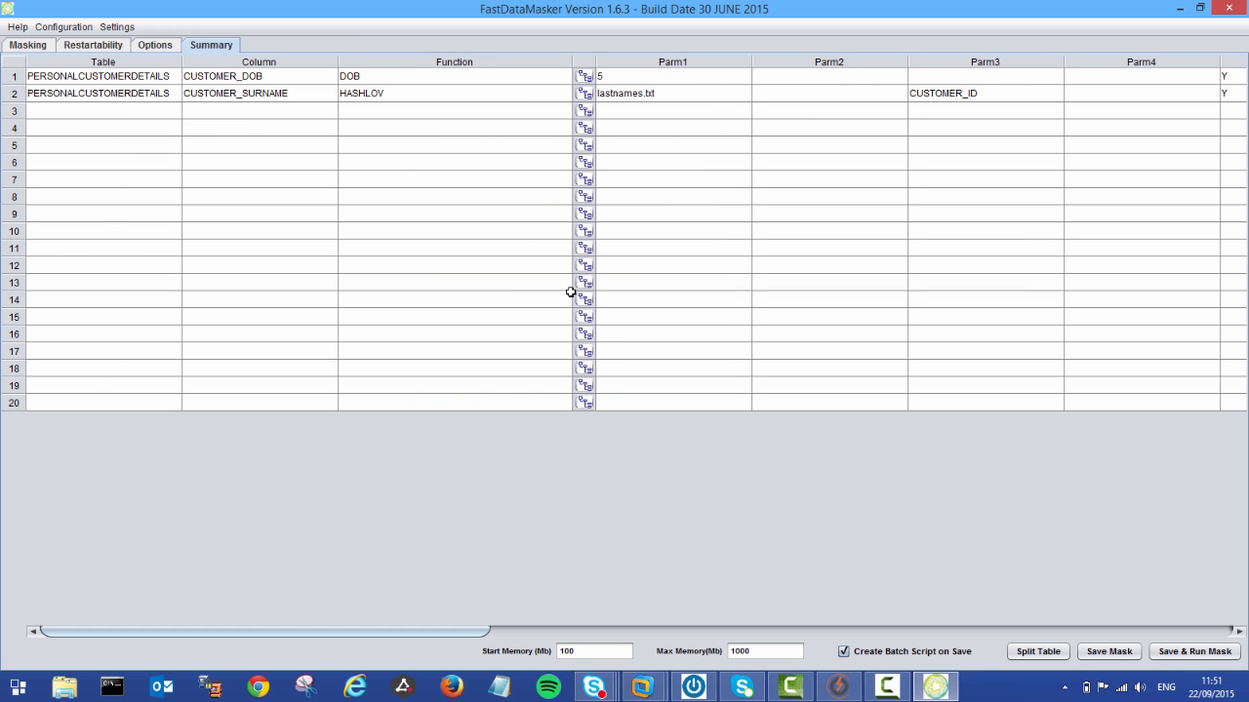
pyautogui.moveTo(642, 314)
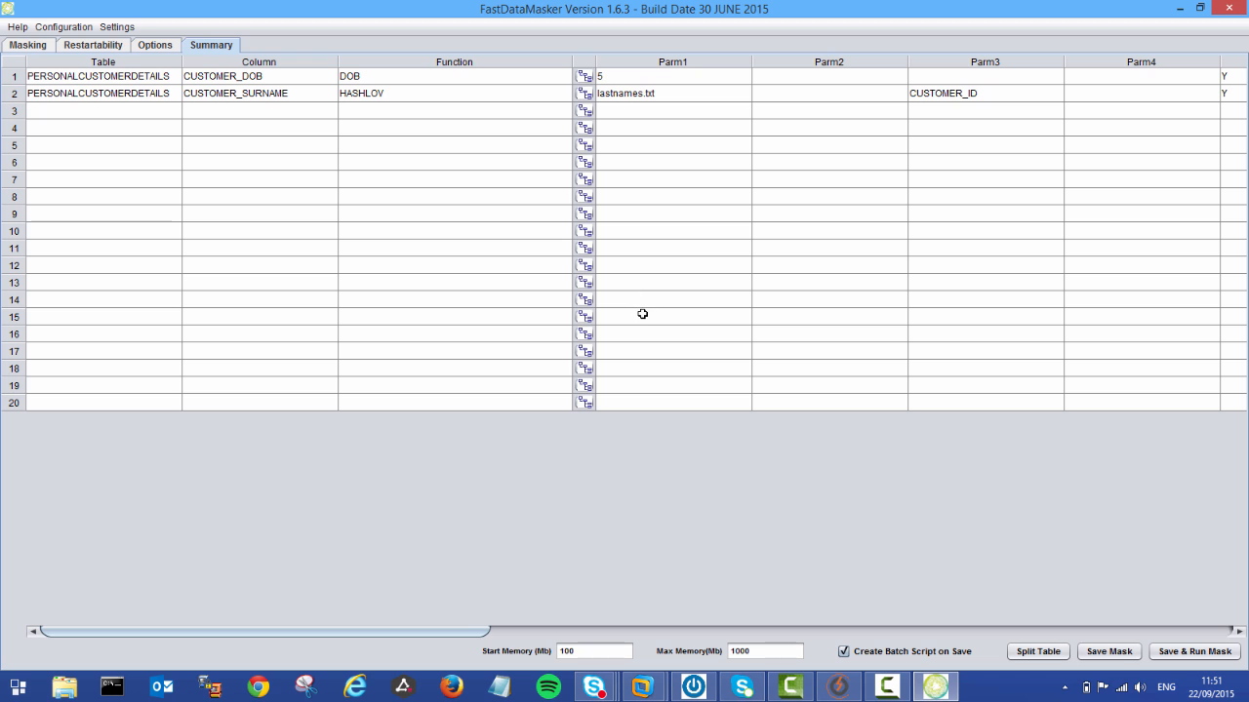
pyautogui.moveTo(928, 669)
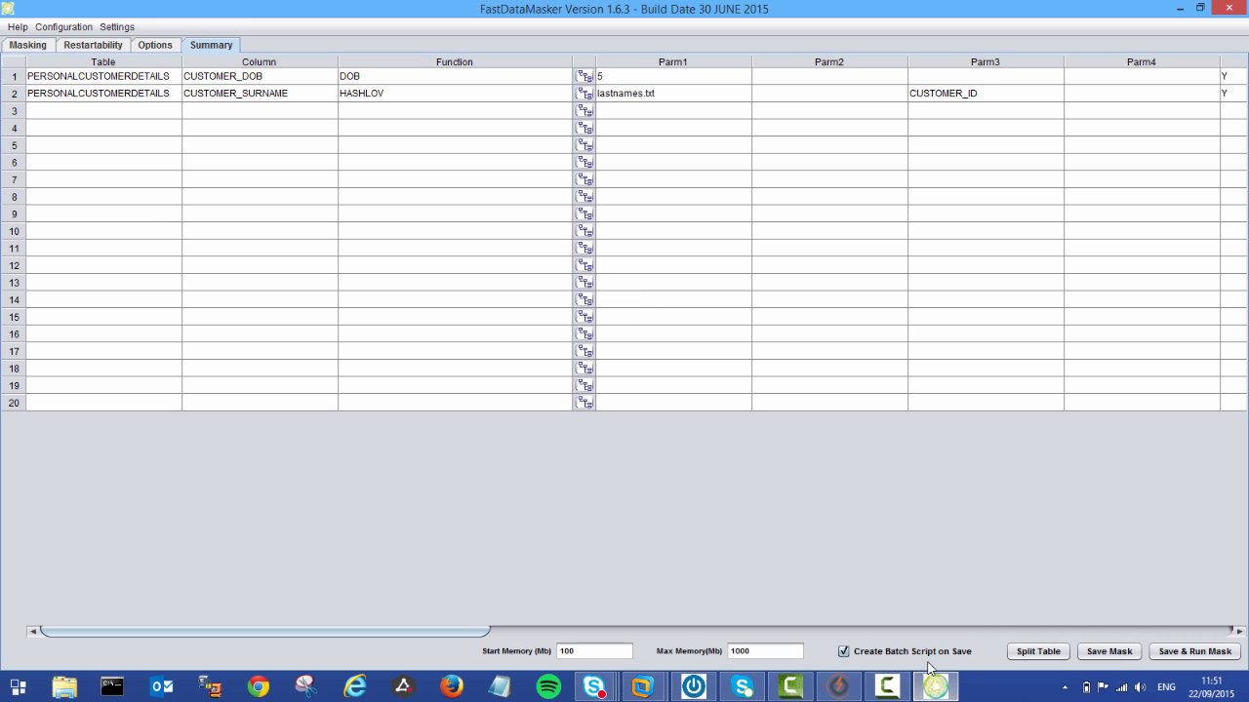
pyautogui.moveTo(910, 650)
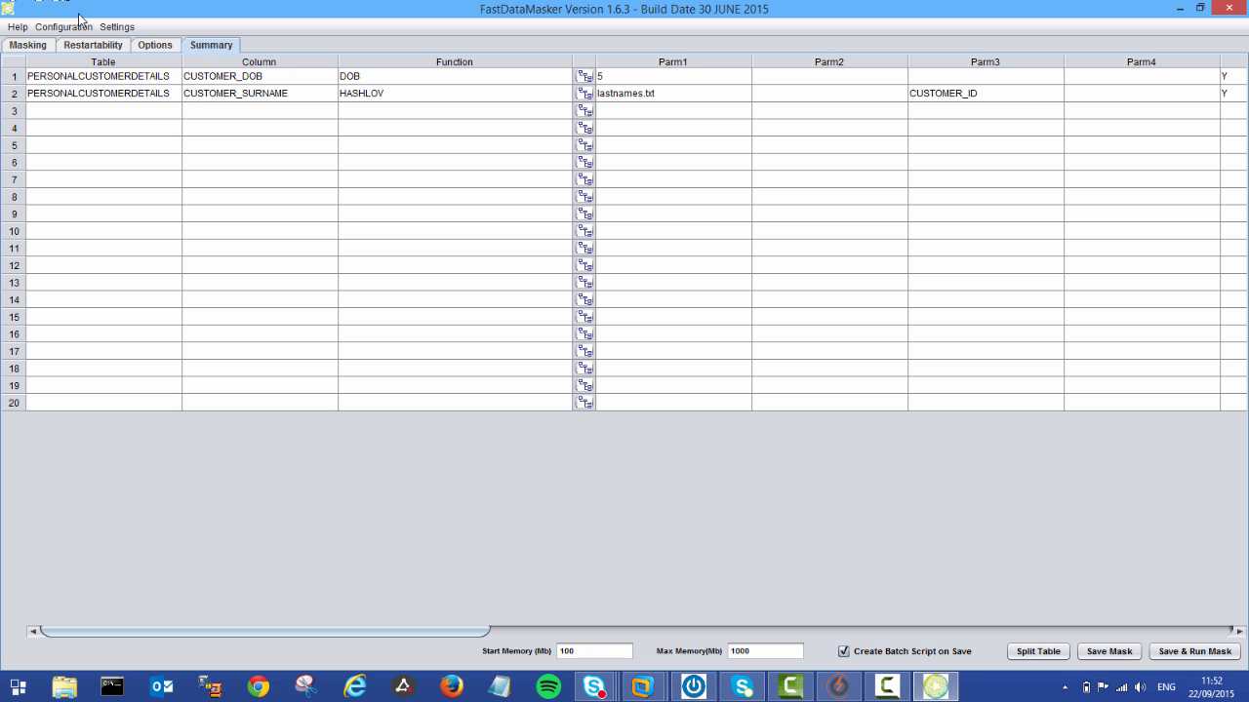
pyautogui.moveTo(46, 39)
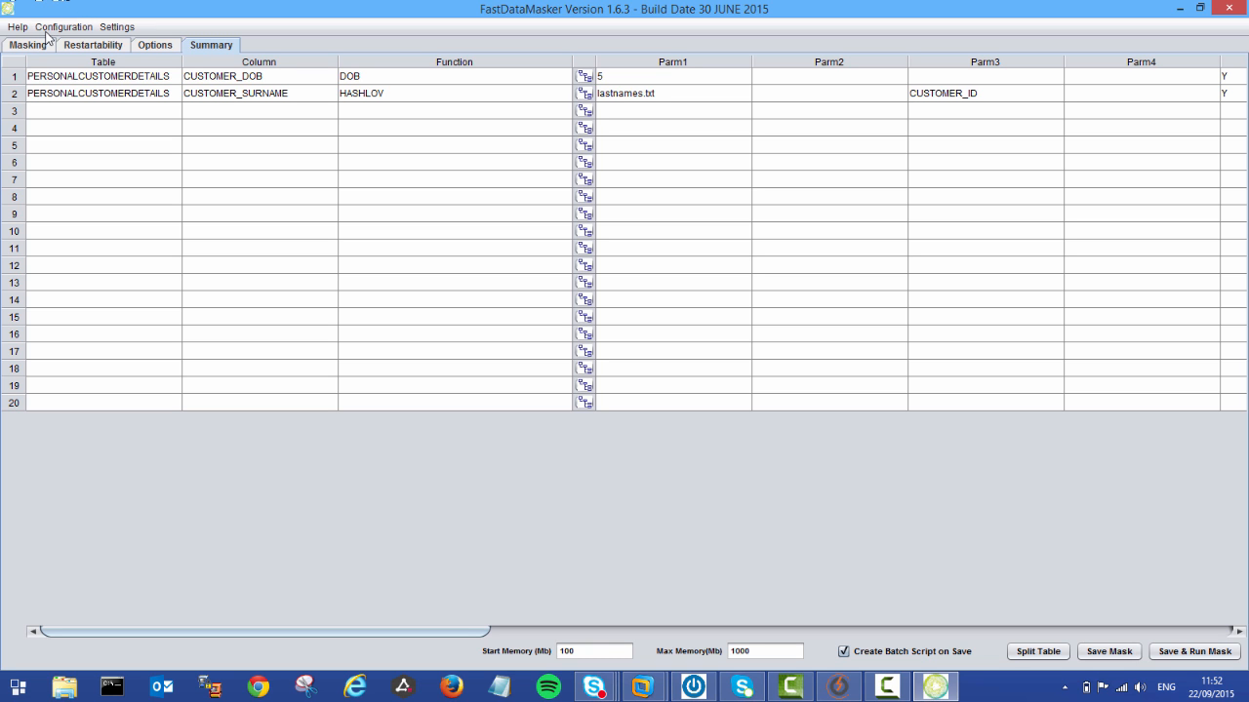
# View the Restartability tab, leaving restartability unchecked for PERSONALCUSTOMERDETAILS
pyautogui.click(92, 45)
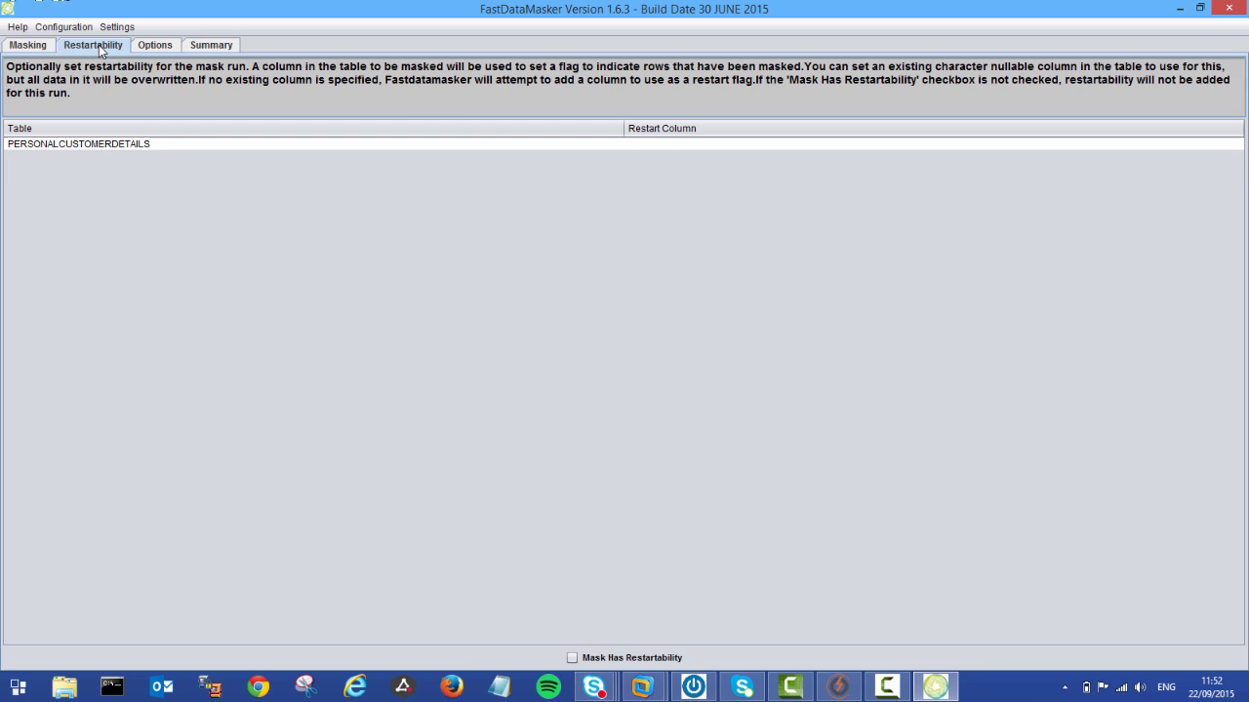
# Return to masking setup and check the CUSTOMER_SURNAME HASHLOV and EMAIL_ADDRESS EMAIL masks
pyautogui.click(27, 45)
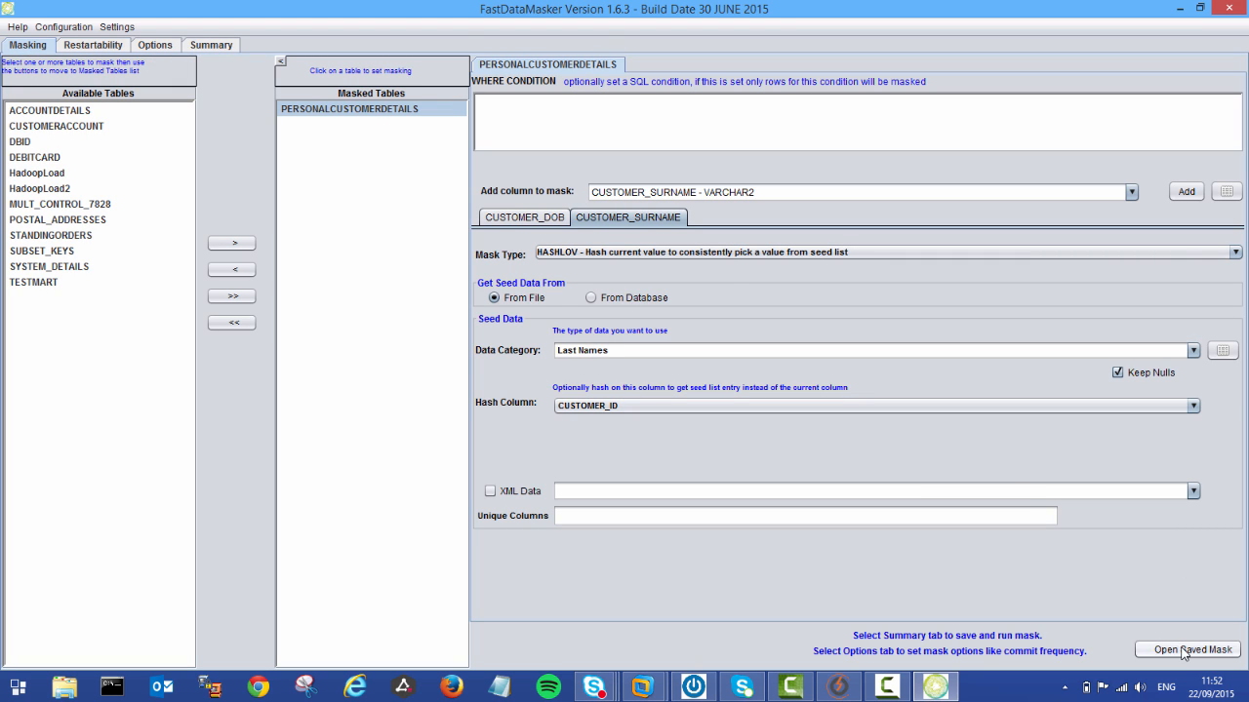
pyautogui.moveTo(1192, 650)
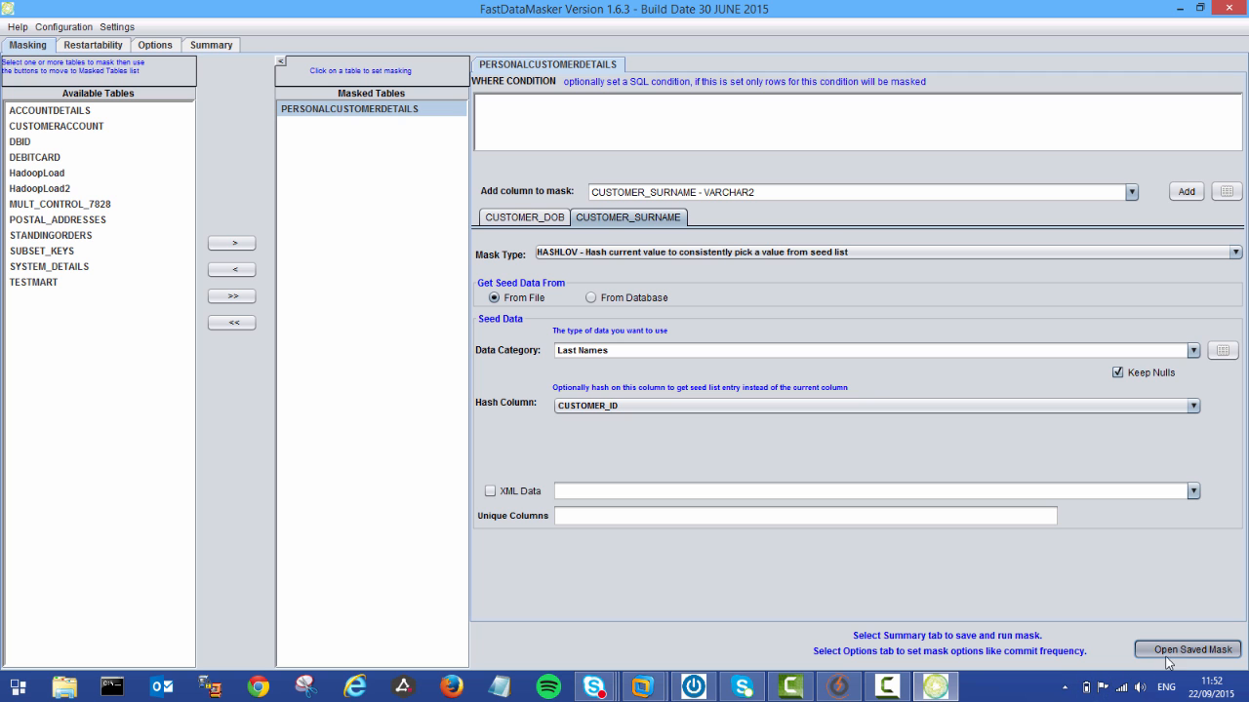
pyautogui.moveTo(858, 635)
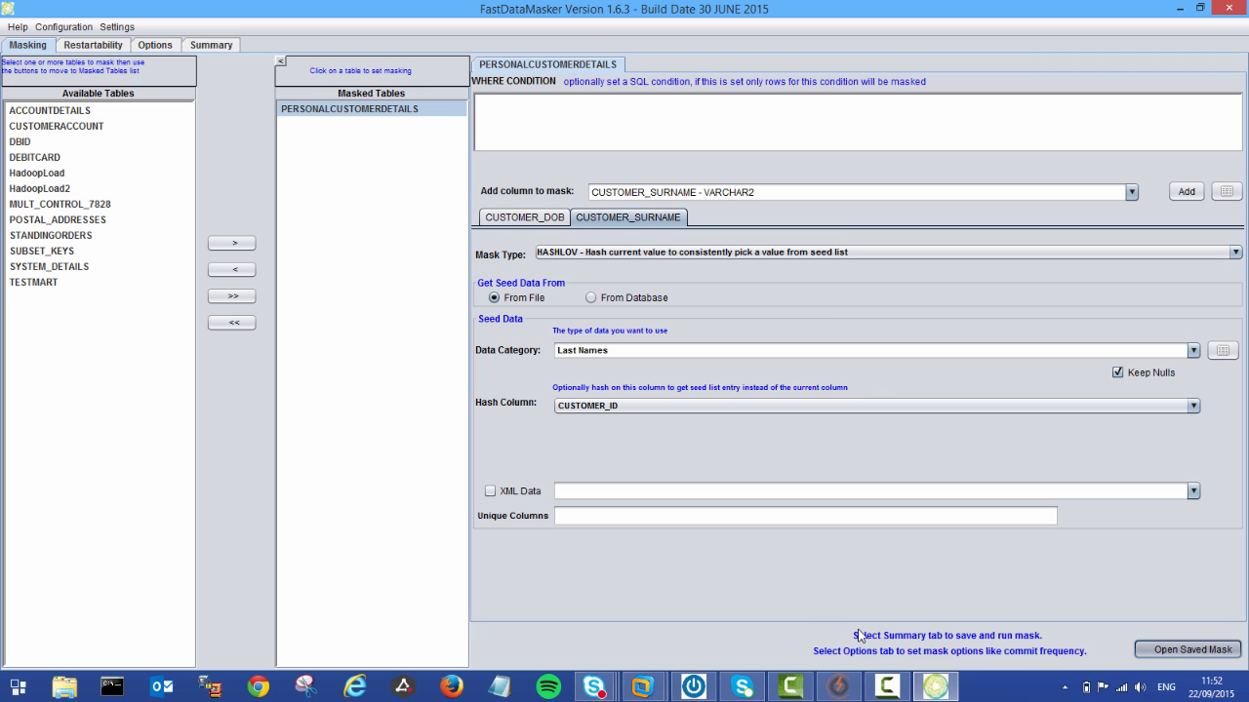
pyautogui.moveTo(1148, 604)
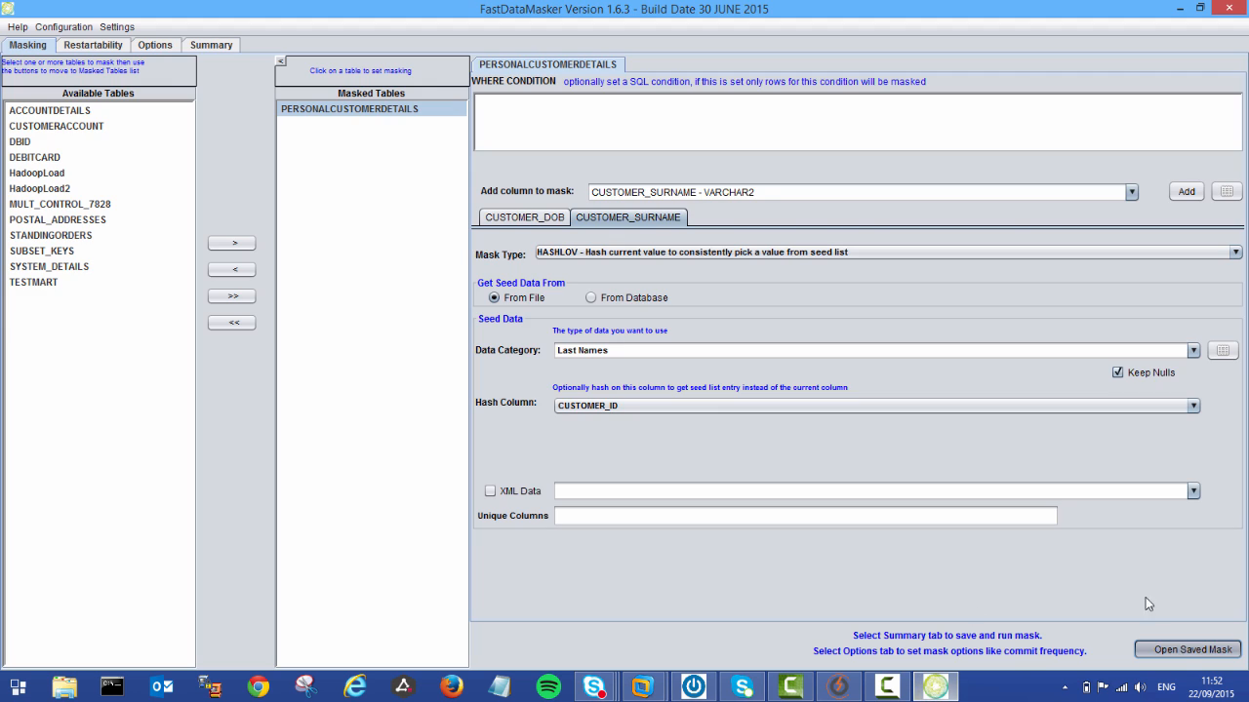
pyautogui.moveTo(256, 87)
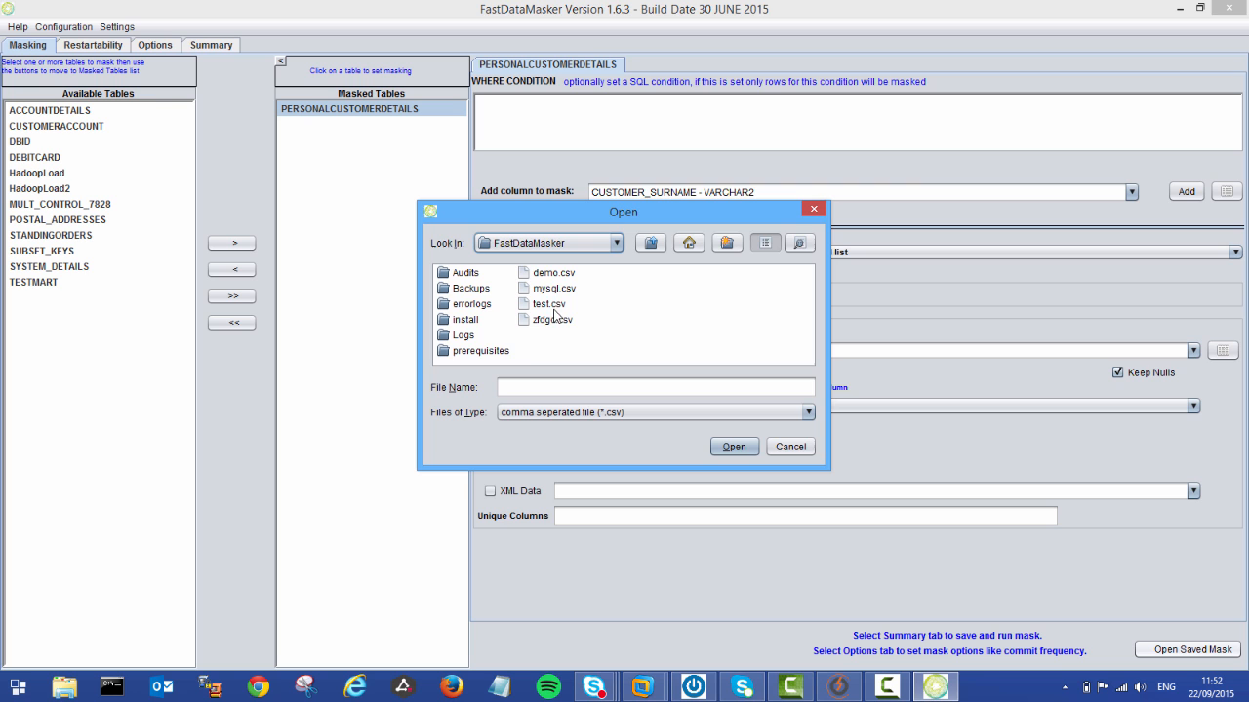
pyautogui.click(789, 446)
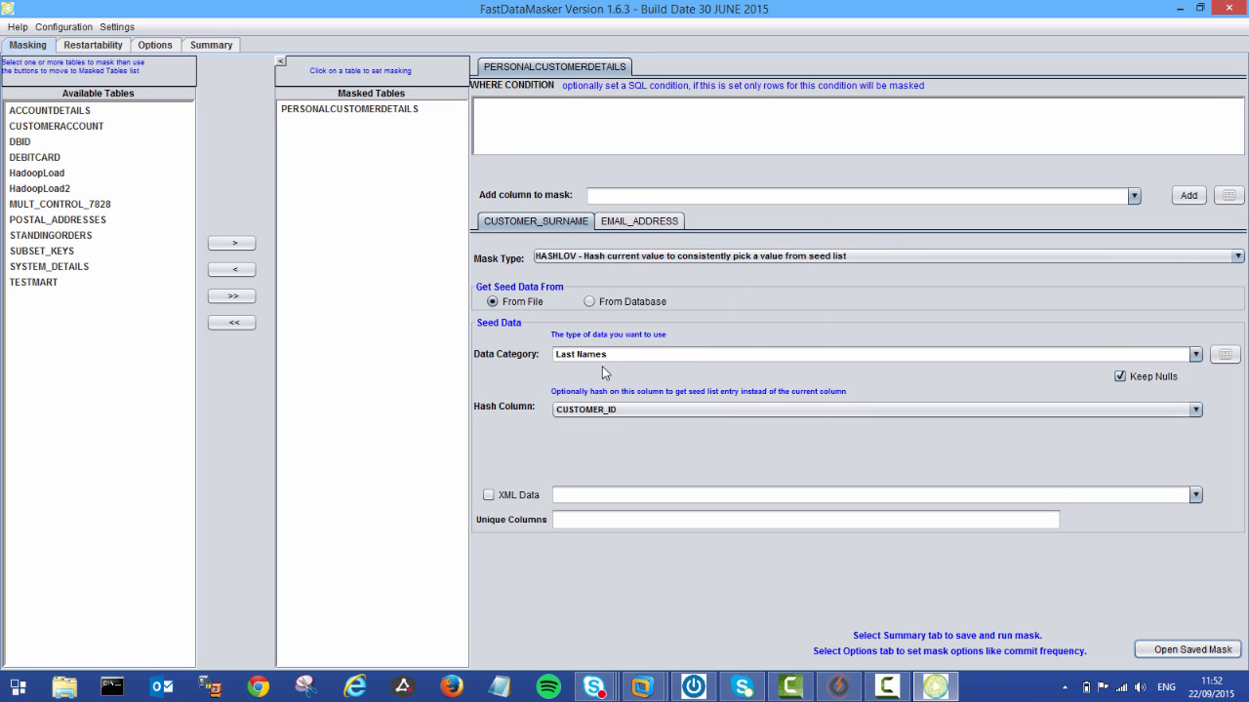
pyautogui.moveTo(576, 281)
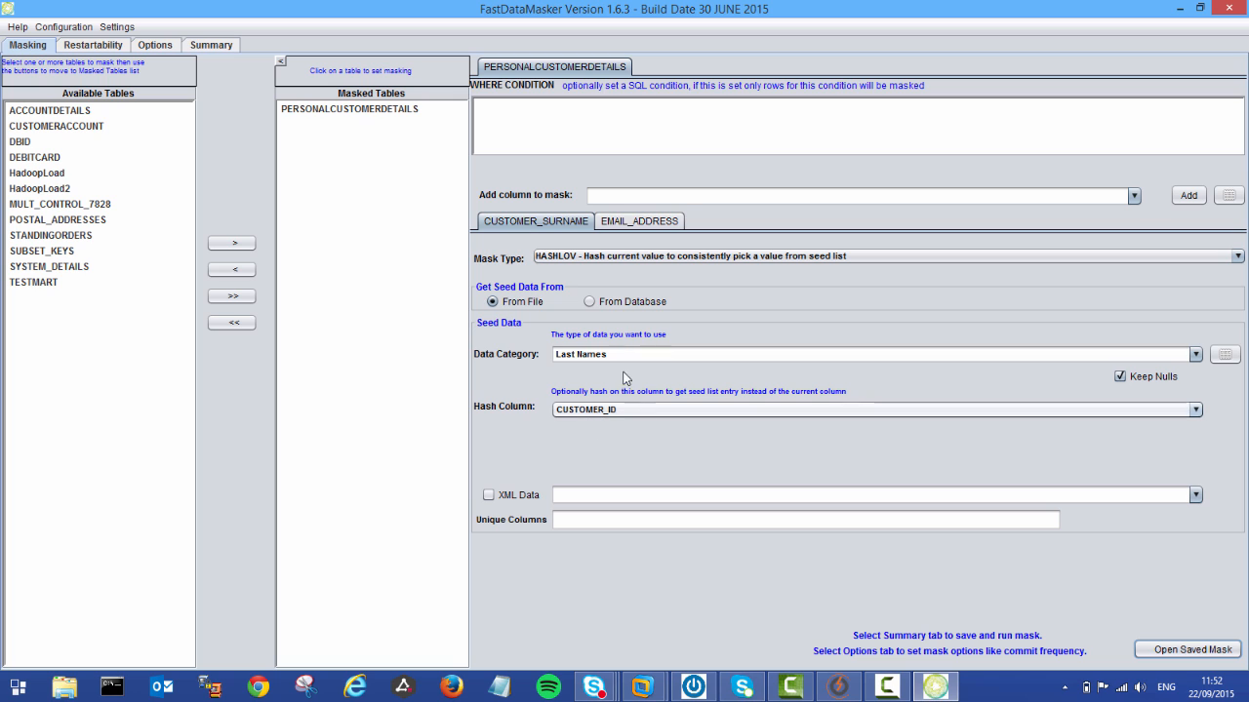
pyautogui.click(638, 220)
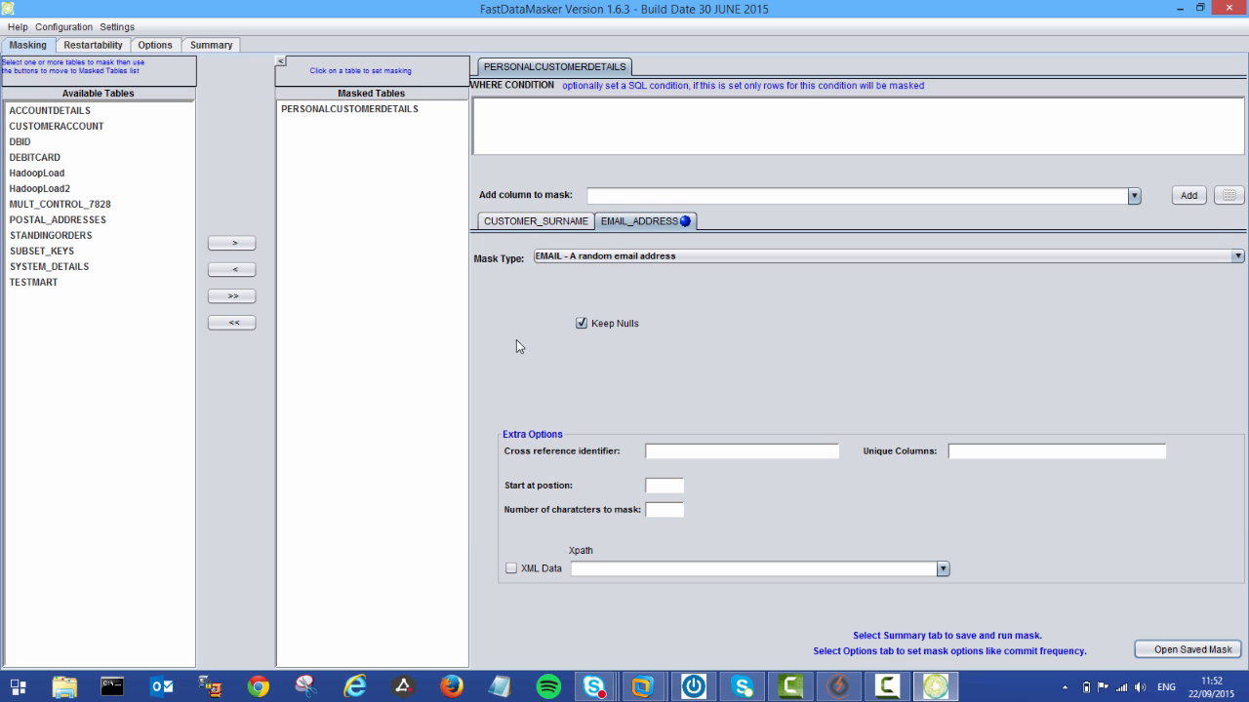
pyautogui.moveTo(616, 278)
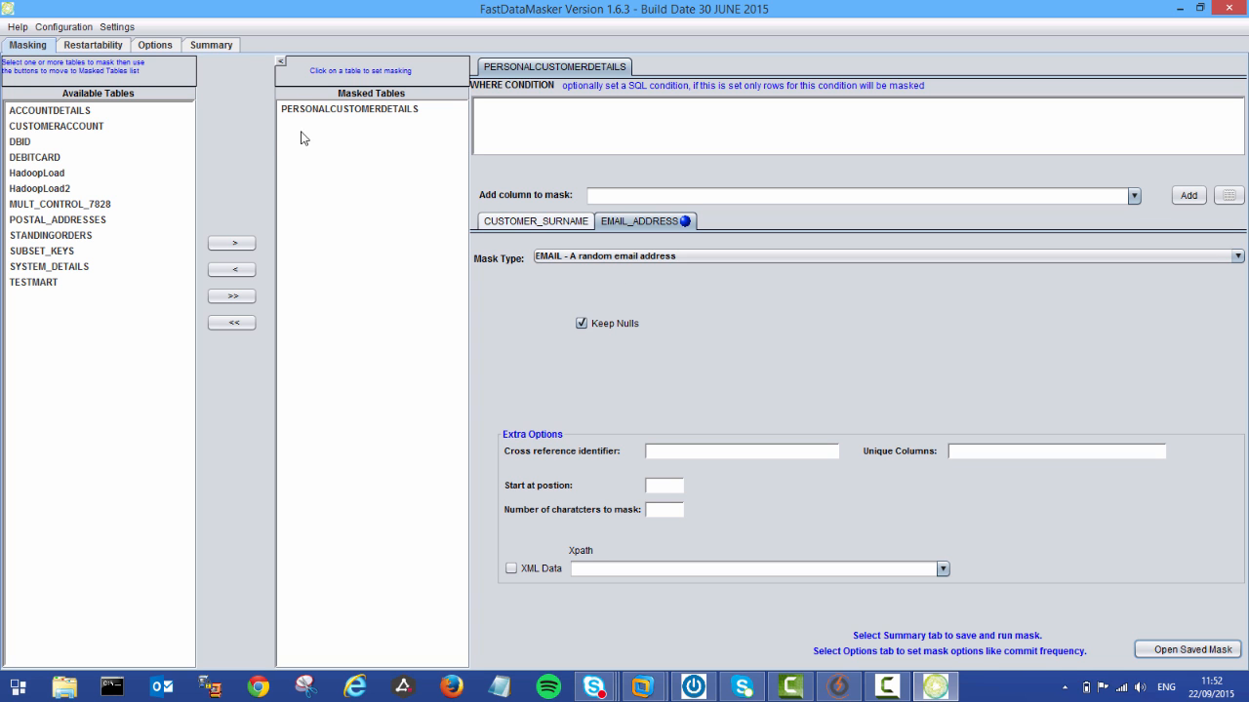
# Open Options, dismiss the Open Options file dialog, and review the two-mask summary
pyautogui.click(155, 44)
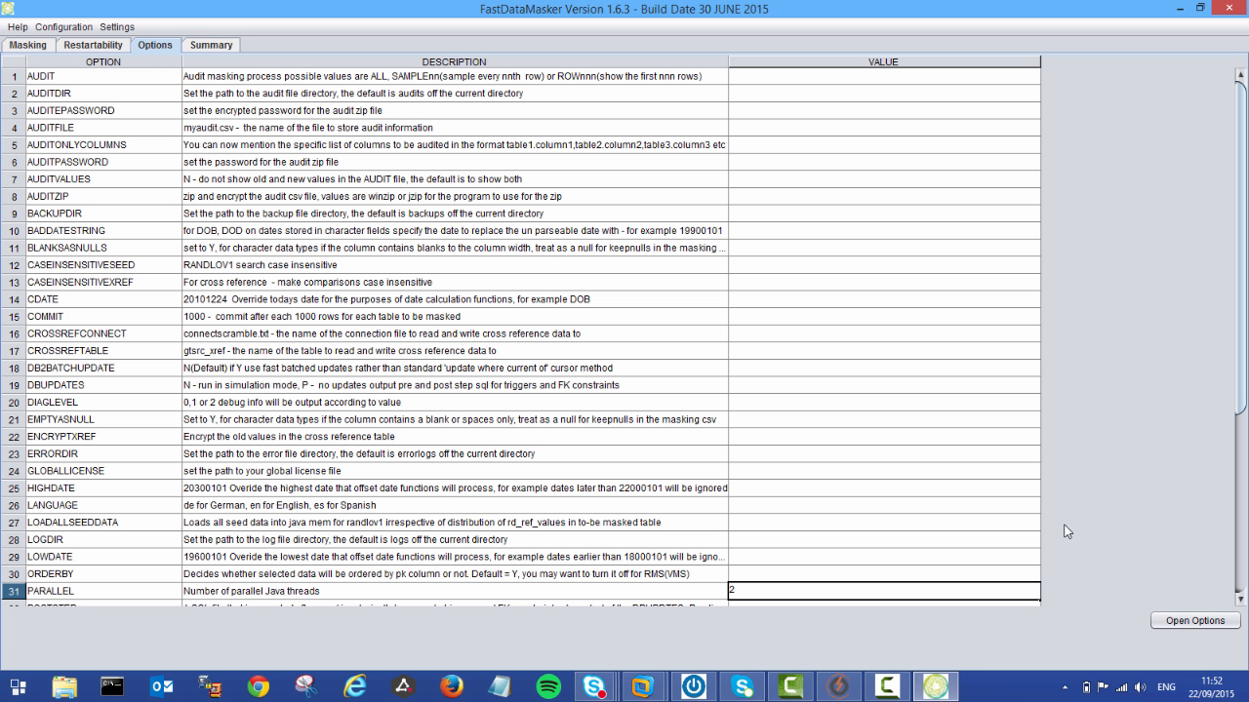
pyautogui.click(1194, 620)
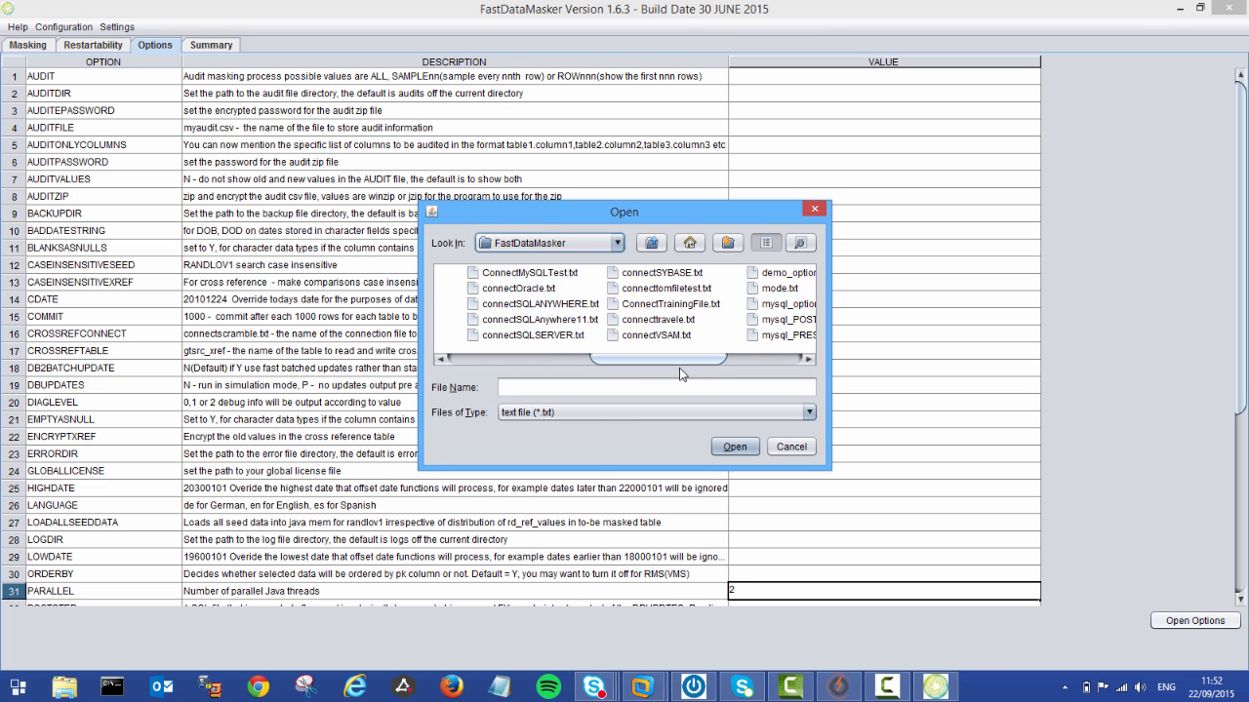
pyautogui.click(790, 446)
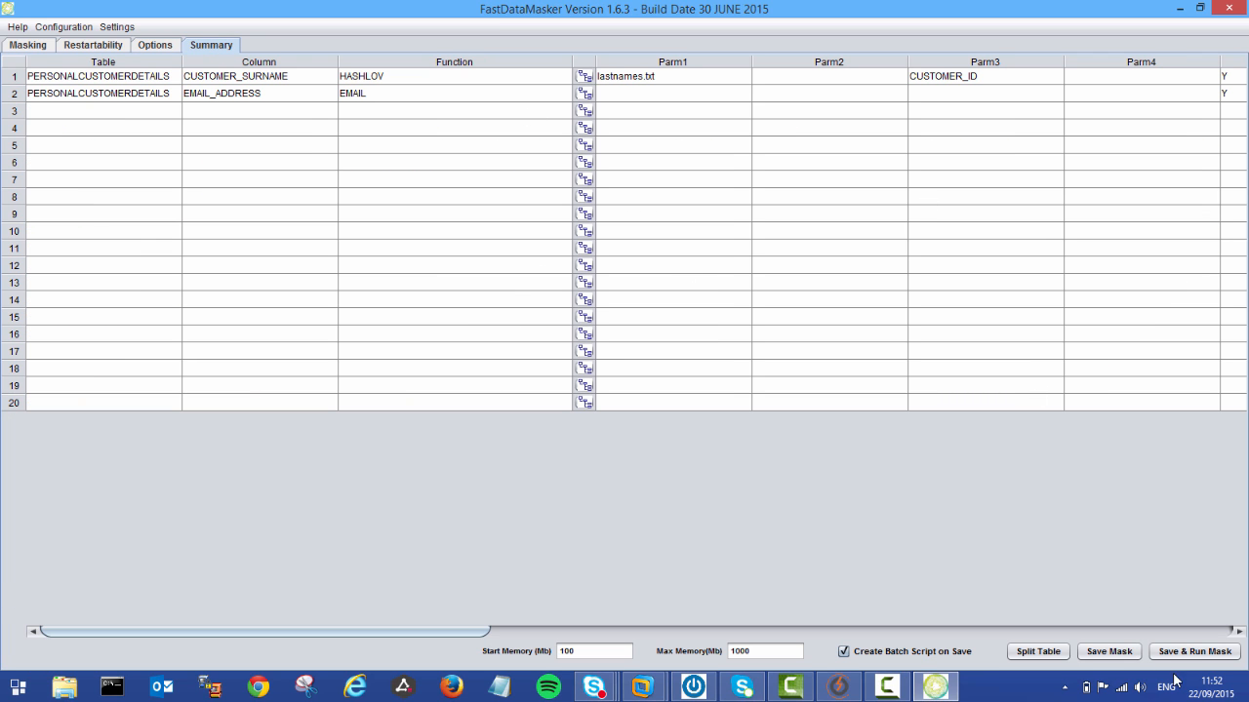
# Save the mask and overwrite demo_options.txt, then run masking on PERSONALCUSTOMERDETAILS
pyautogui.click(1108, 651)
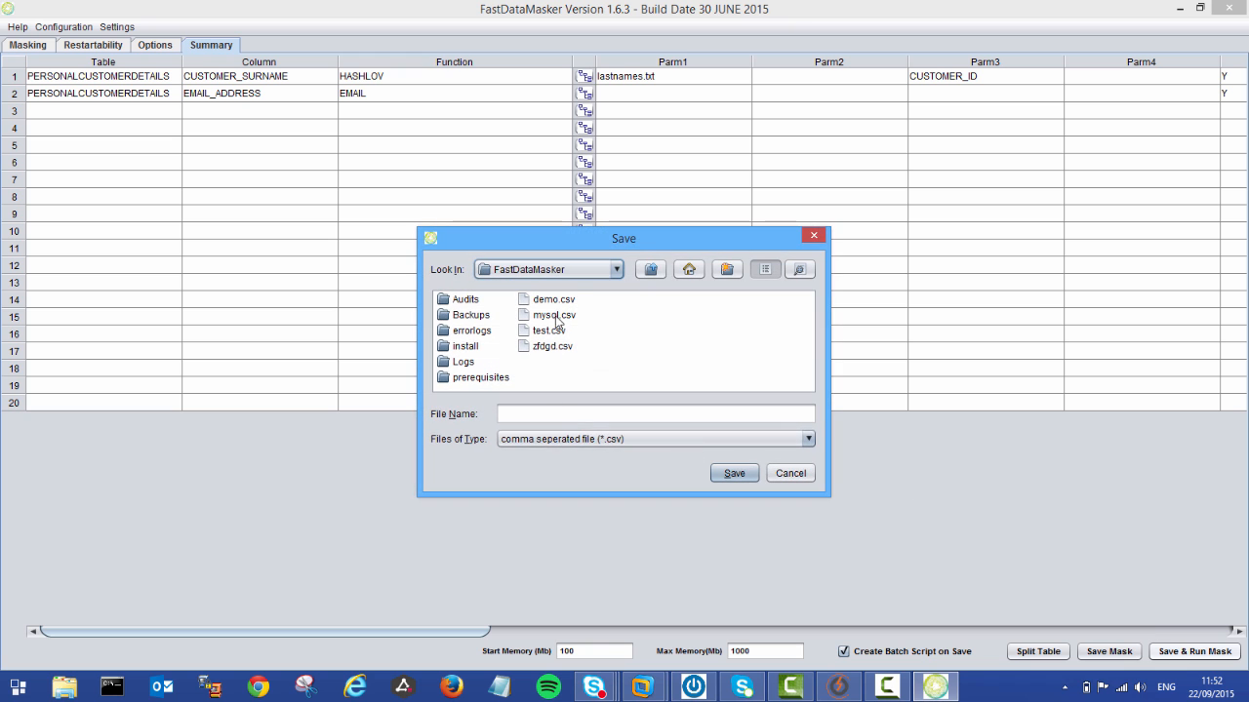
pyautogui.click(733, 473)
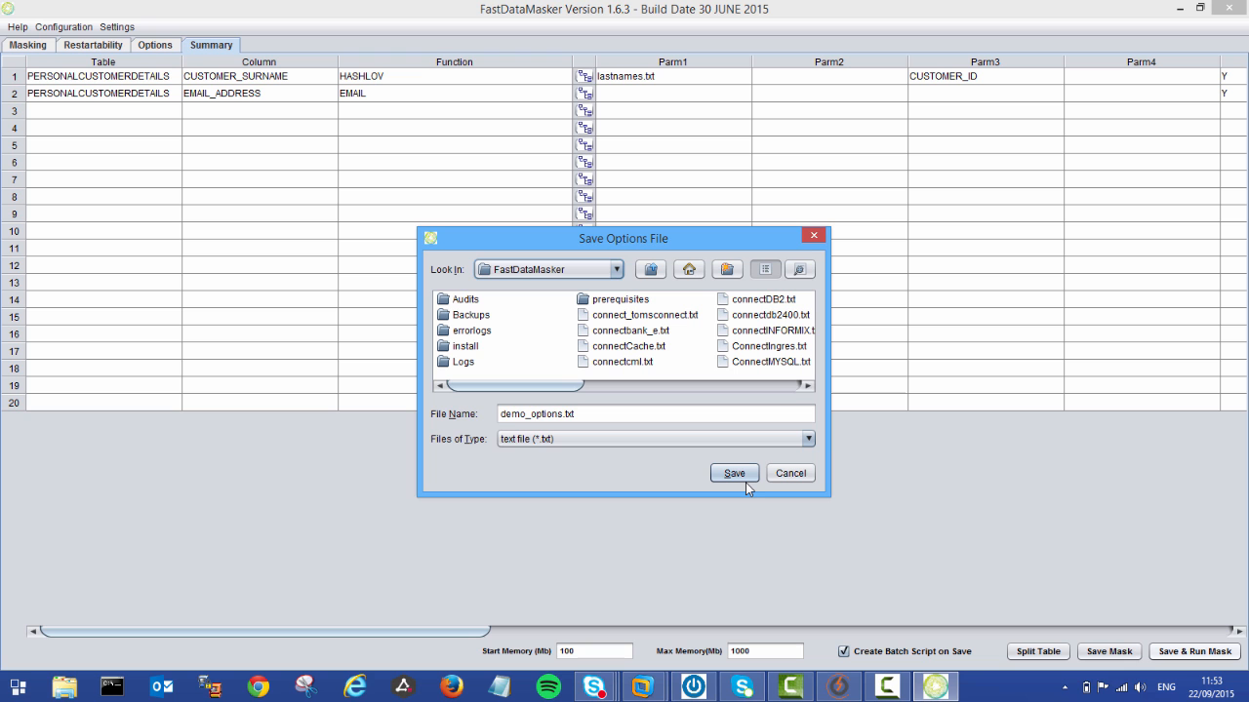
pyautogui.click(733, 473)
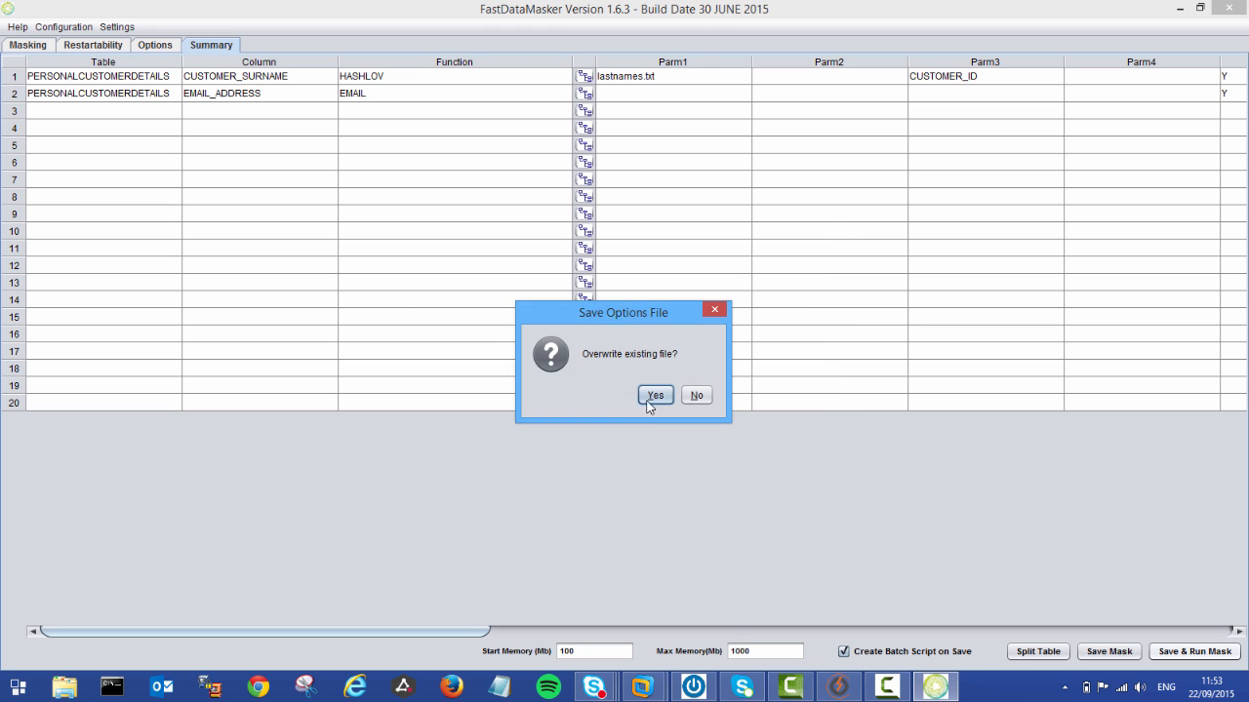
pyautogui.click(654, 395)
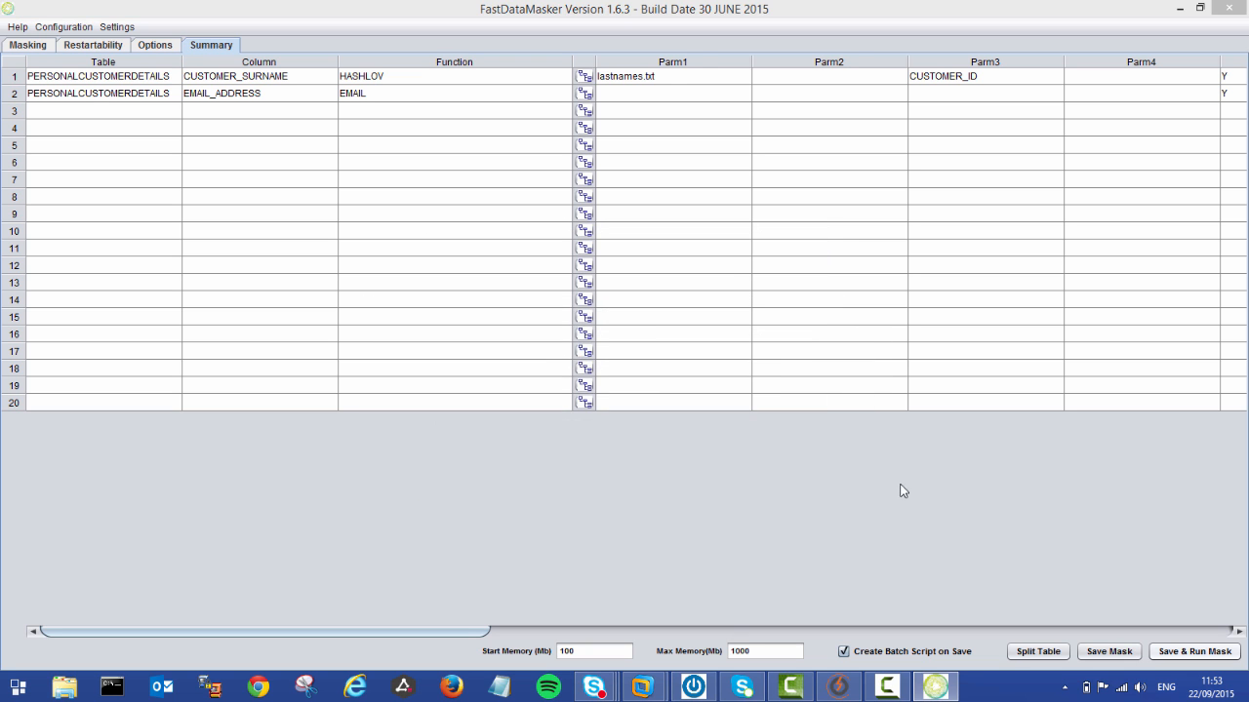
pyautogui.click(1192, 651)
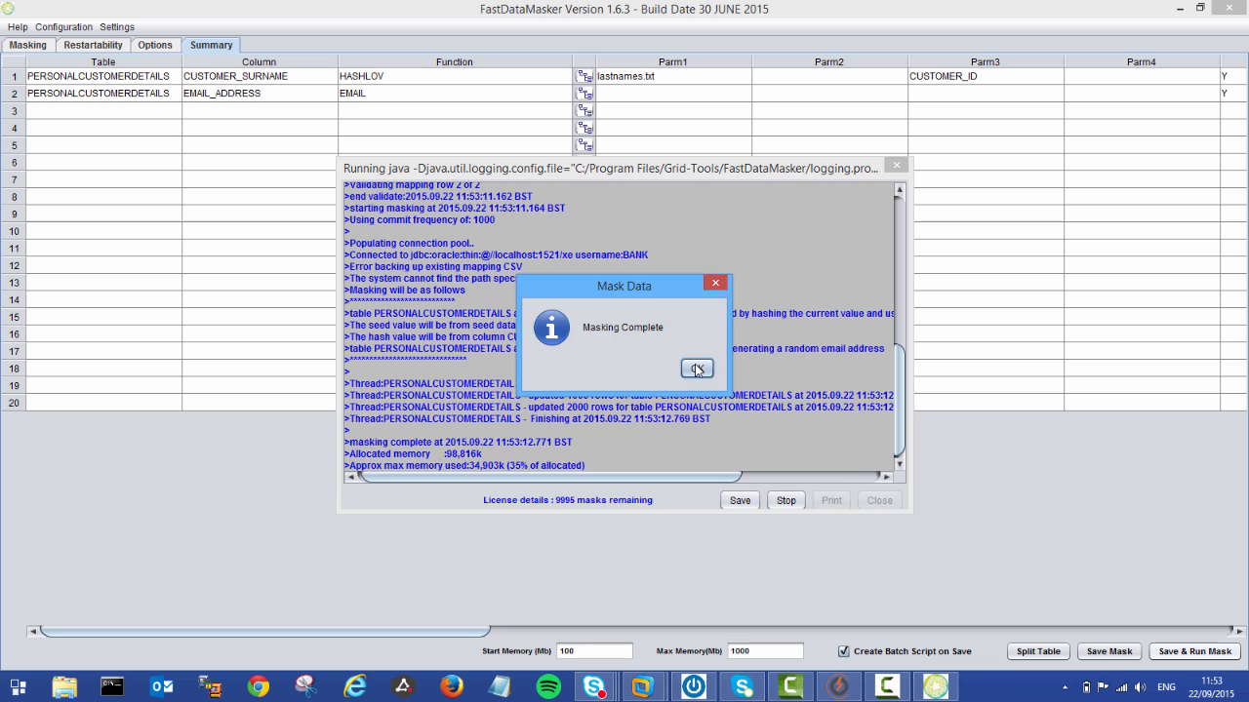
# Acknowledge Masking Complete, scroll through the run log, and close the log window
pyautogui.click(696, 369)
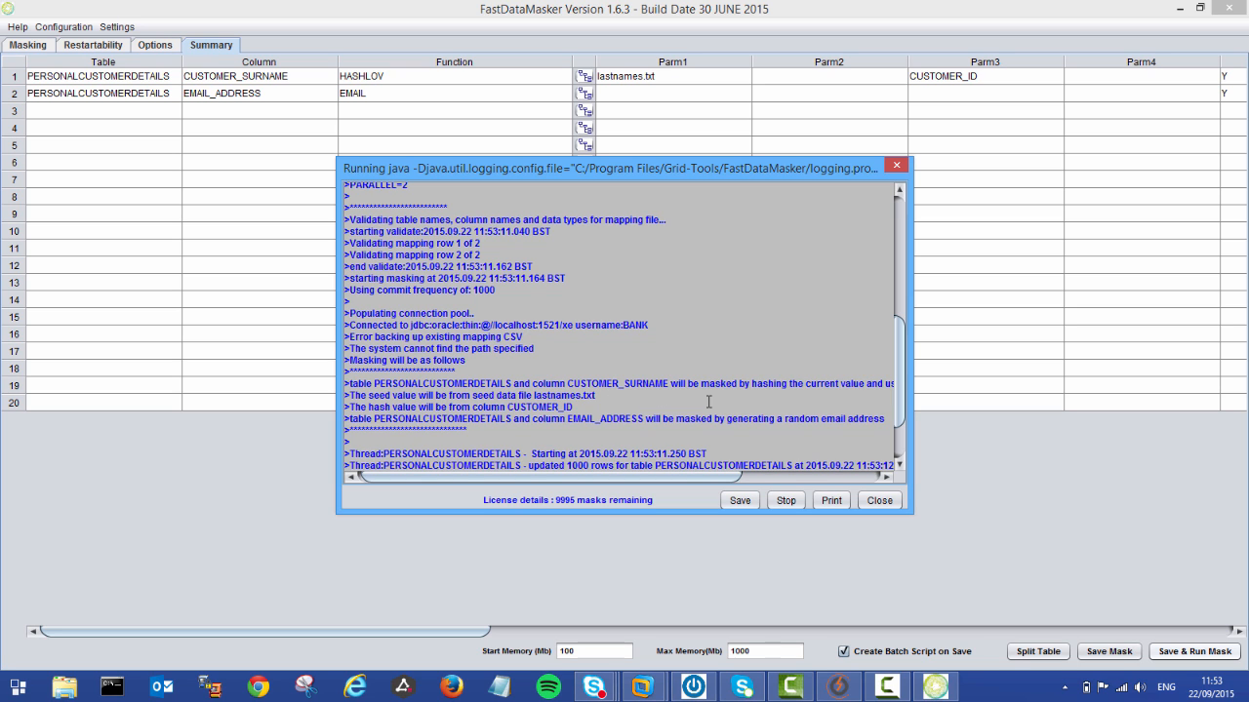
pyautogui.hscroll(3)
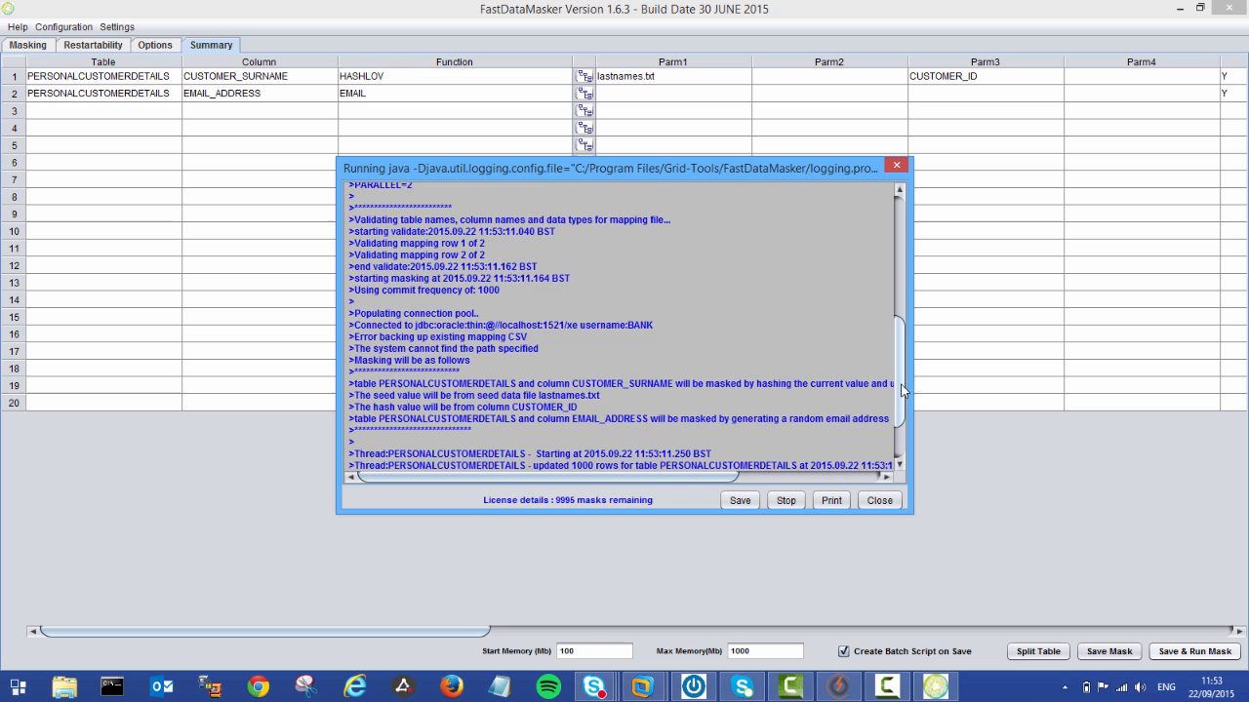
pyautogui.scroll(-3)
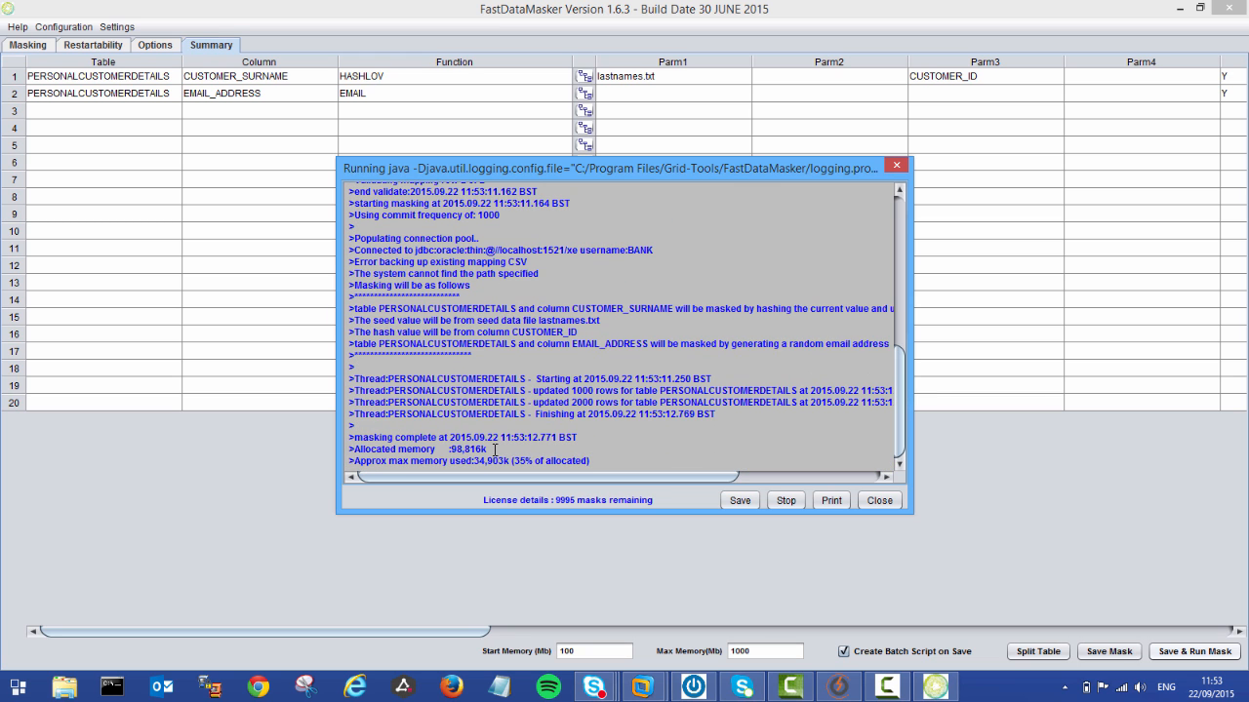
pyautogui.moveTo(555, 384)
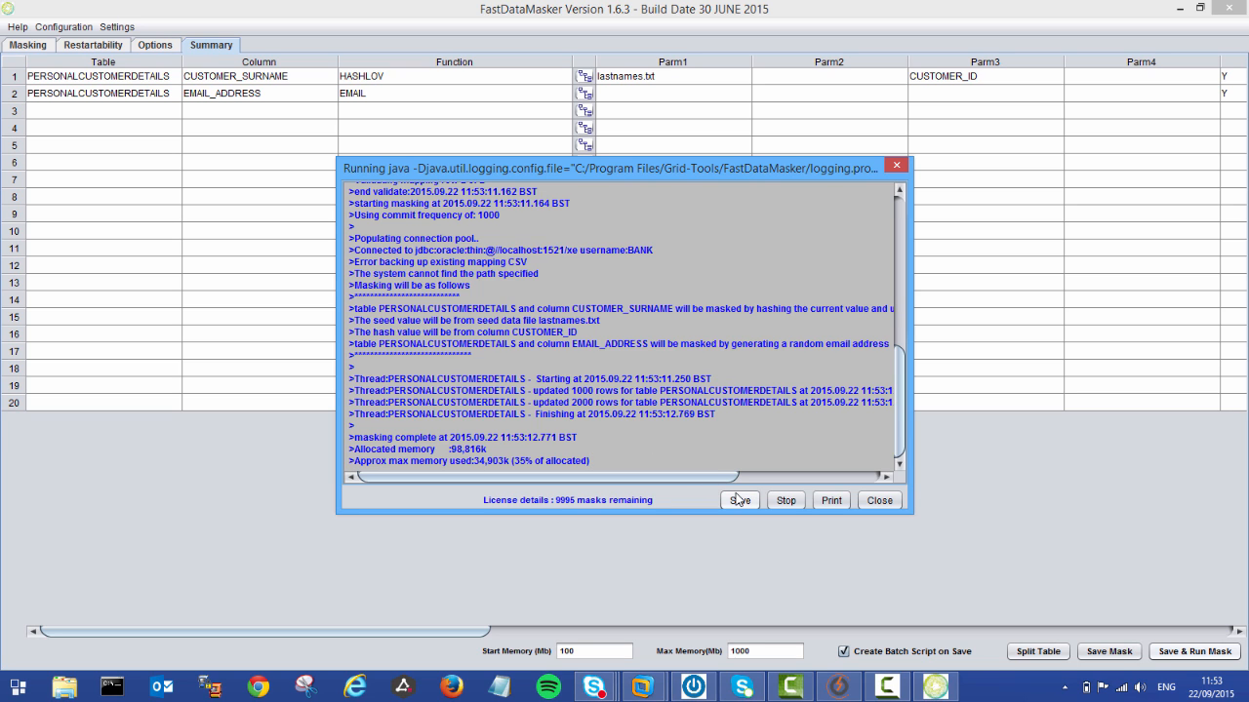
pyautogui.moveTo(785, 501)
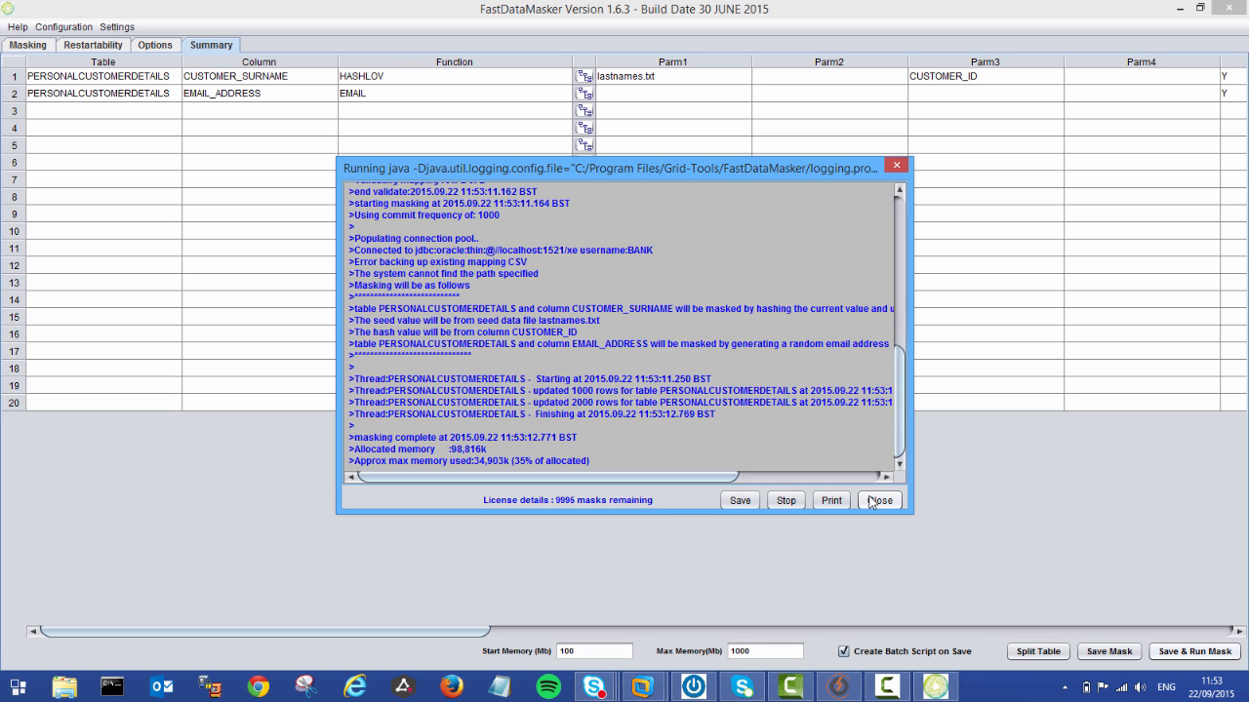
pyautogui.moveTo(878, 508)
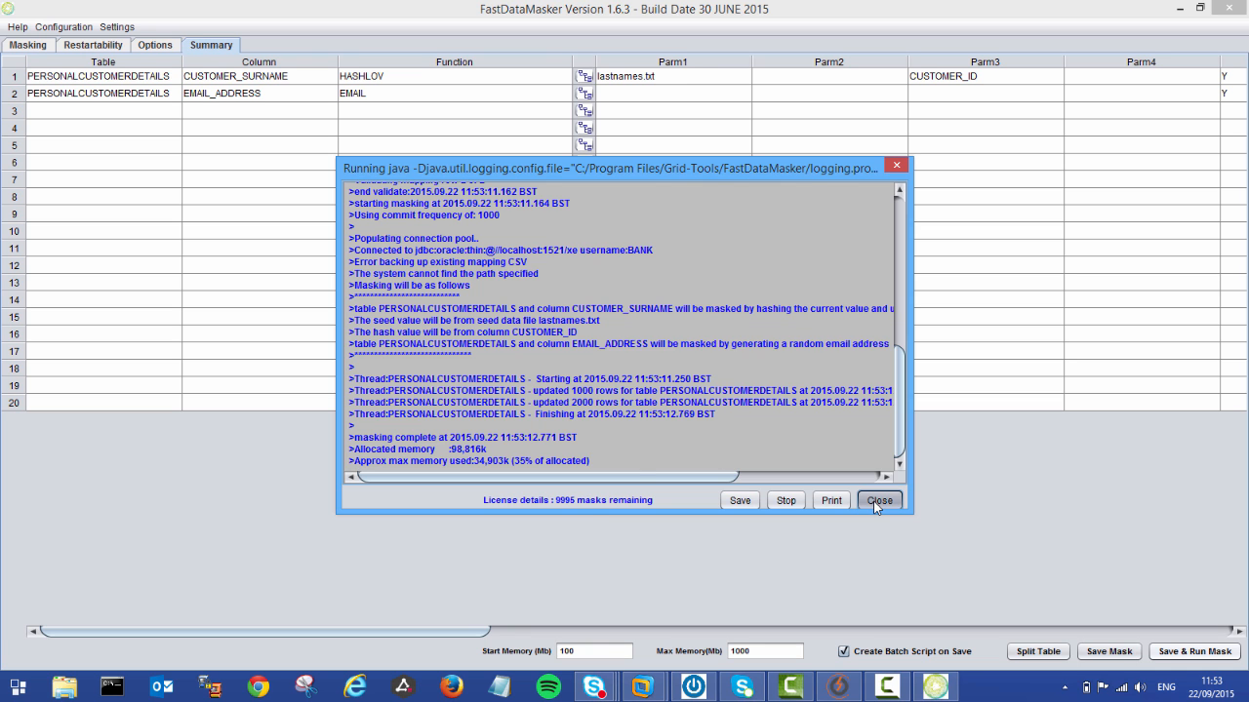
pyautogui.click(877, 501)
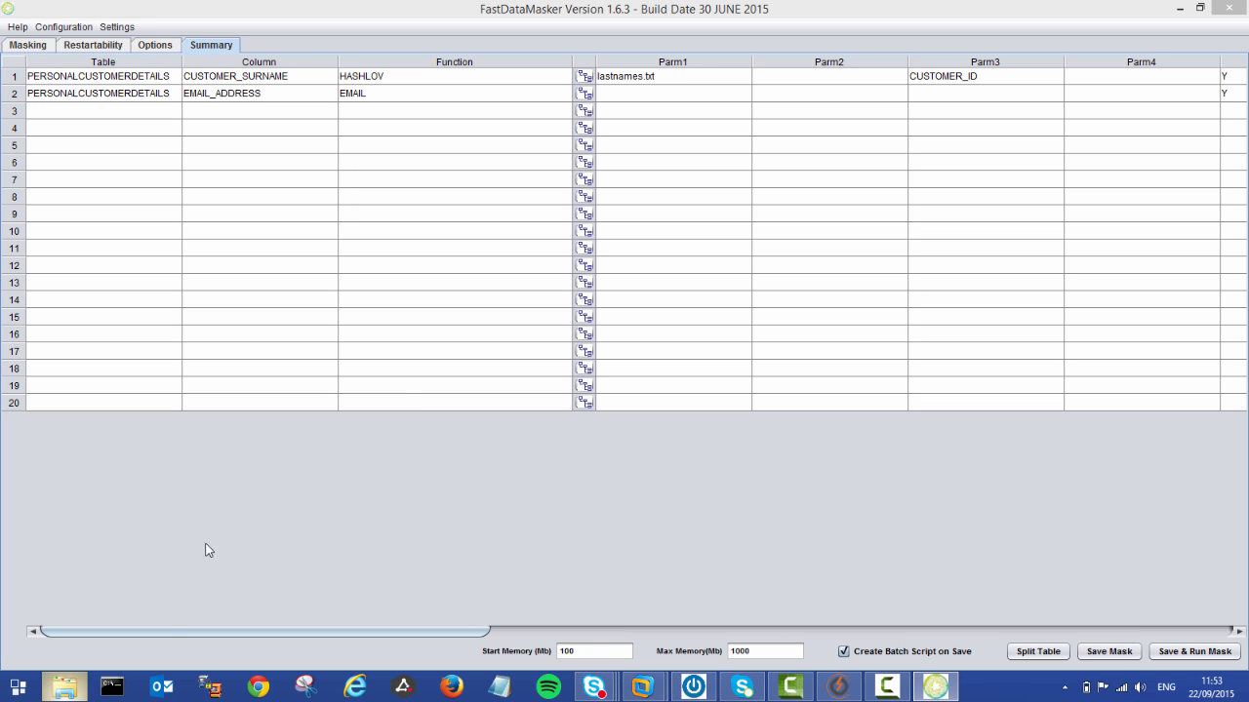
# Browse to %appdata% > FastDataMasker > Audits and open DemoAudit.csv
pyautogui.click(64, 687)
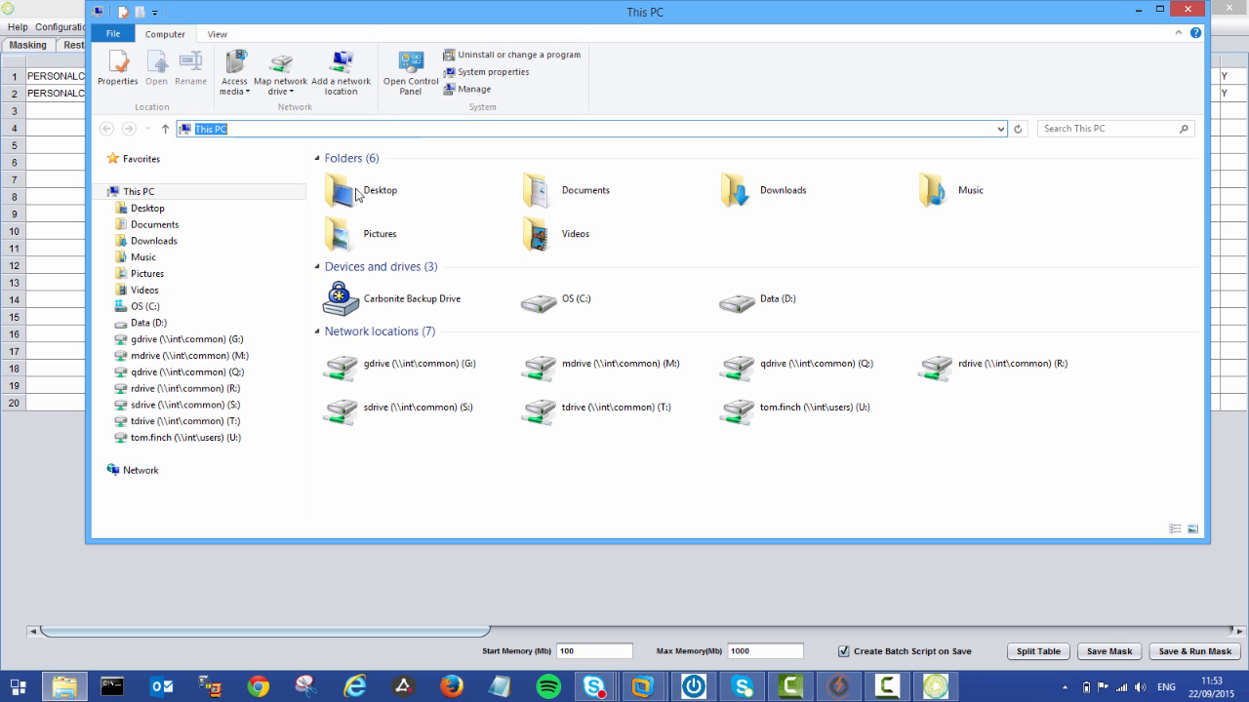
pyautogui.write('%appd')
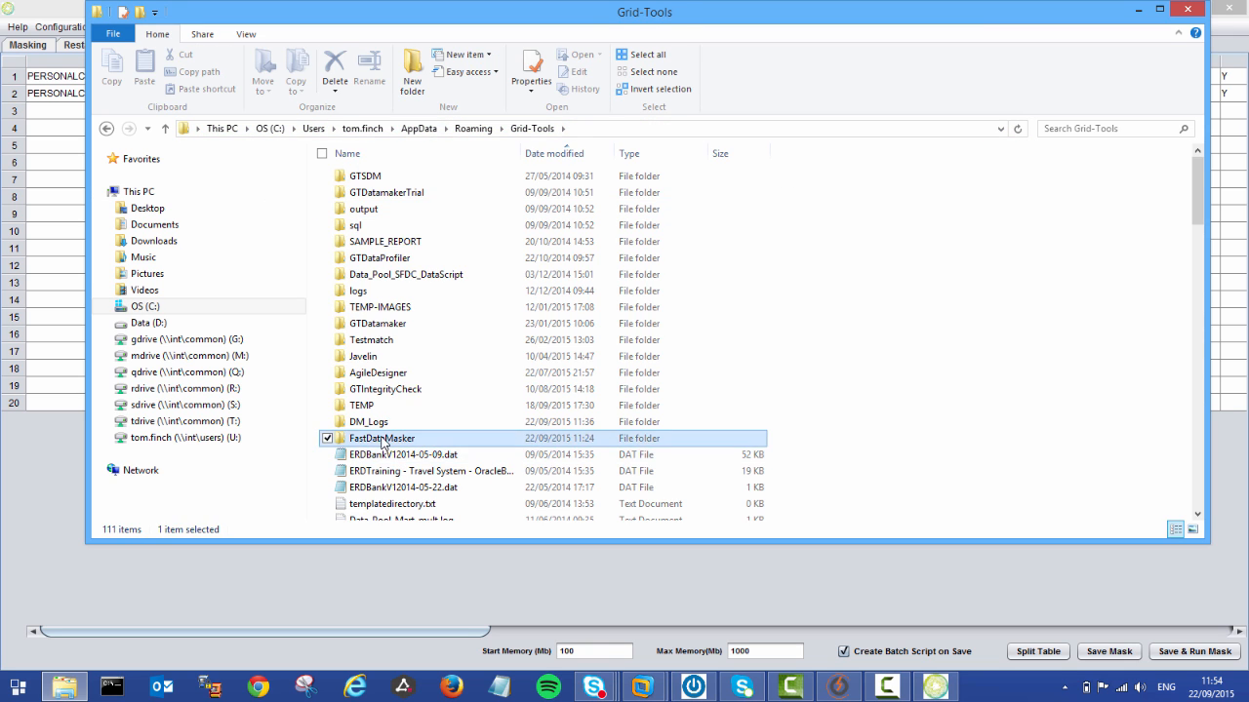
pyautogui.doubleClick(382, 438)
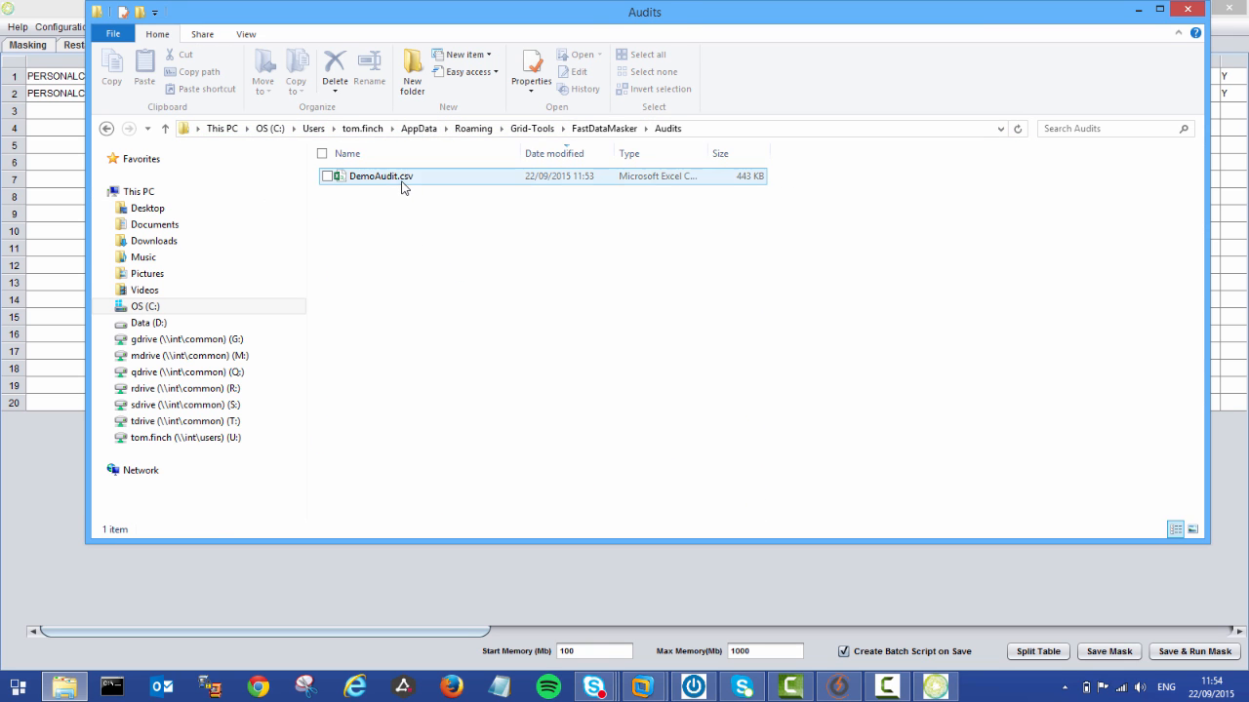
pyautogui.doubleClick(381, 176)
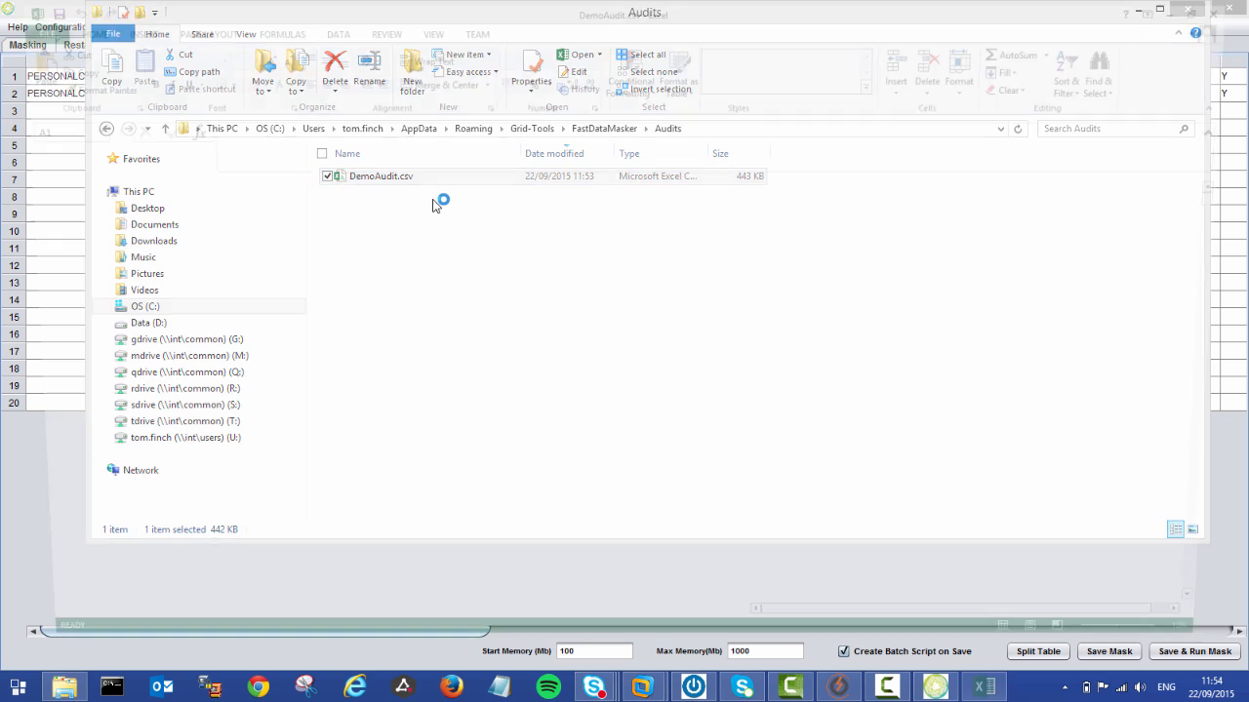
# AutoFit the DemoAudit.csv columns and highlight the OLDVALUE, NEWVALUE and FUNCTION headers
pyautogui.doubleClick(381, 176)
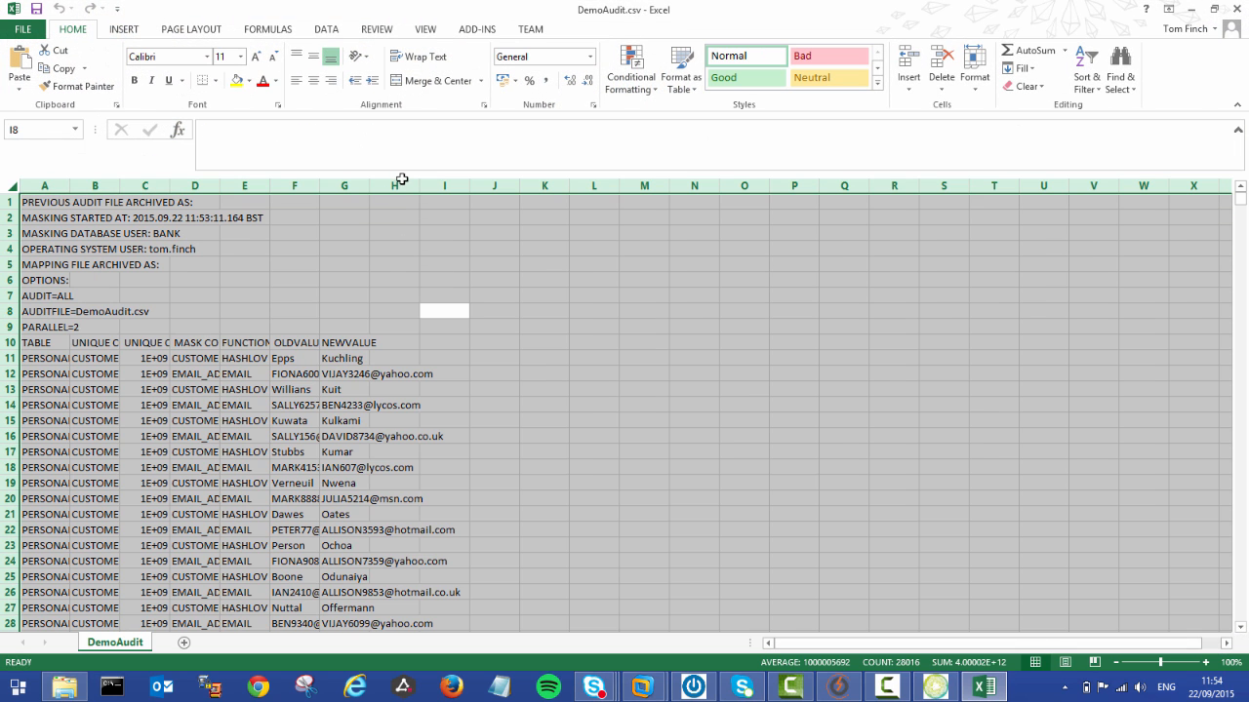
pyautogui.click(444, 311)
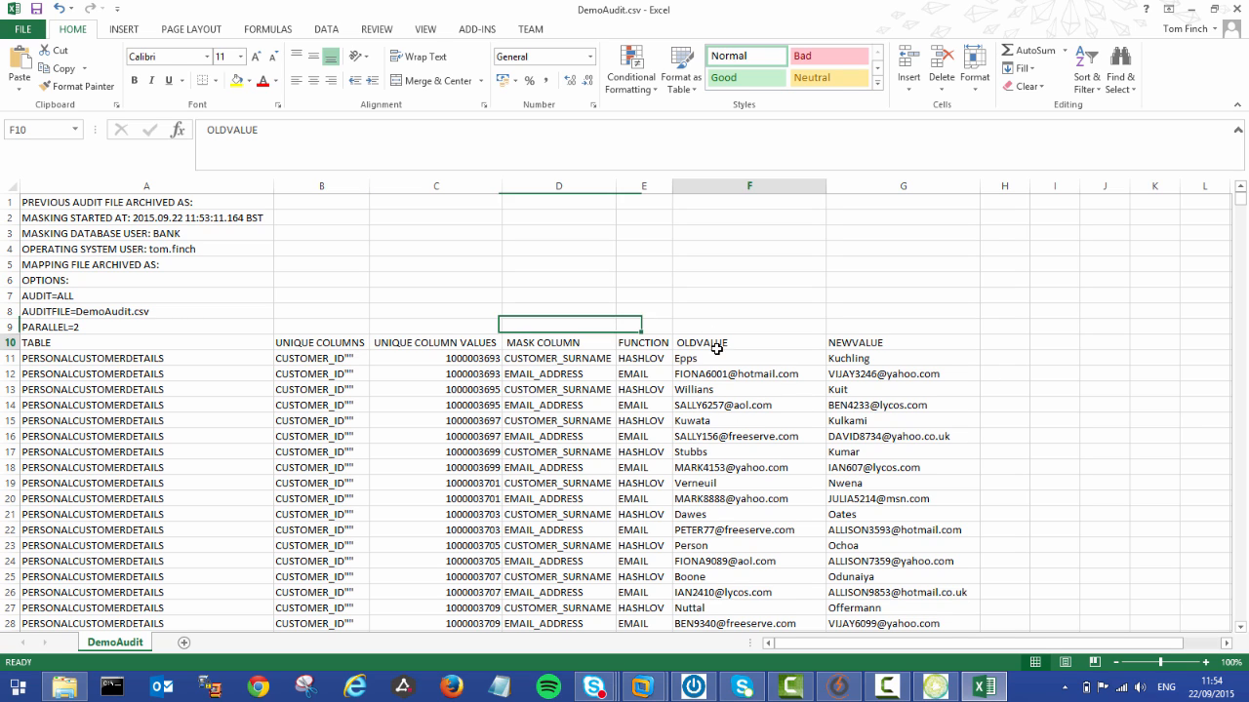
pyautogui.click(902, 342)
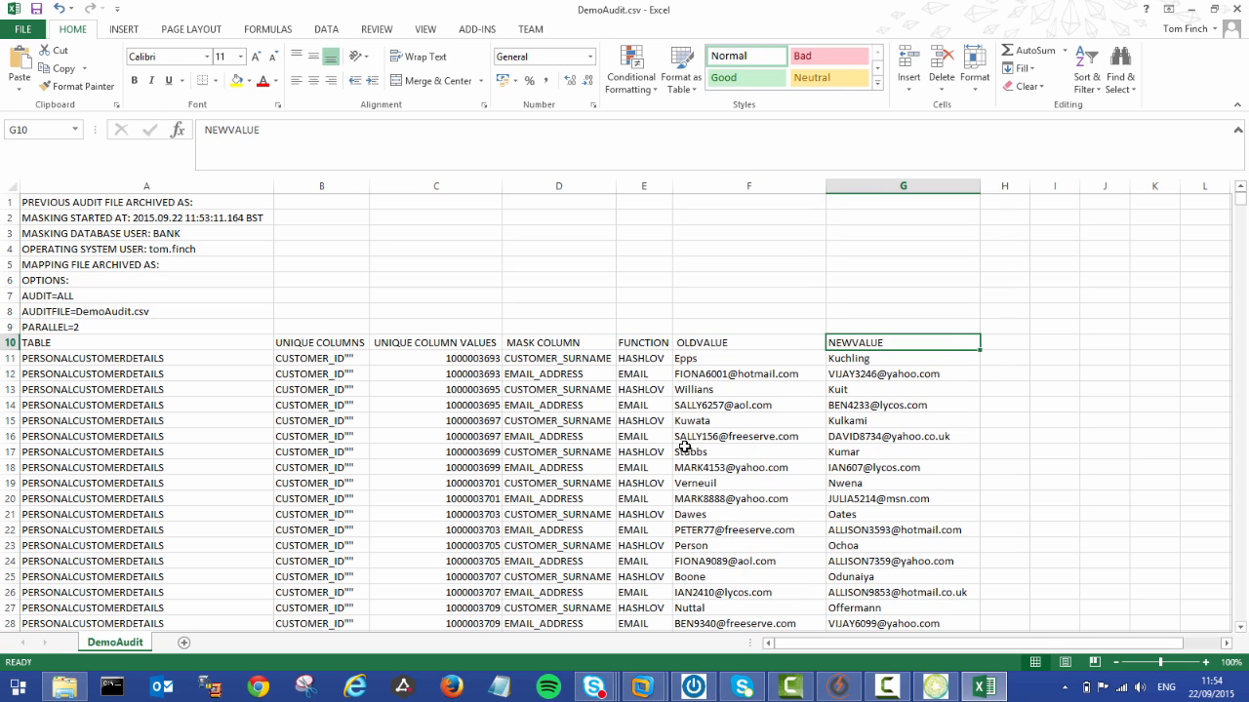
pyautogui.click(643, 343)
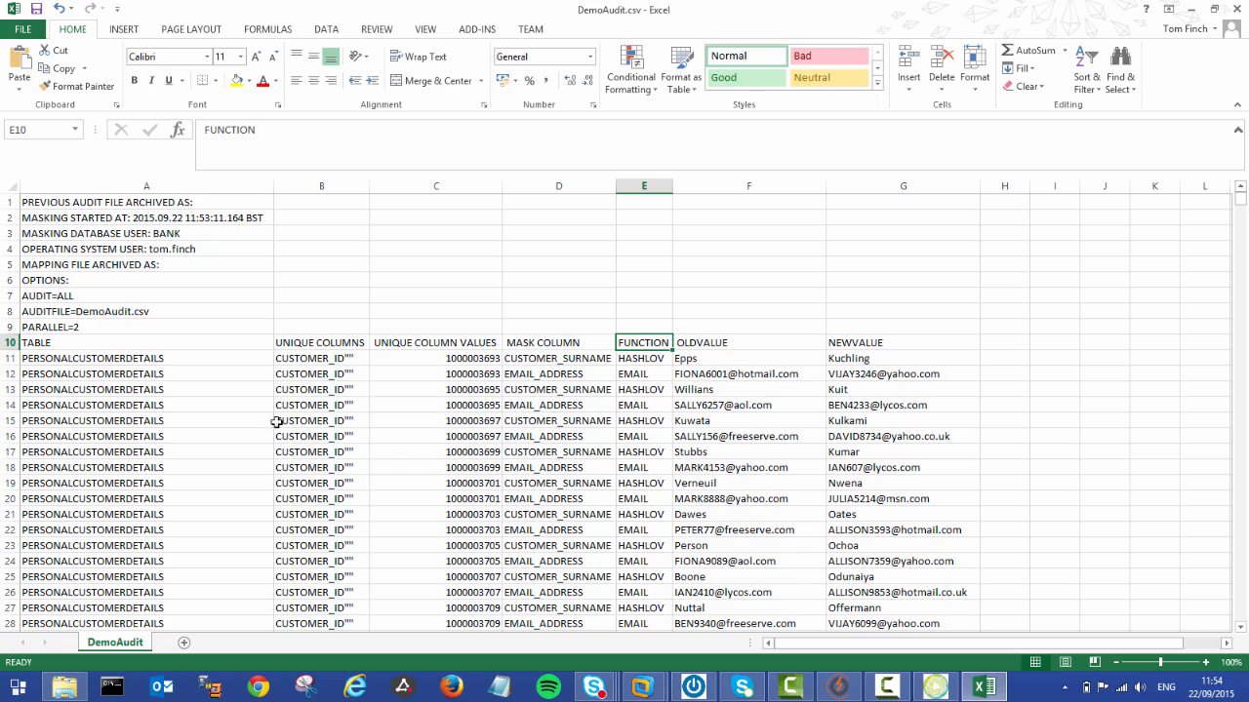
pyautogui.click(644, 280)
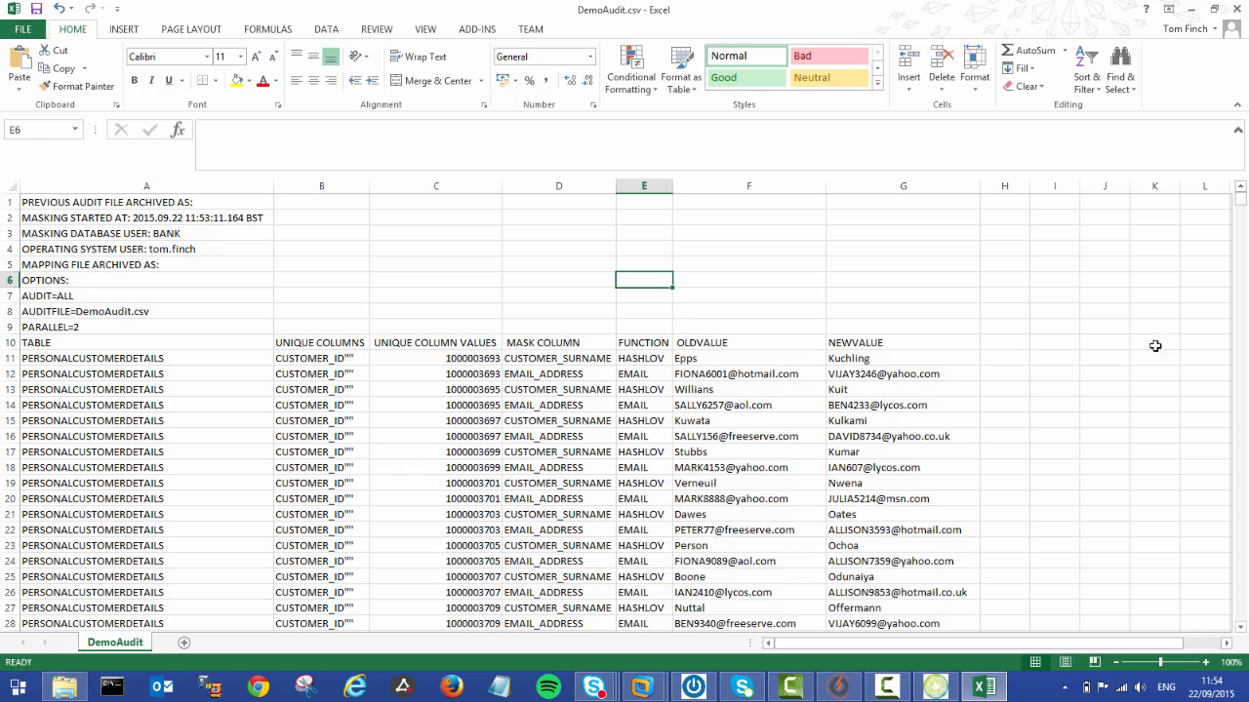